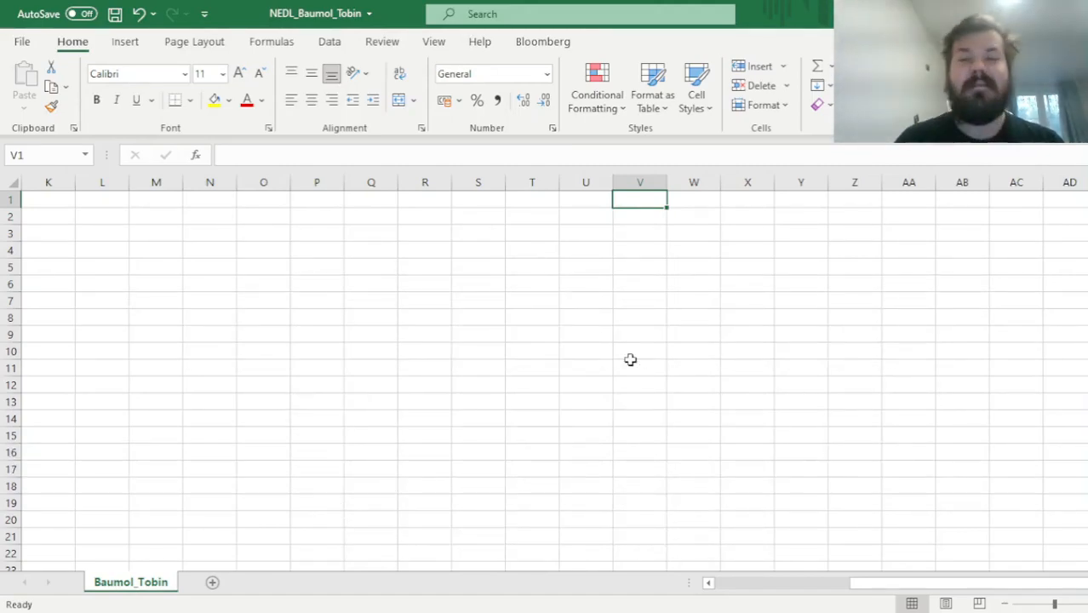
Jump to cell A1 to view the Baumol-Tobin model layout
key(ctrl+Home)
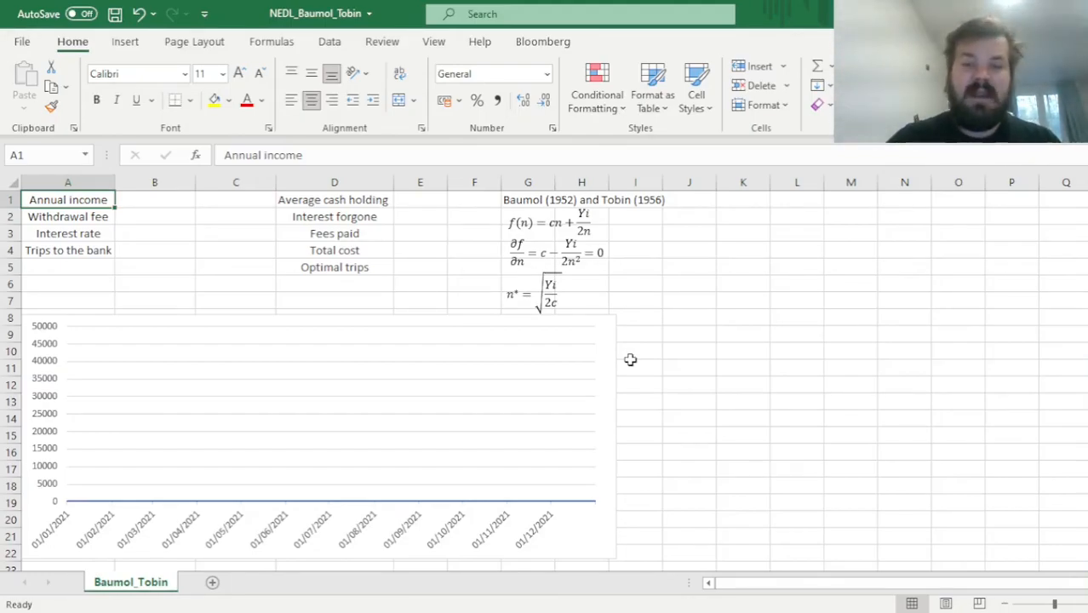
Enter 50000 as the annual income in B1
click(528, 199)
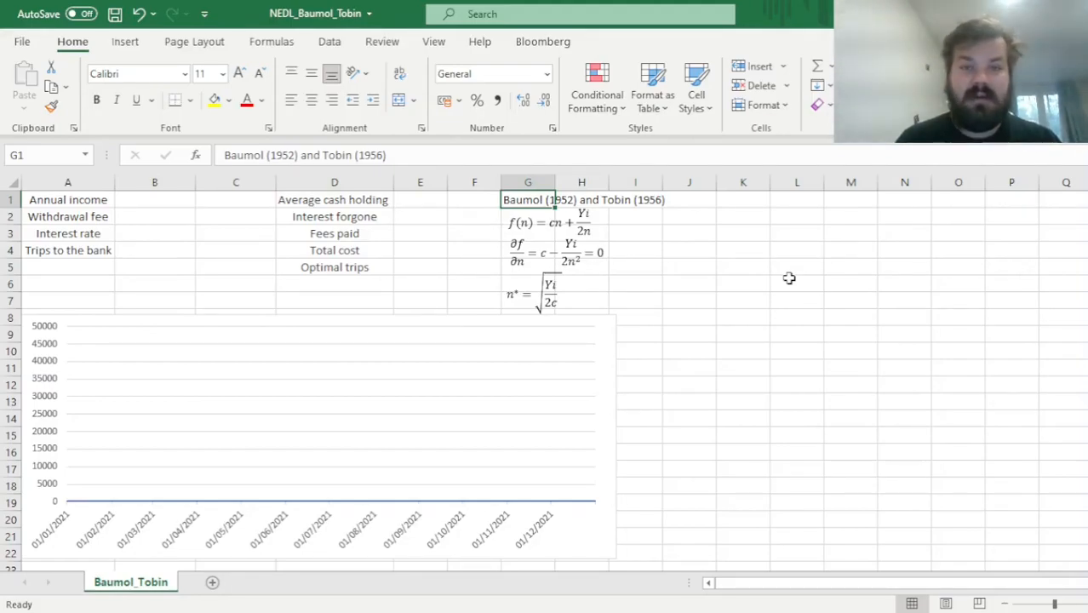
mouse_move(171, 197)
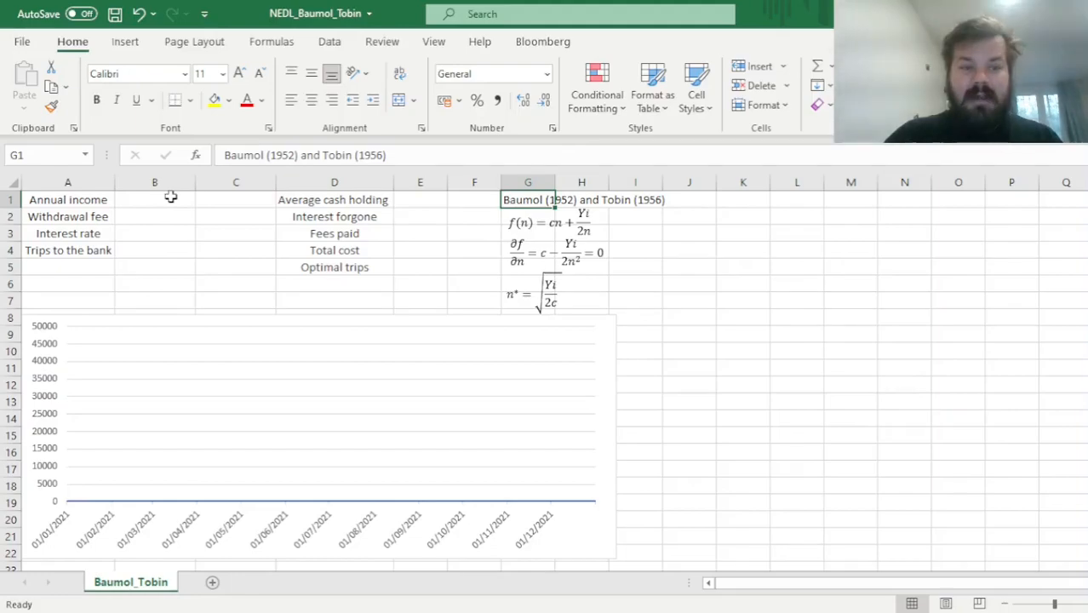
click(154, 200)
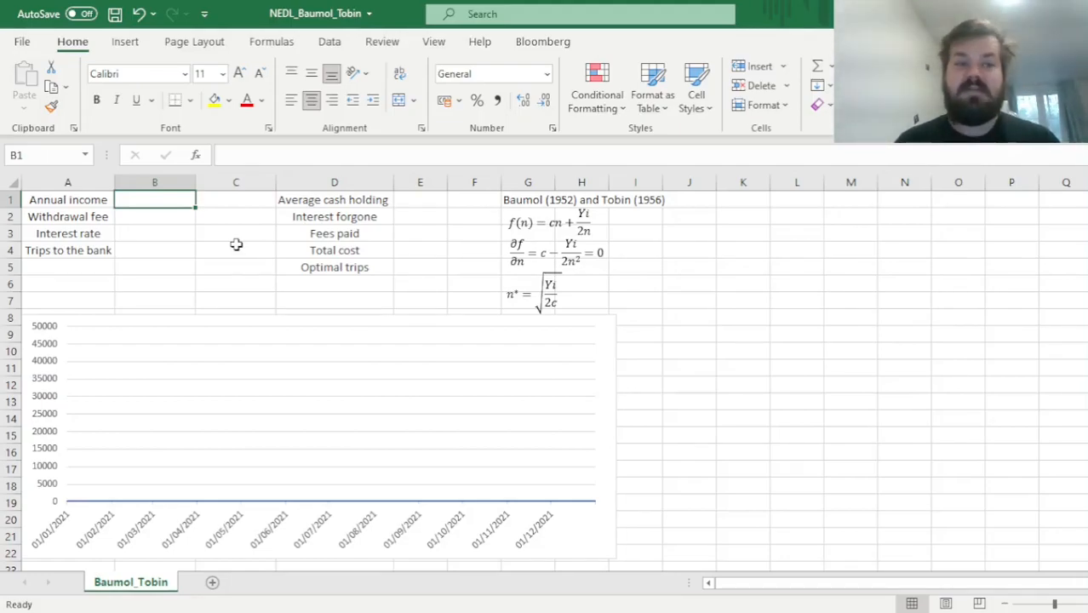
text(50000)
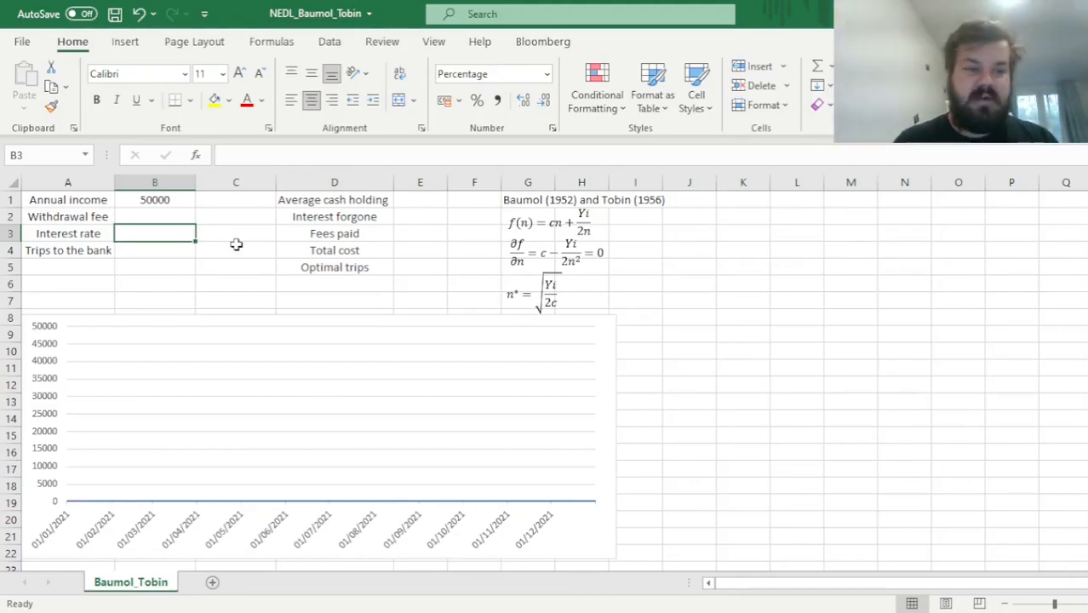
Enter a 5% interest rate in B3 and a withdrawal fee of 2 in B2
text(5%)
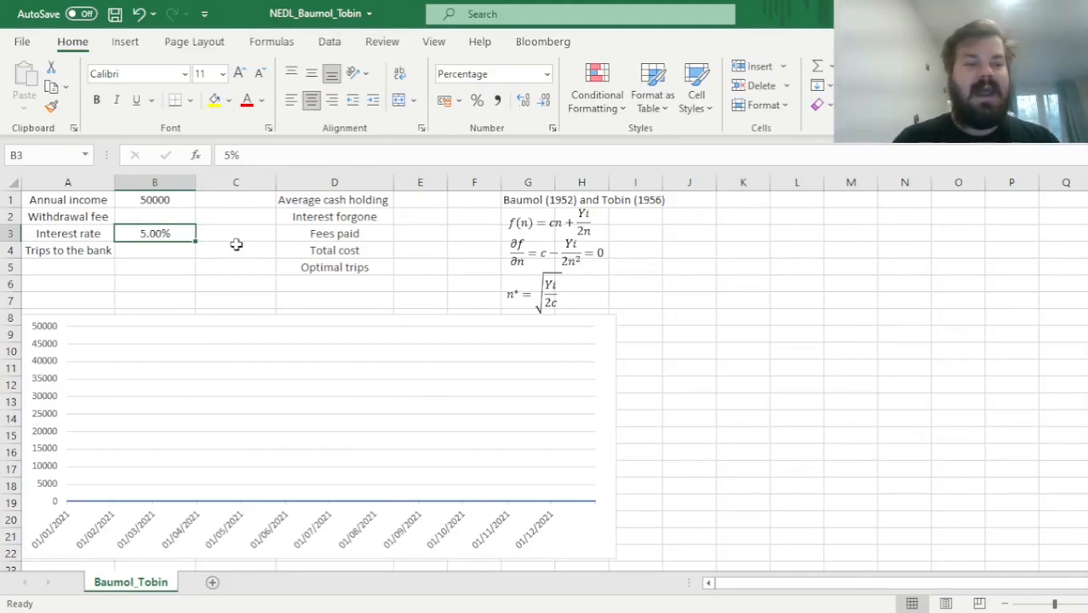
click(154, 216)
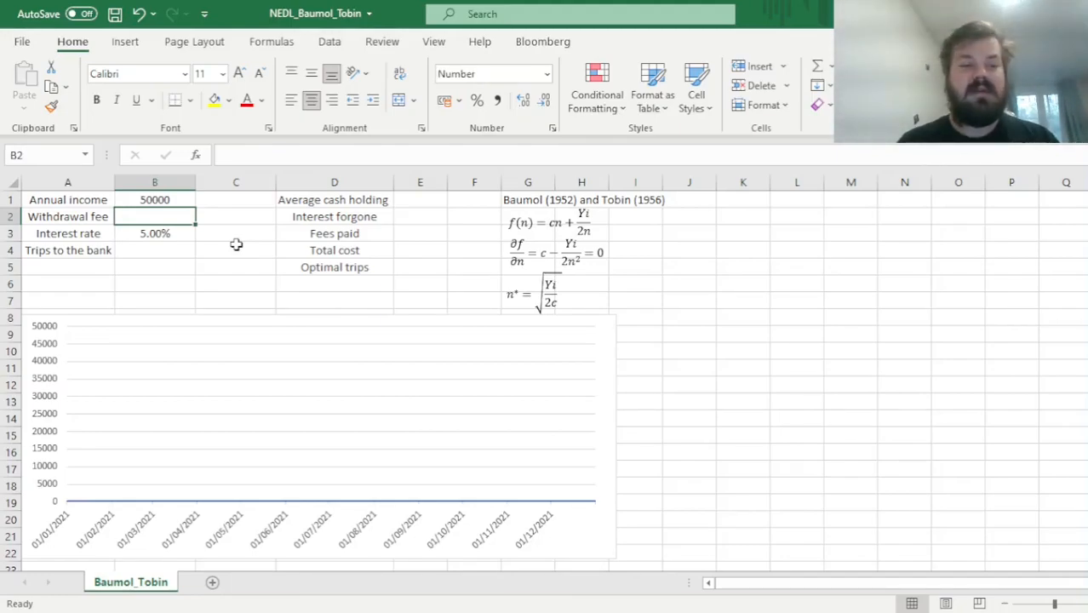
text(2.00)
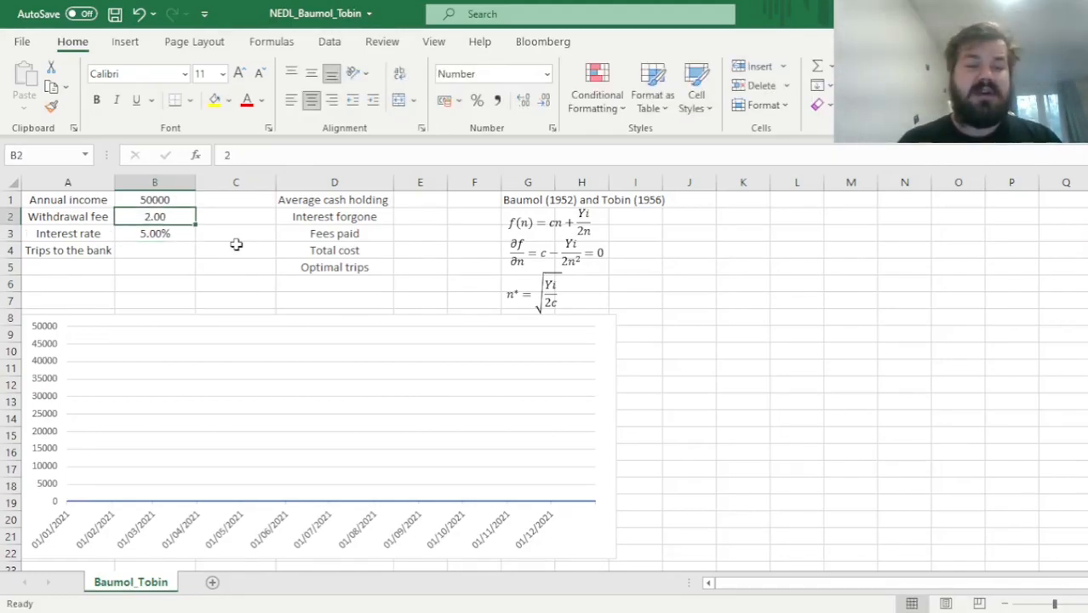
click(154, 199)
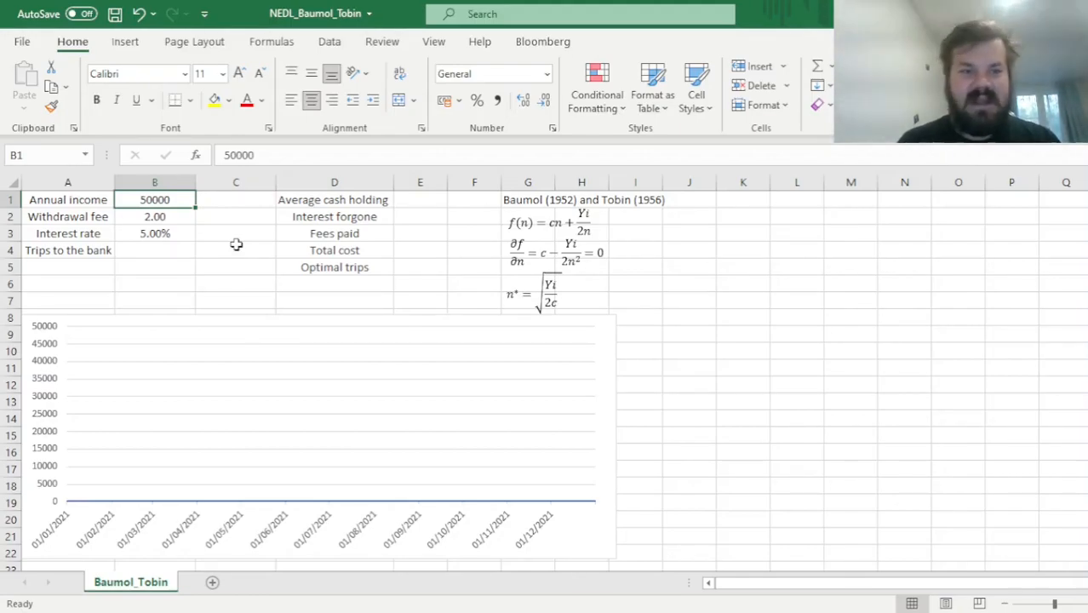
click(154, 217)
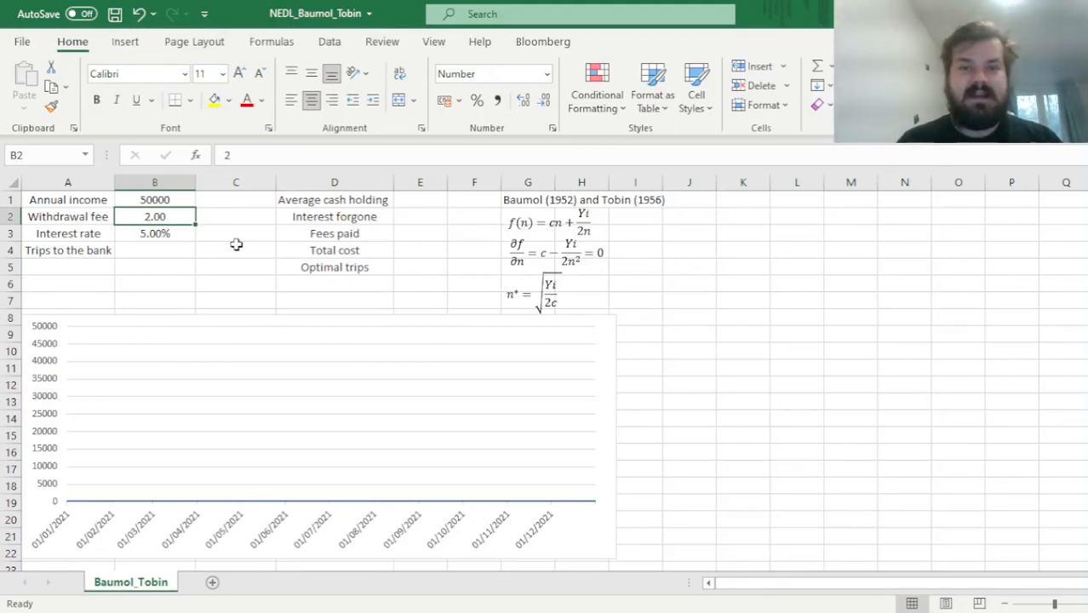
click(154, 232)
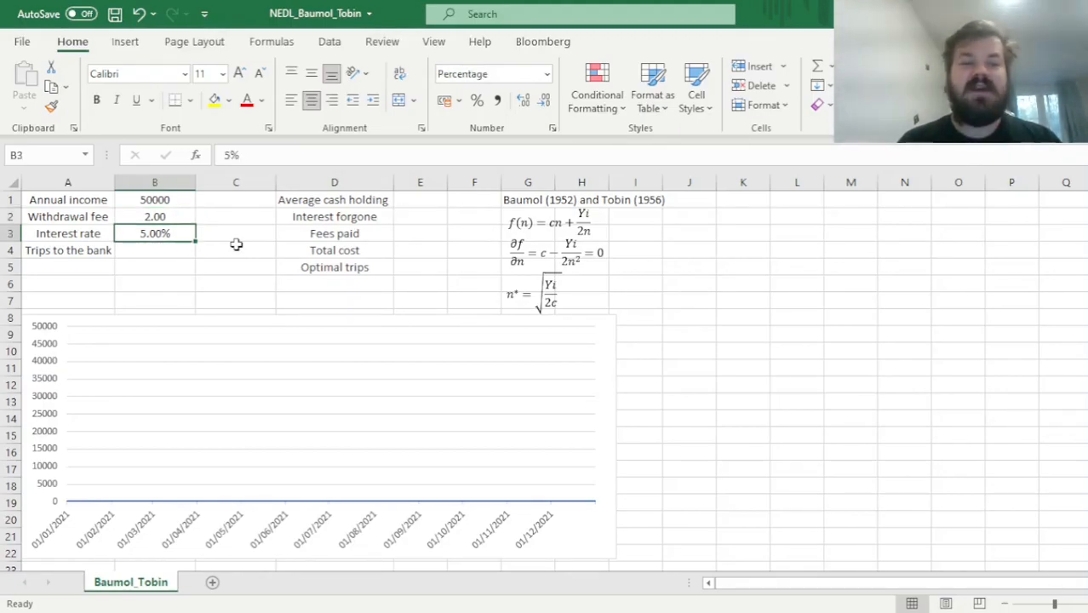
click(154, 249)
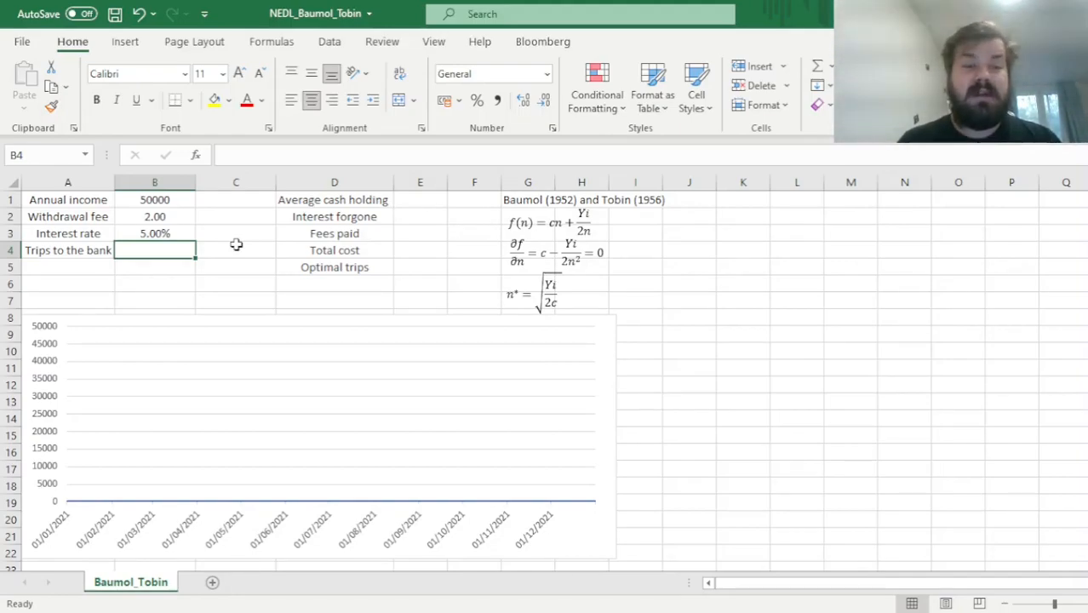
Set trips to the bank in B4 to 2, producing a two-cycle sawtooth chart
text(2)
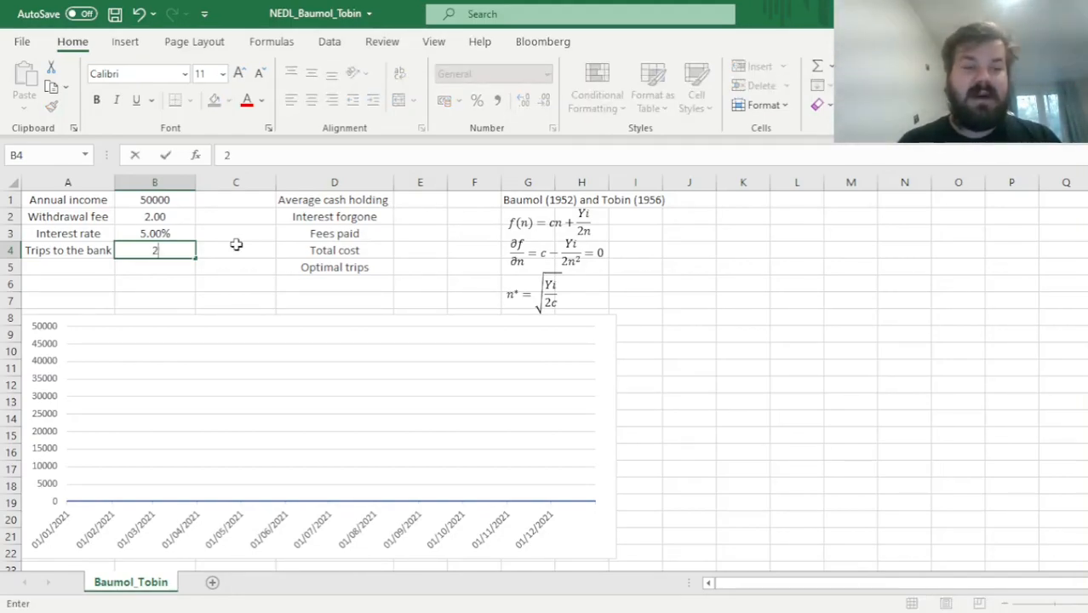
key(enter)
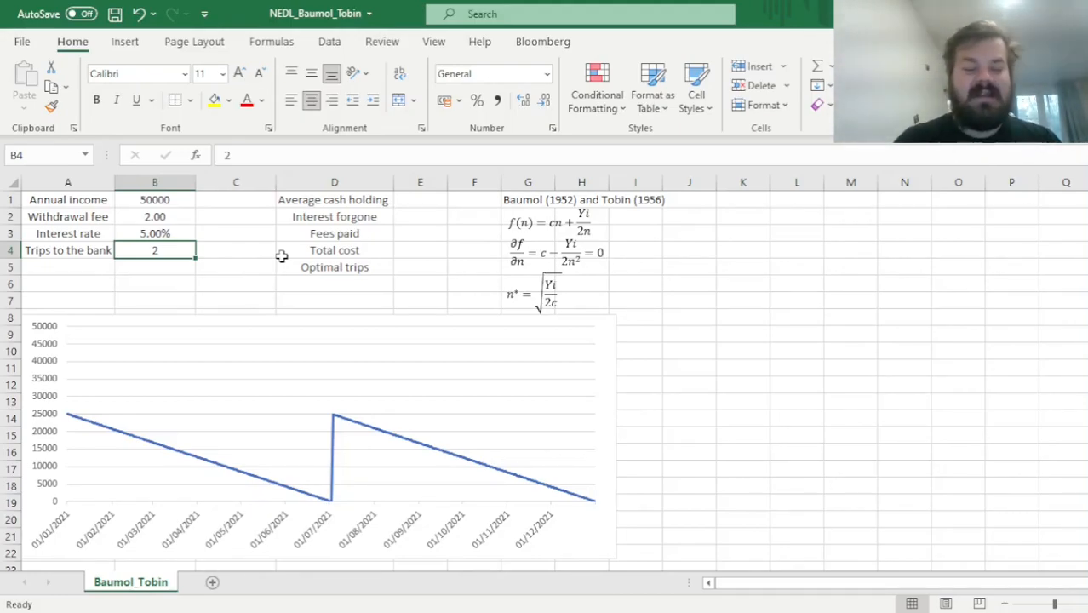
mouse_move(665, 512)
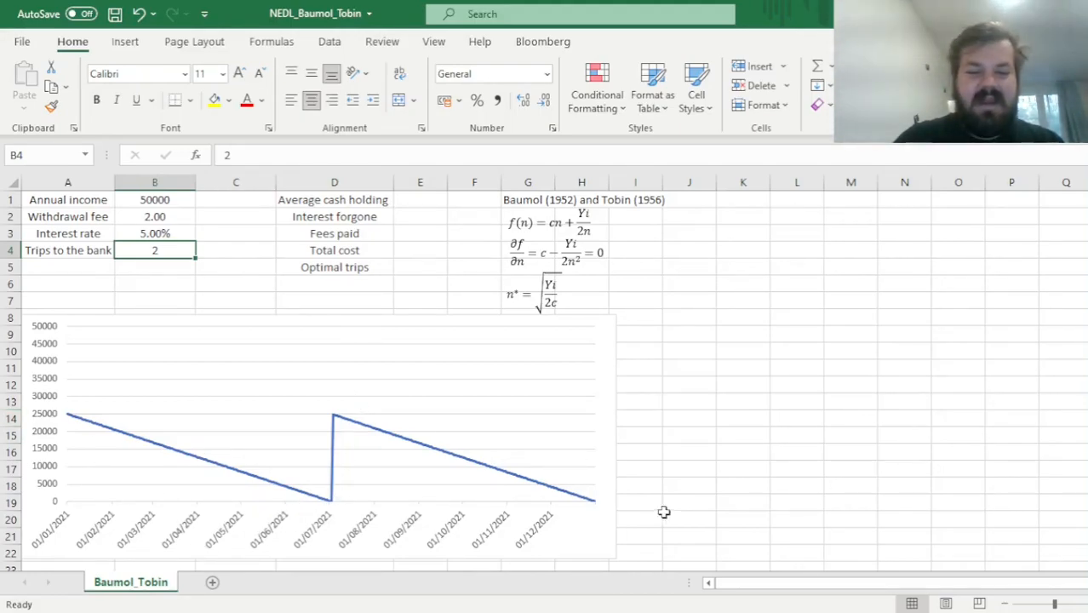
mouse_move(692, 426)
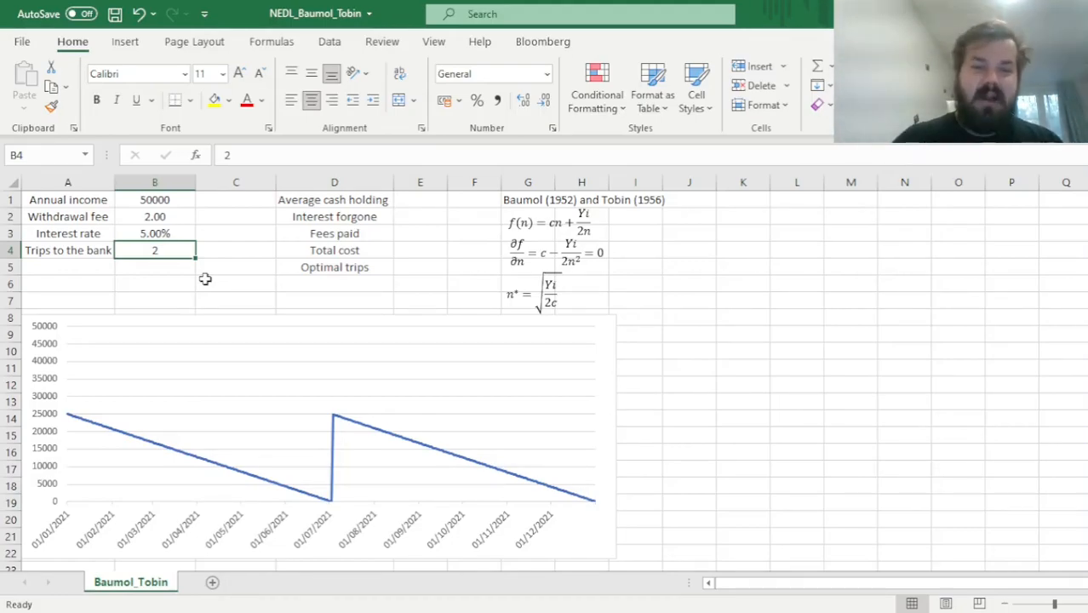
mouse_move(233, 291)
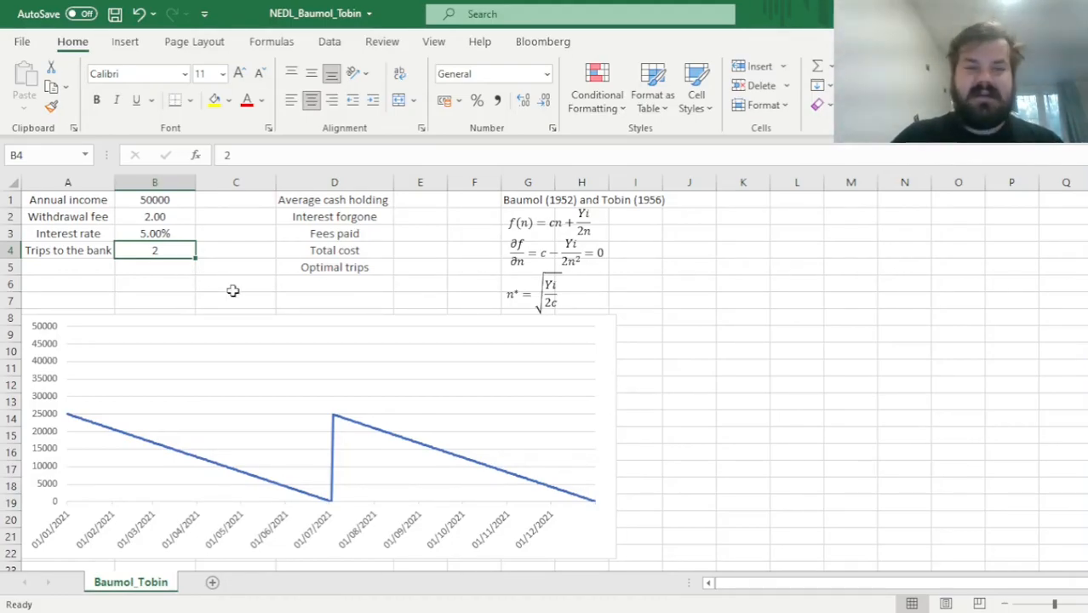
mouse_move(230, 289)
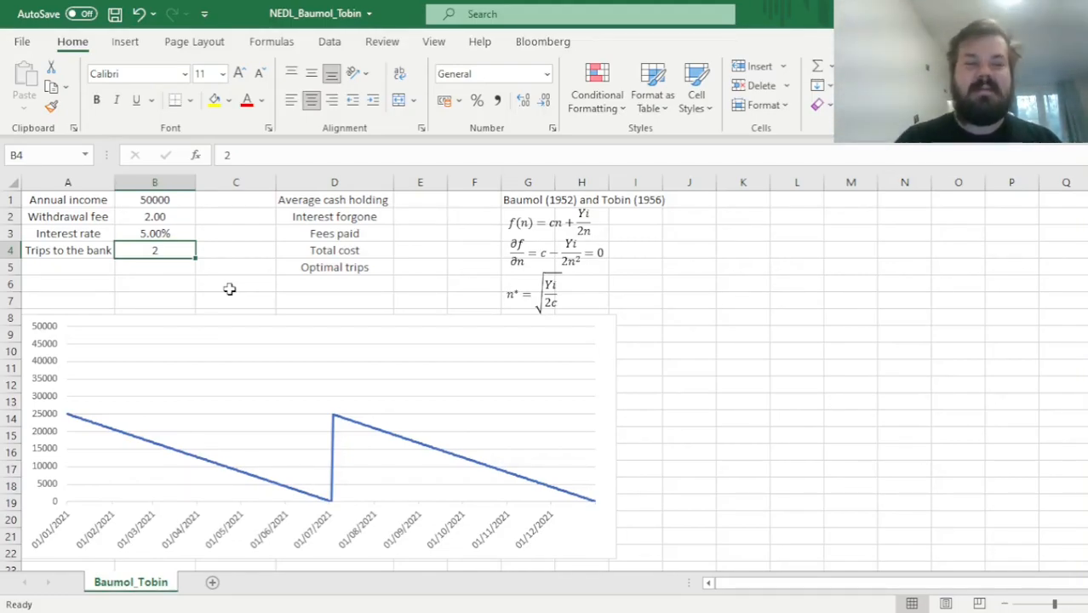
click(154, 199)
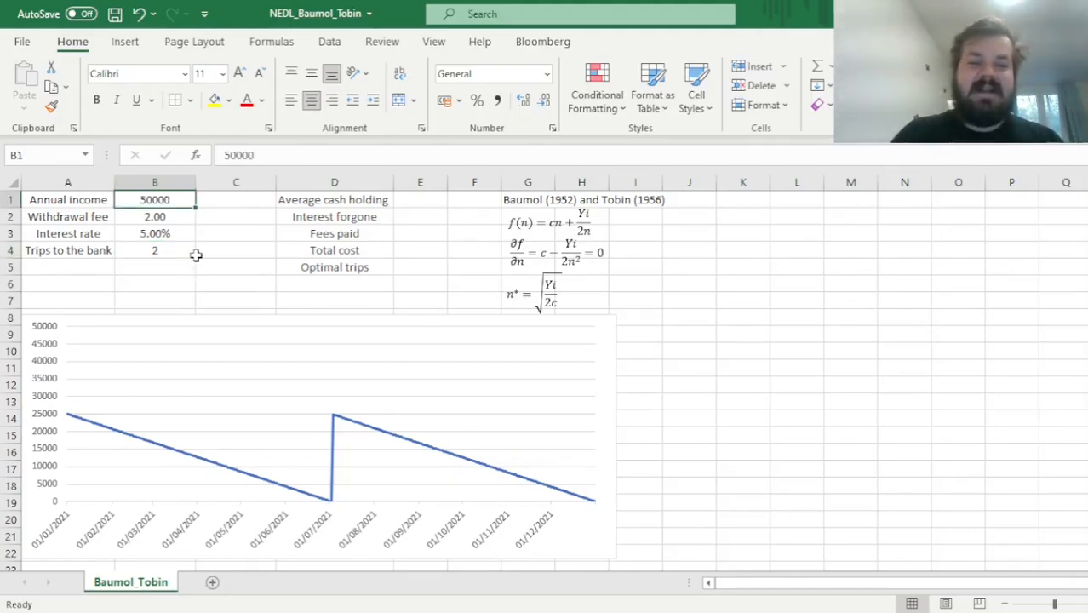
mouse_move(189, 270)
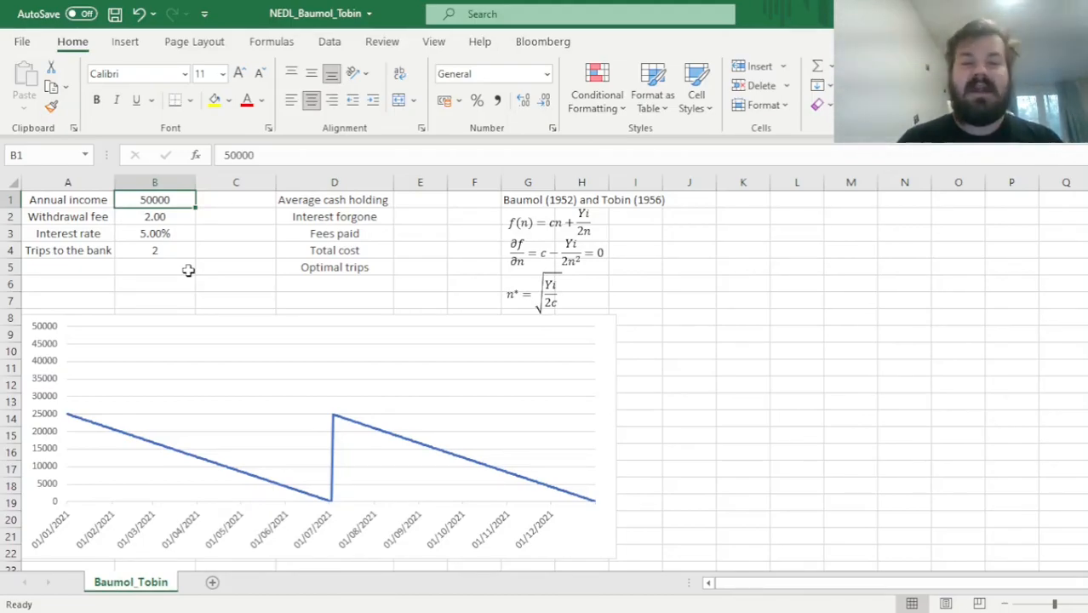
click(154, 233)
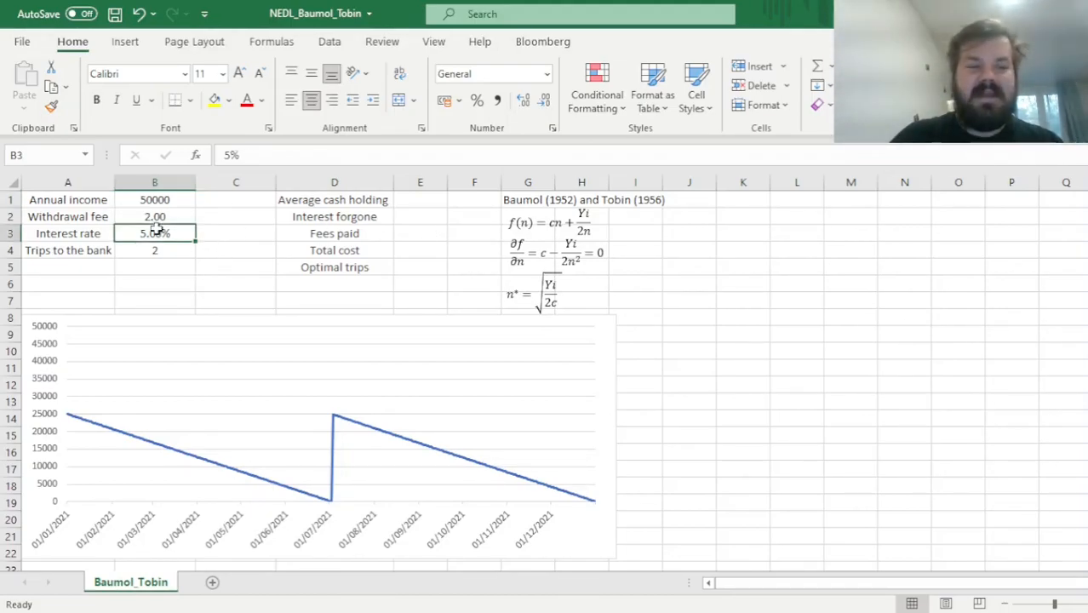
click(333, 199)
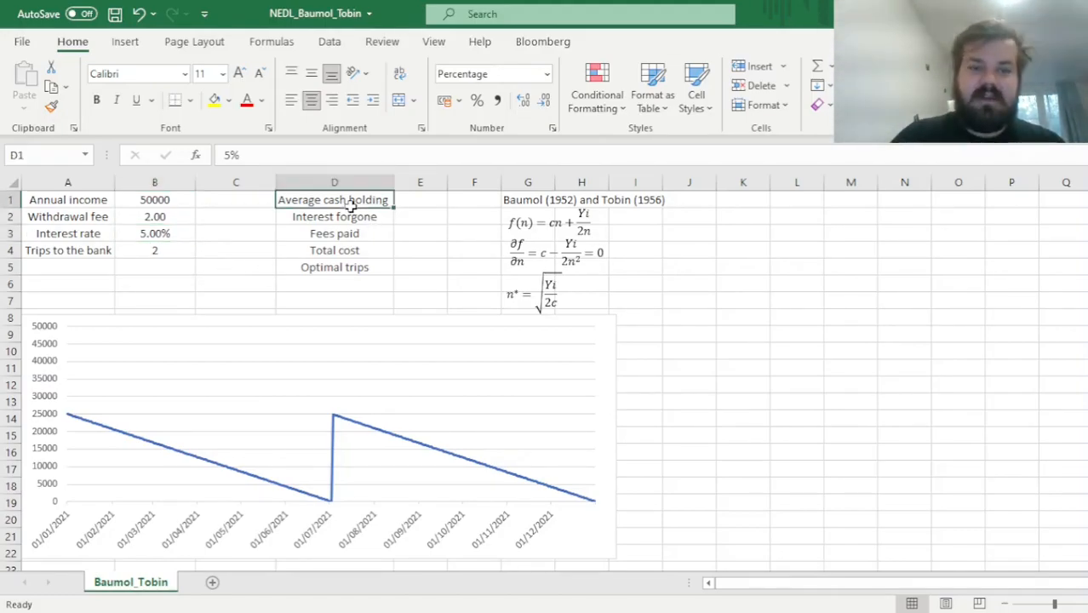
click(420, 199)
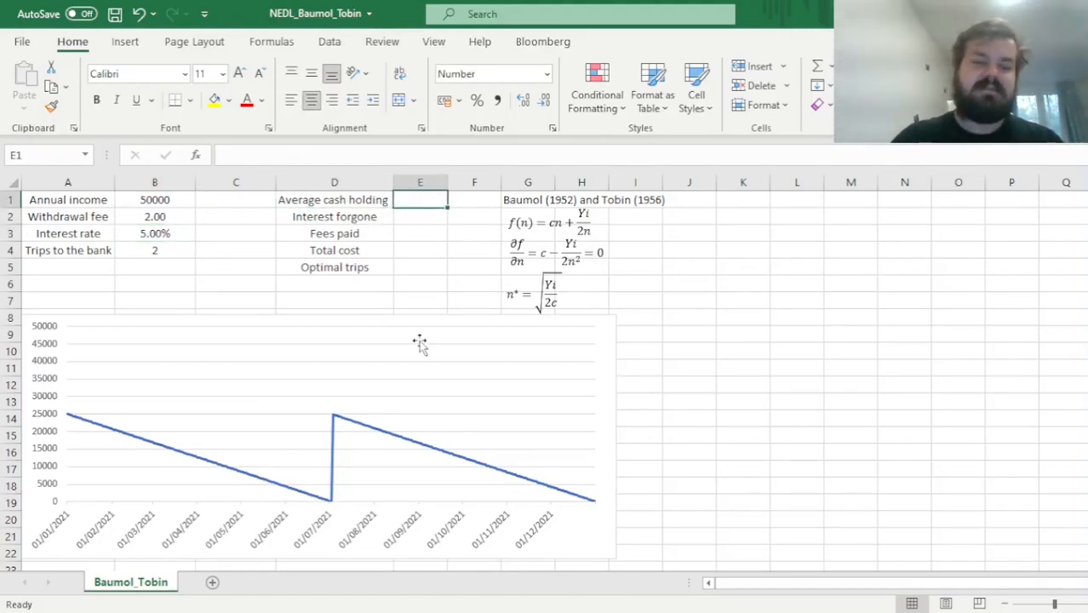
mouse_move(228, 279)
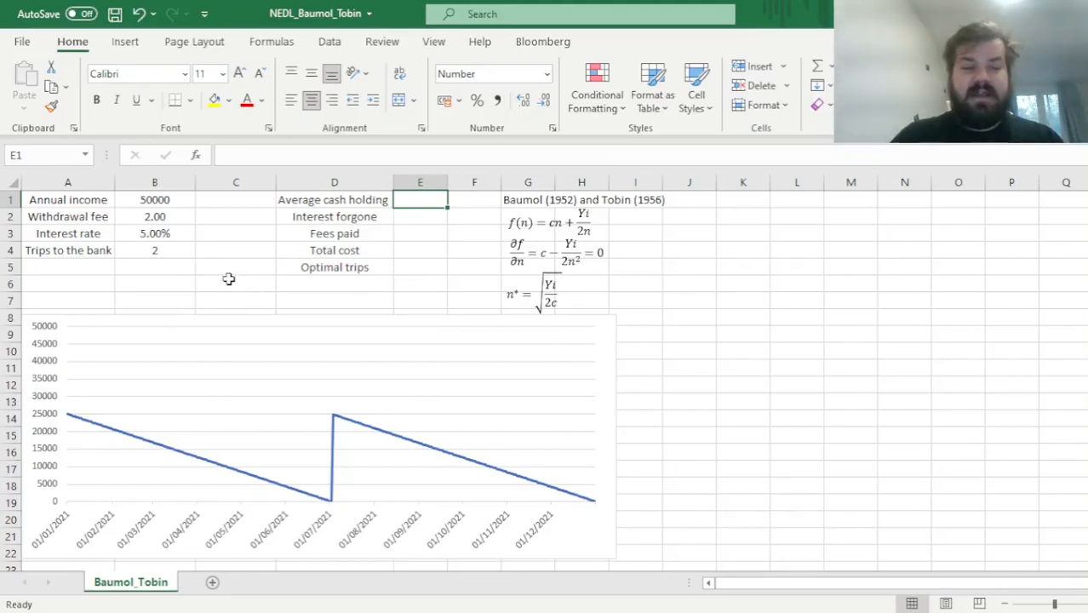
mouse_move(239, 282)
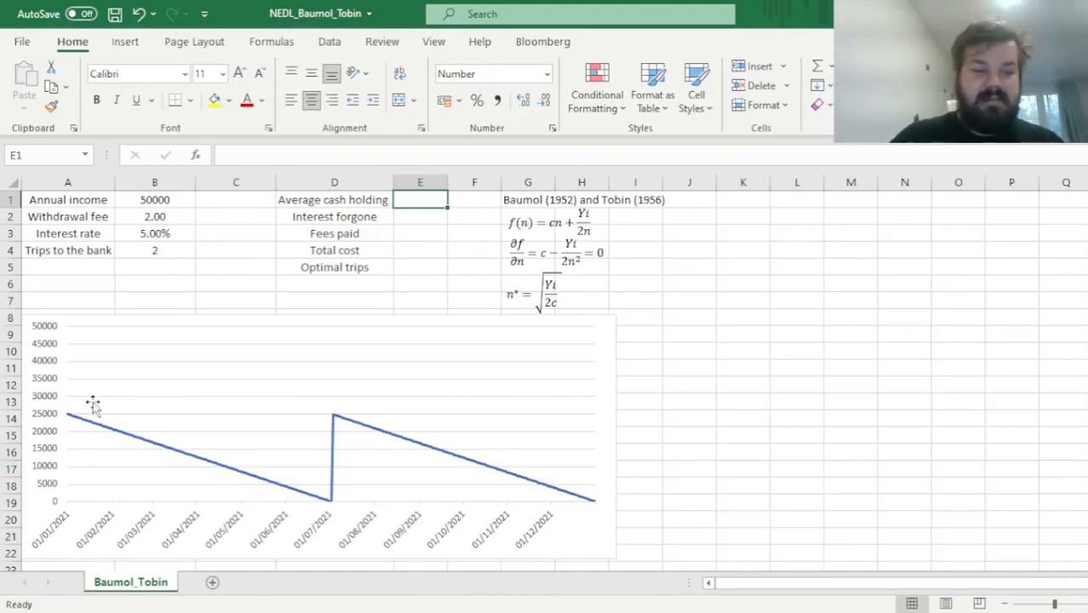
mouse_move(70, 421)
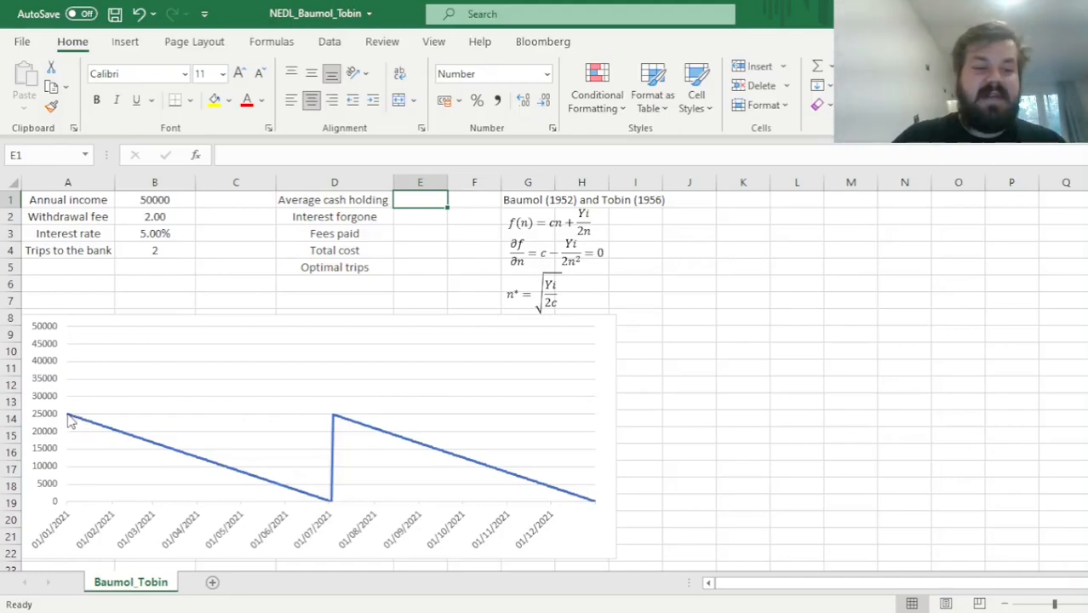
mouse_move(331, 513)
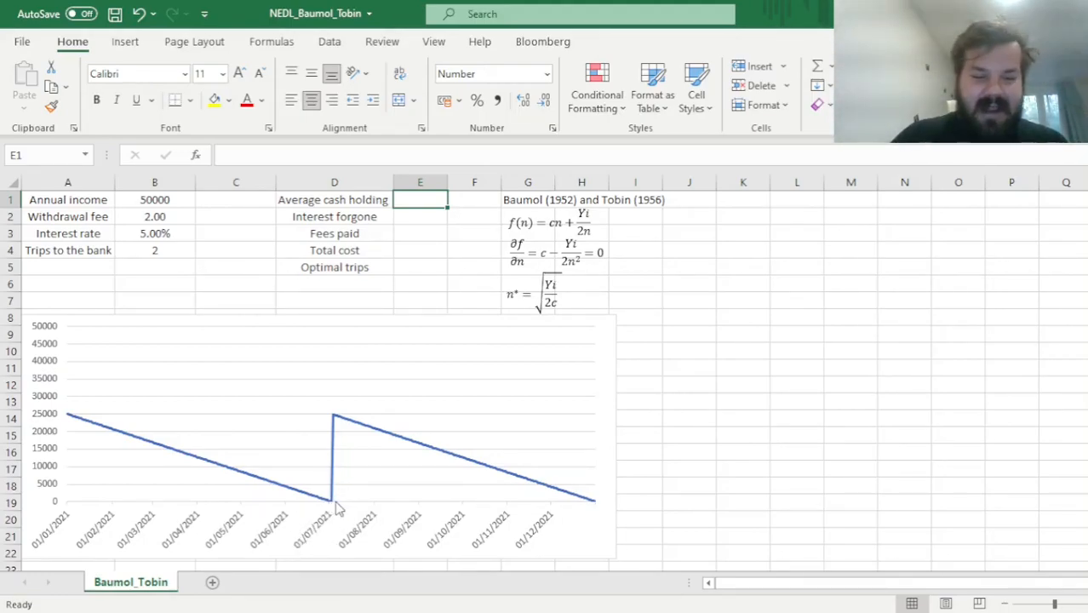
mouse_move(334, 517)
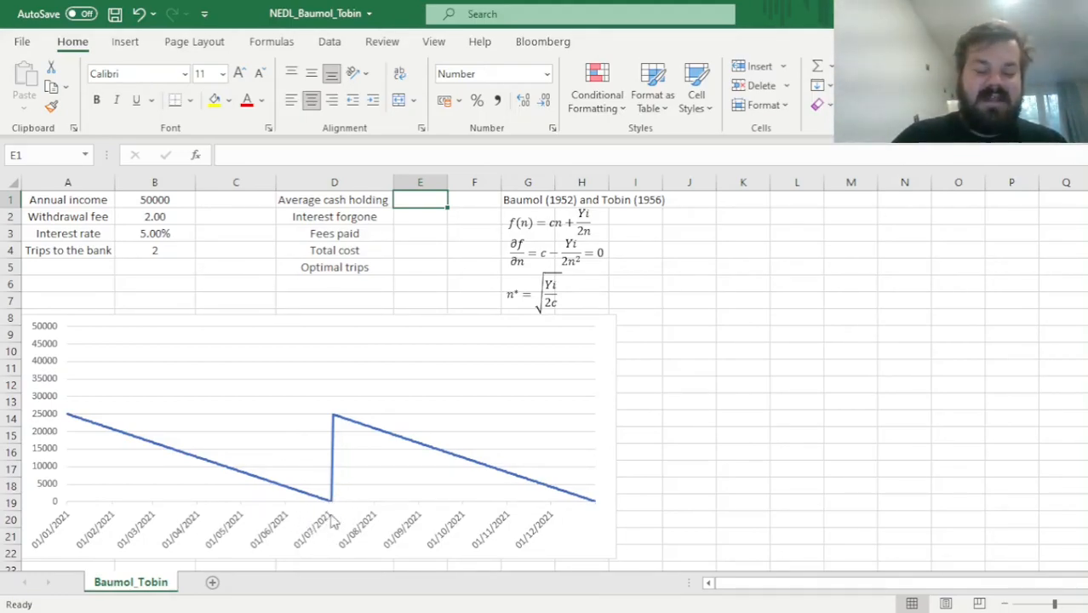
mouse_move(330, 514)
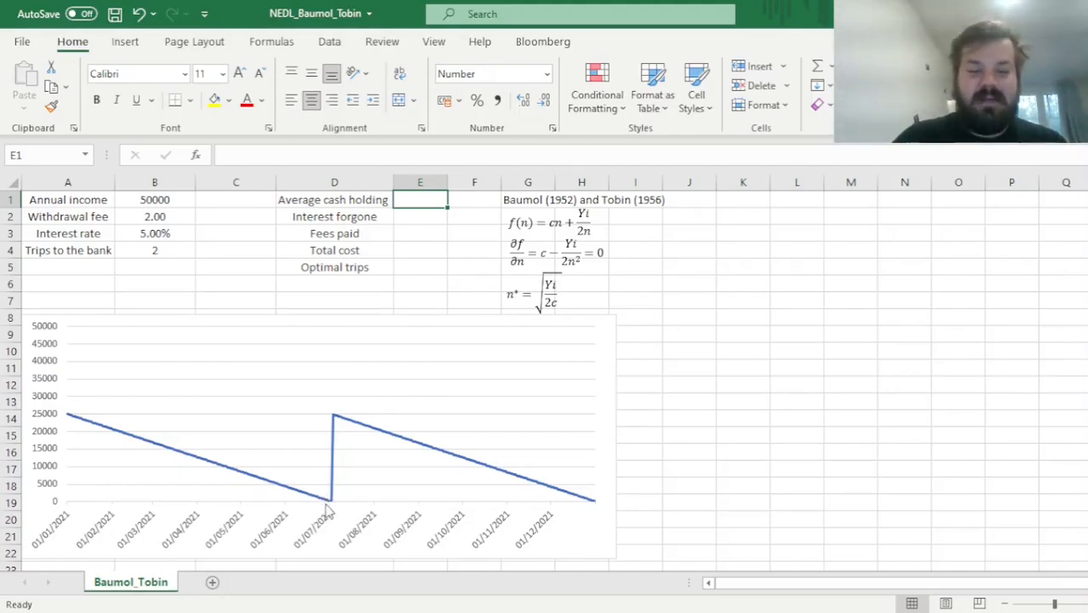
mouse_move(332, 421)
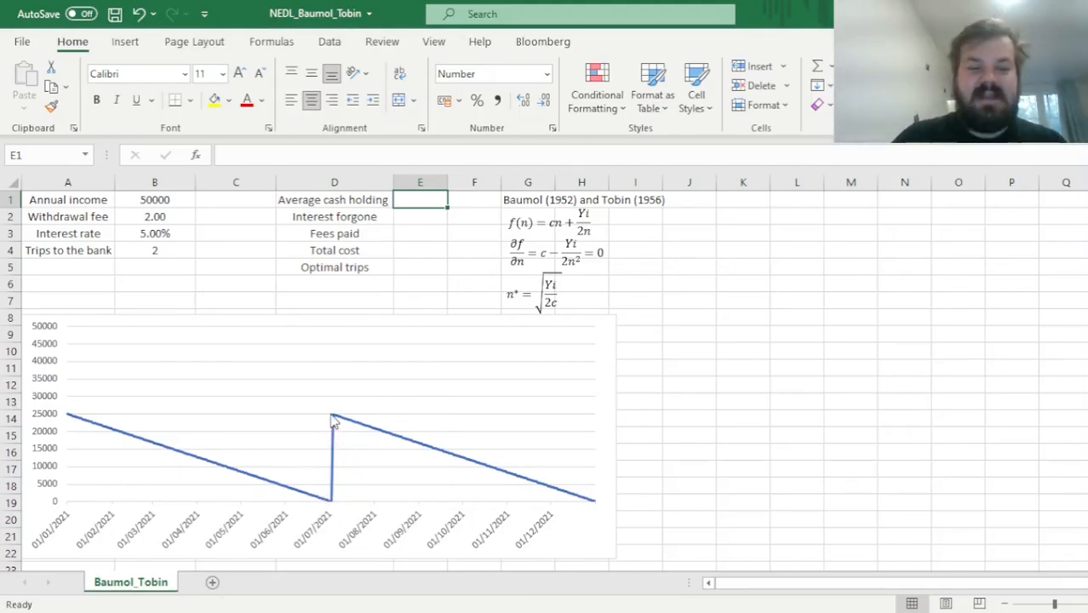
mouse_move(601, 509)
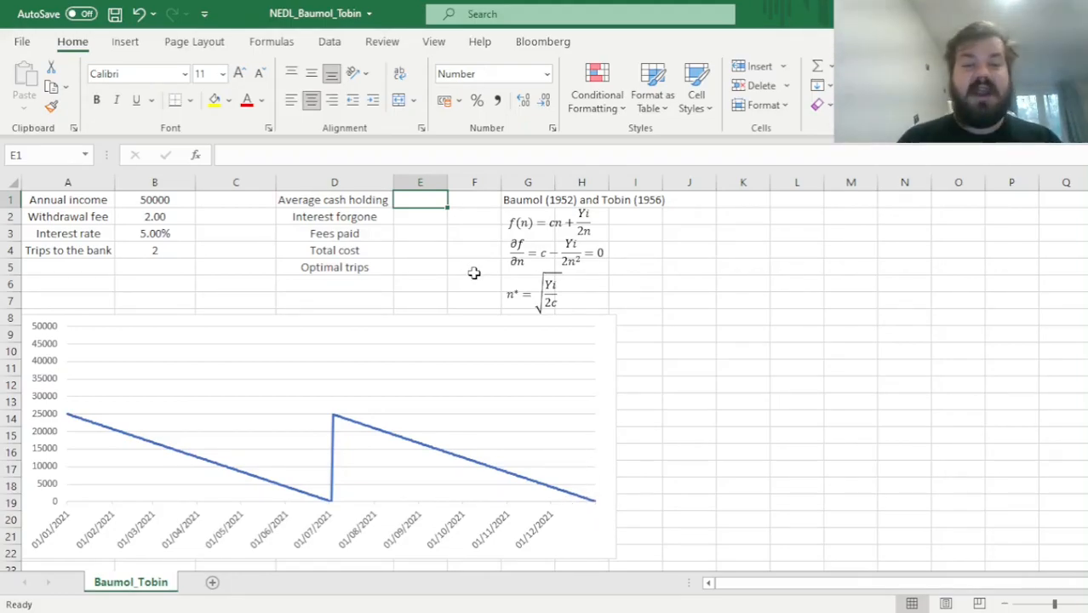
Enter =B1/B4/2 in E1 so average cash holding shows 12500
text(=)
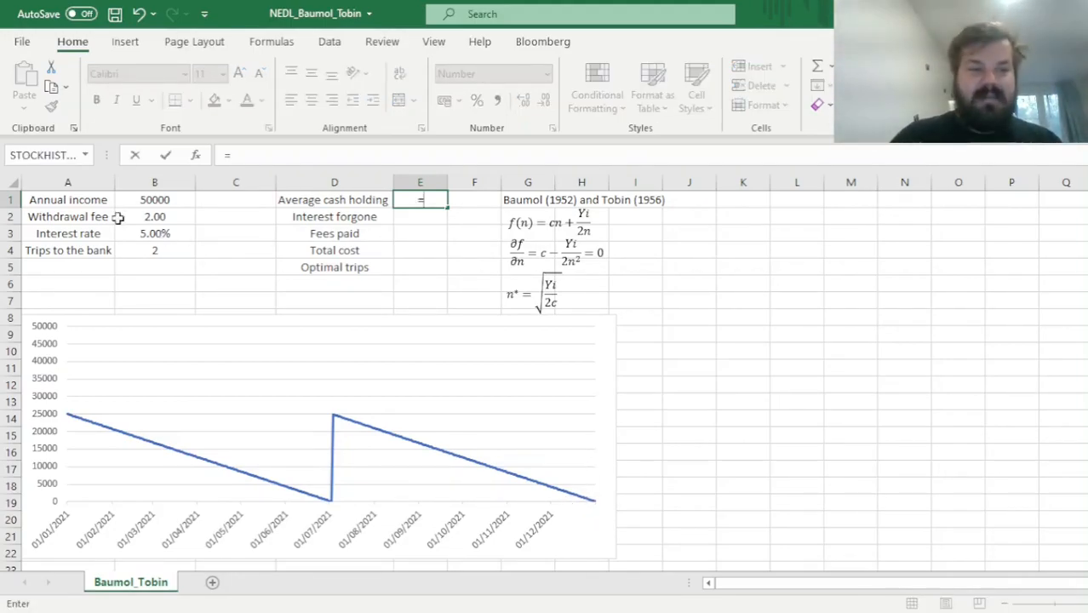
click(154, 199)
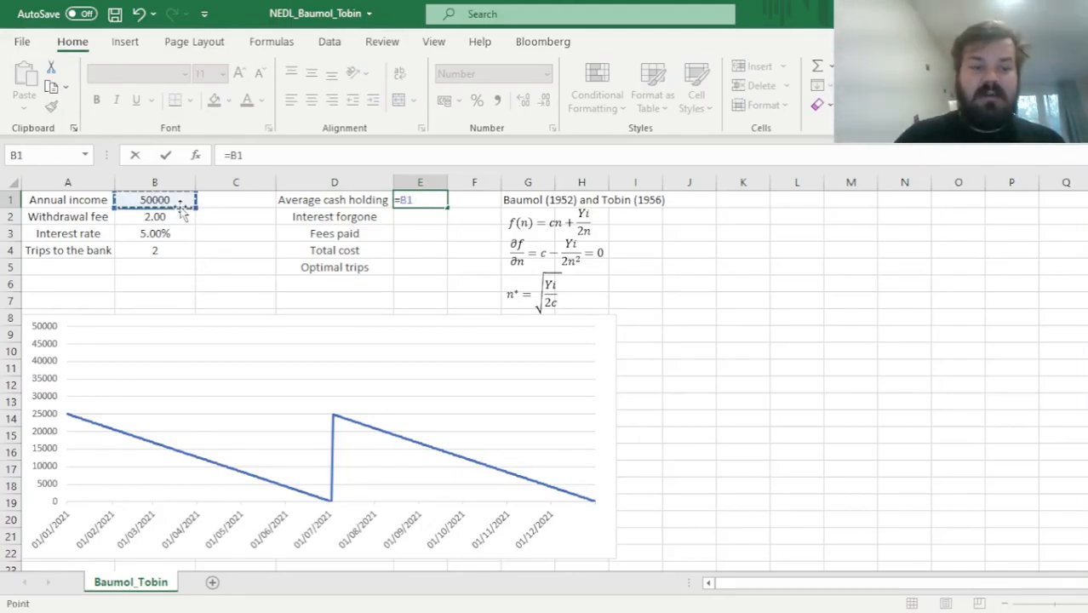
click(155, 249)
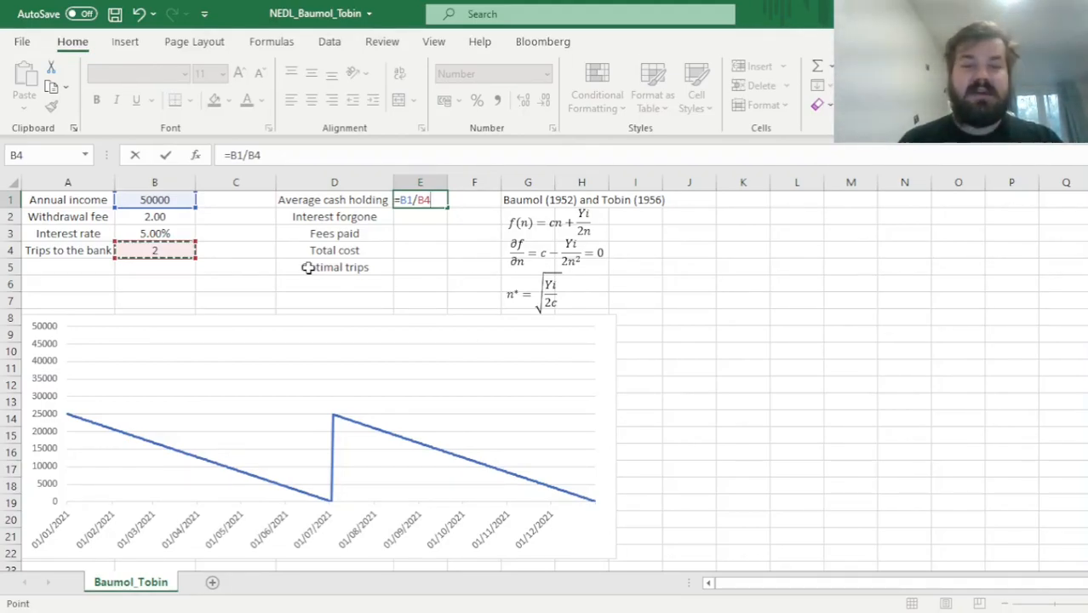
text(/2)
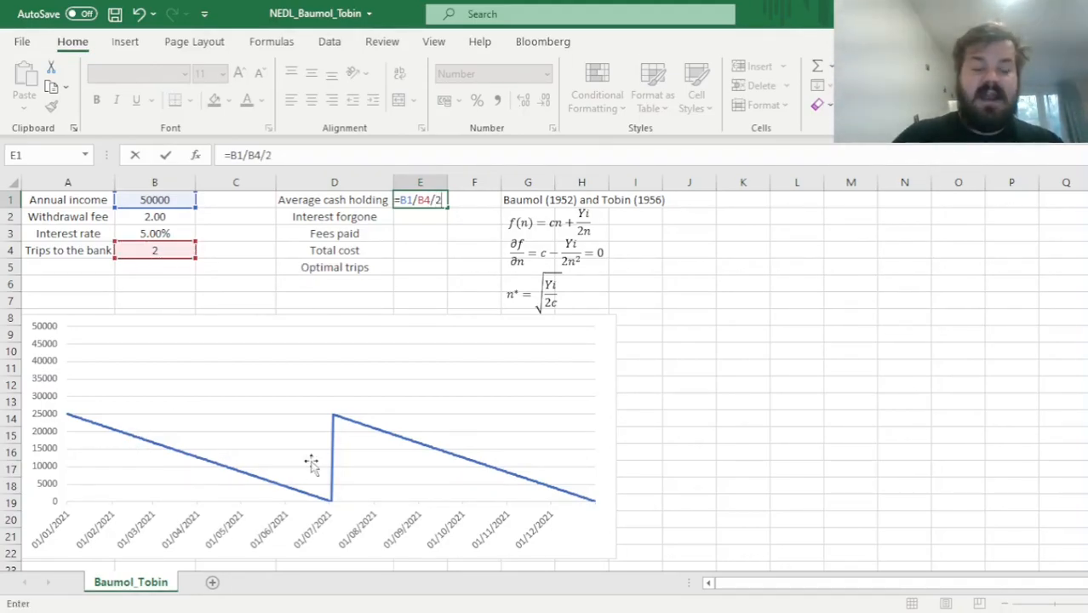
mouse_move(70, 421)
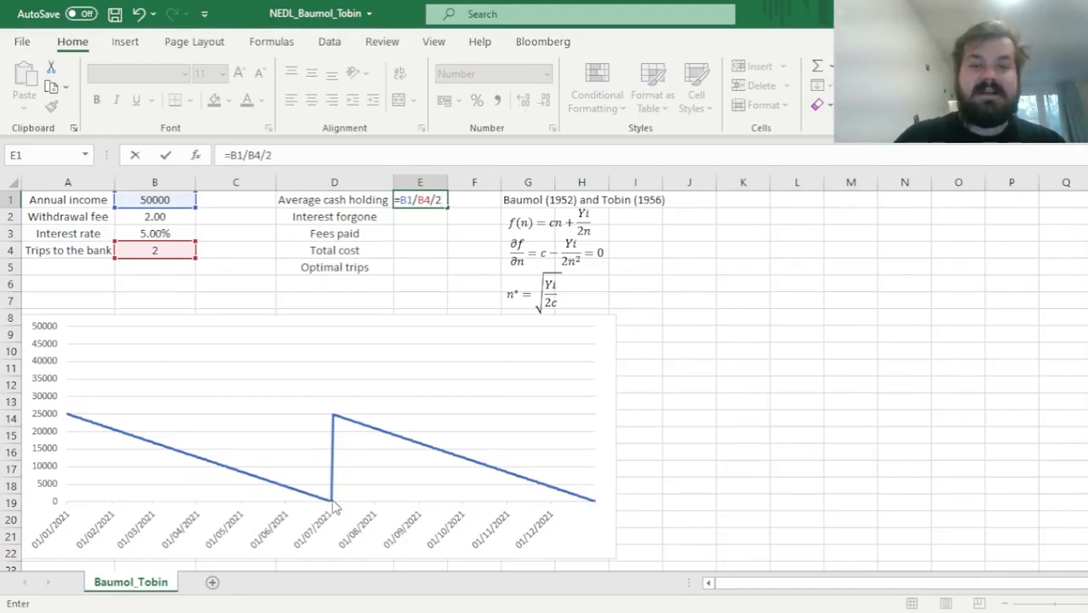
mouse_move(386, 290)
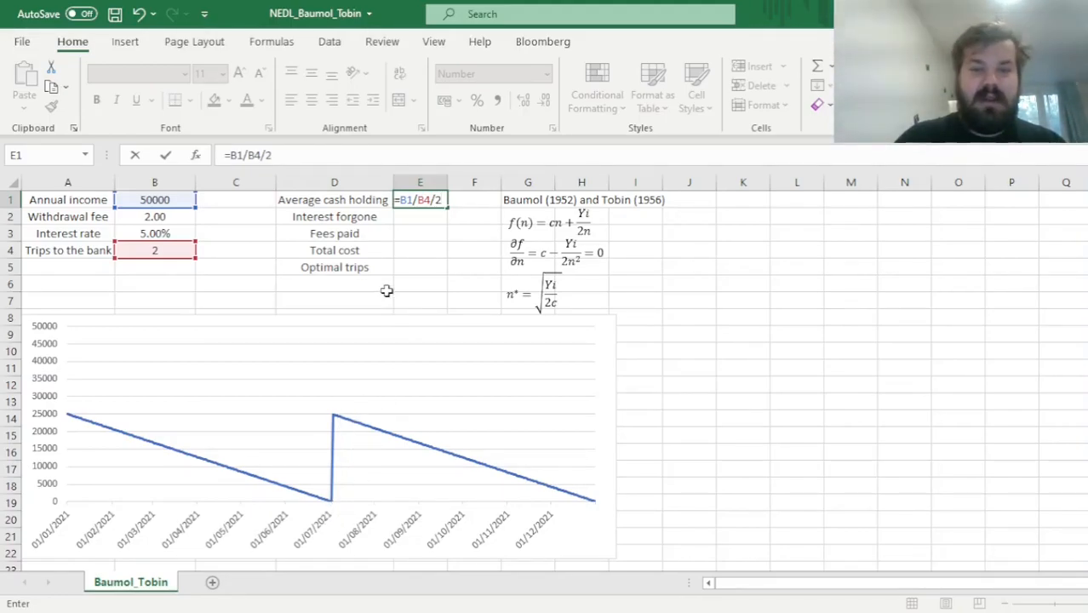
mouse_move(416, 299)
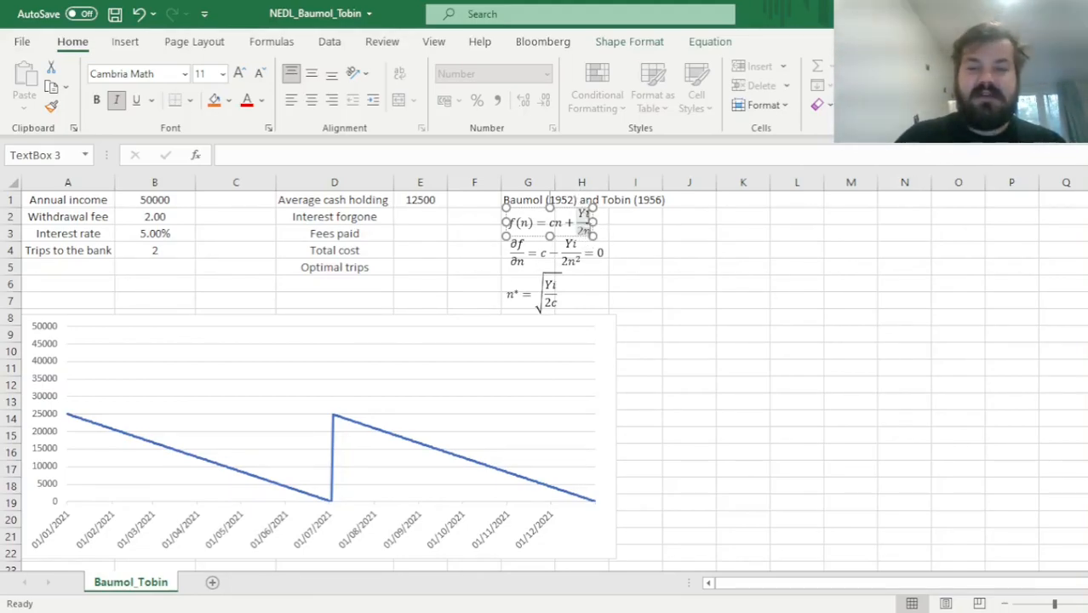
Enter =E1*B3 in E2 so interest forgone shows 625.00
click(635, 233)
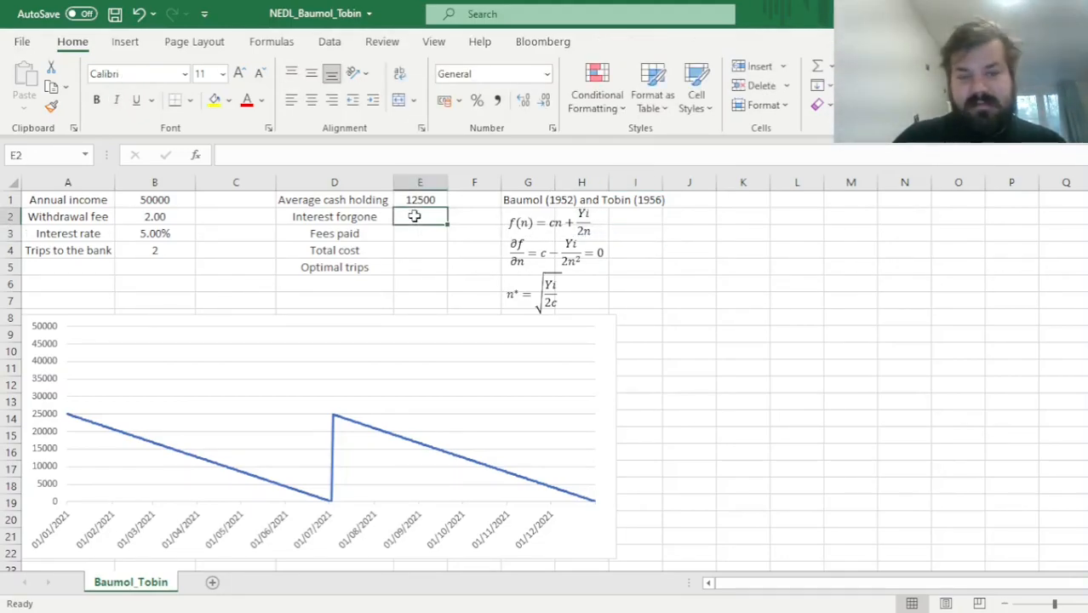
text(=E1)
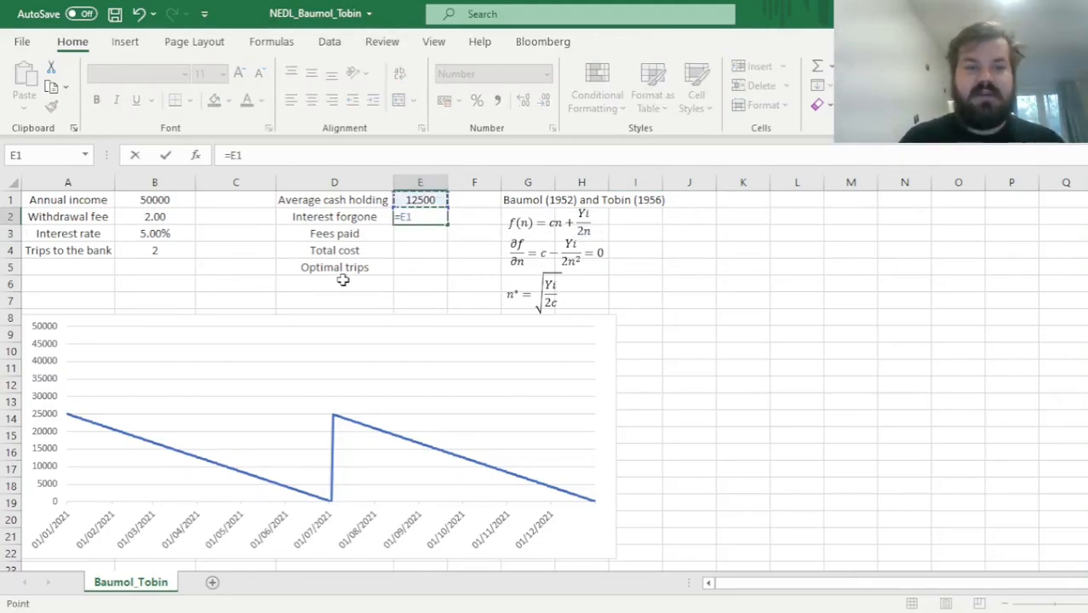
text(*)
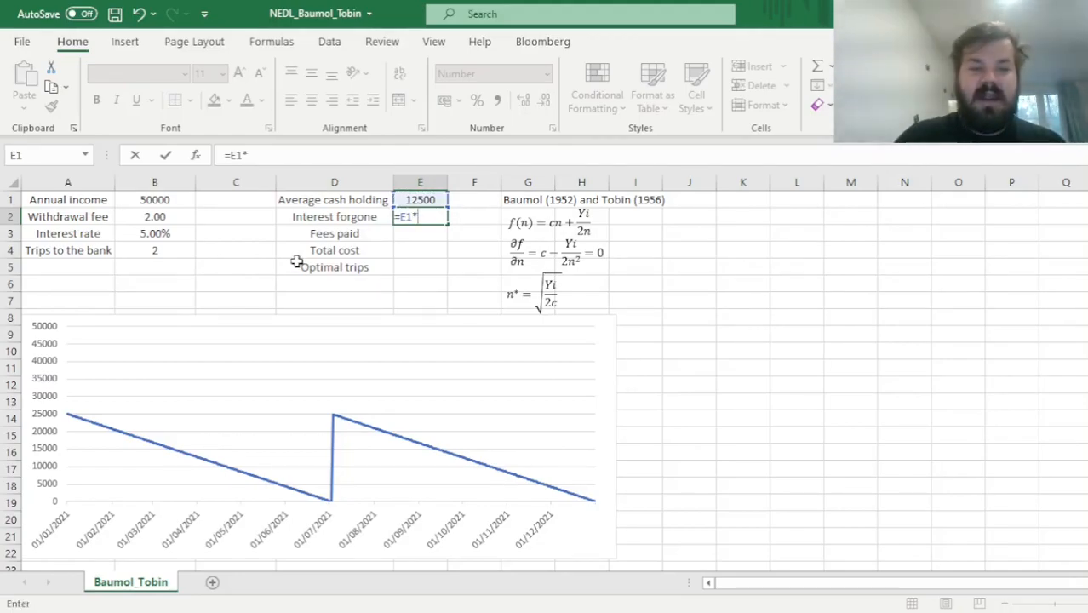
mouse_move(263, 281)
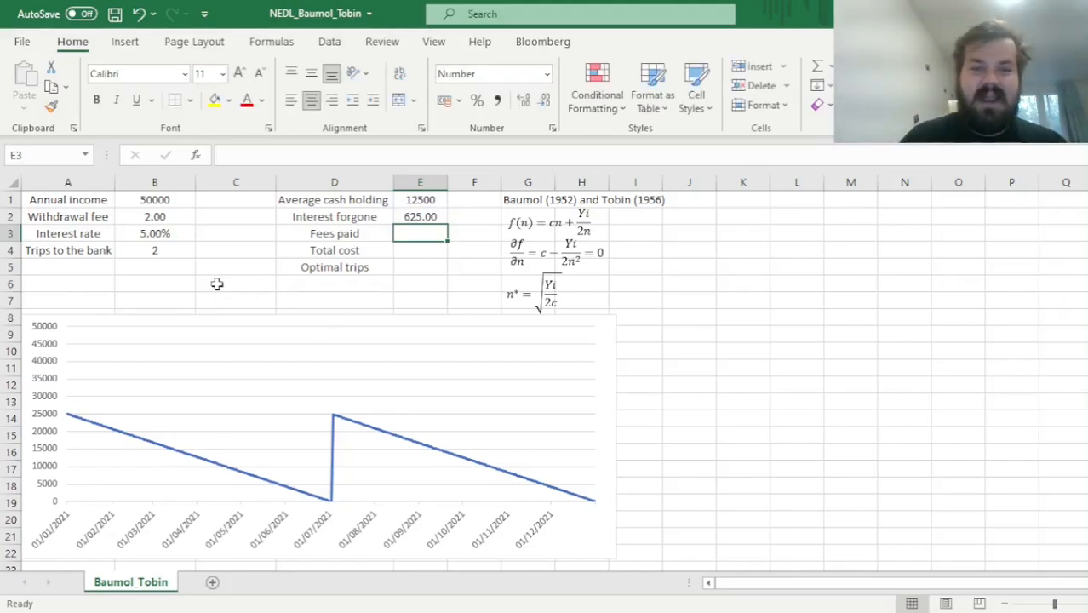
click(420, 216)
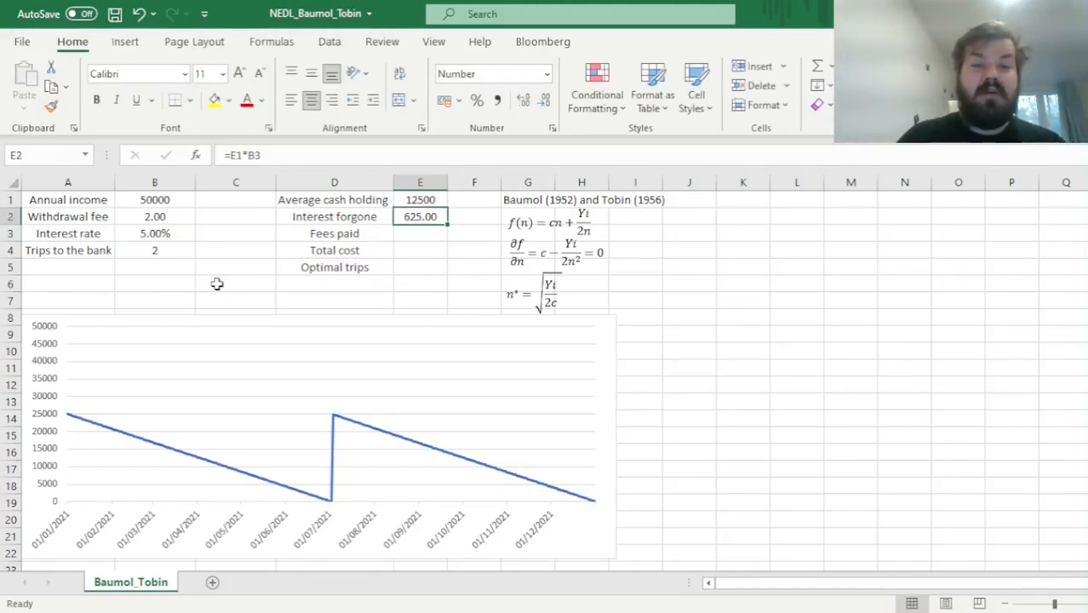
mouse_move(243, 269)
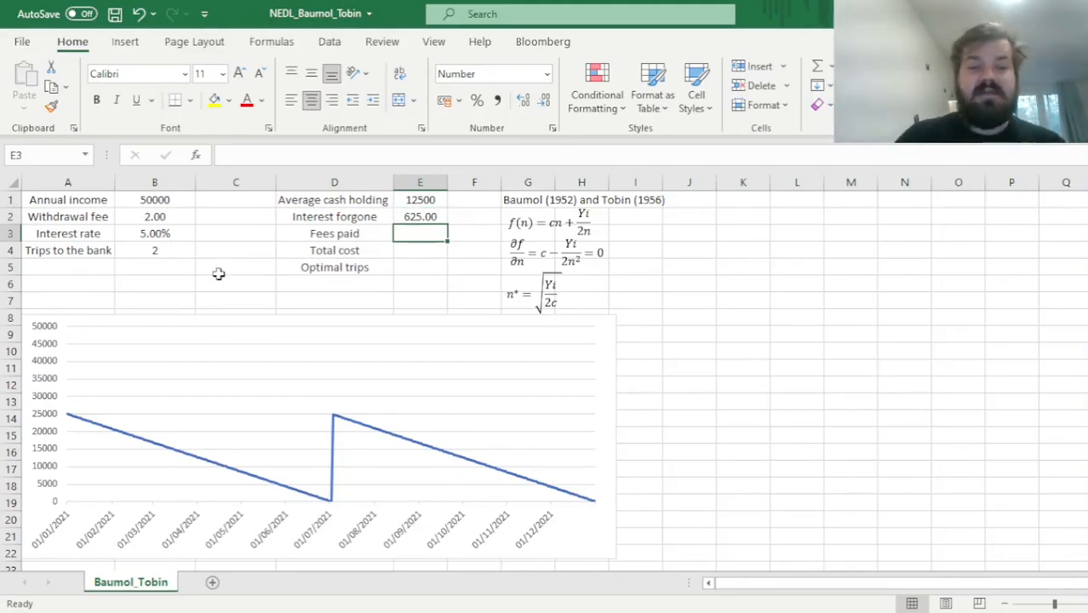
Enter =B2*B4 for fees paid (4.00) and =E3+E2 for total cost
text(=)
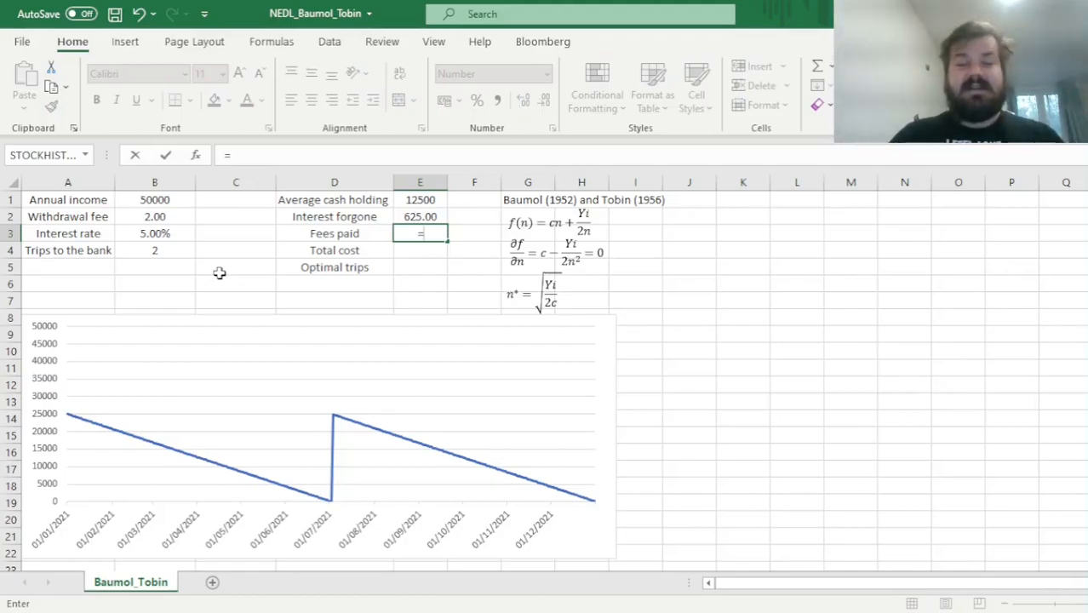
mouse_move(324, 325)
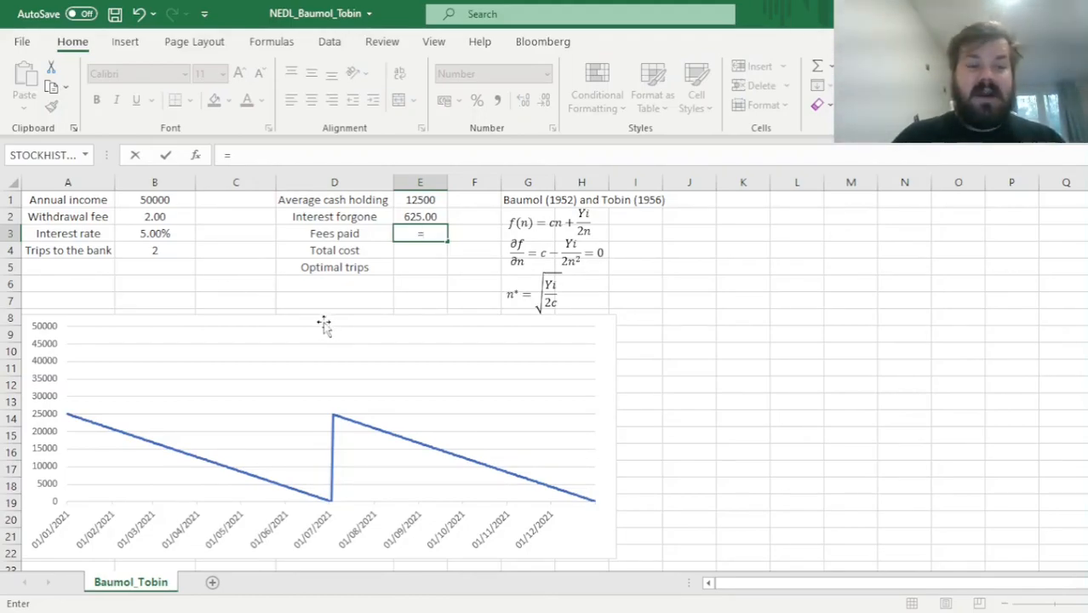
mouse_move(187, 281)
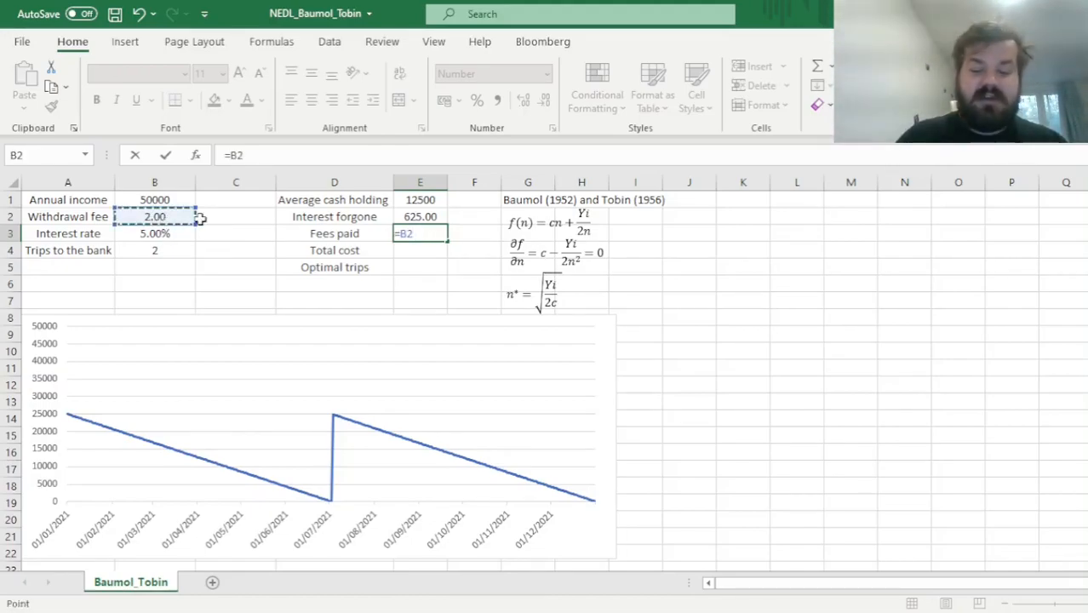
click(154, 250)
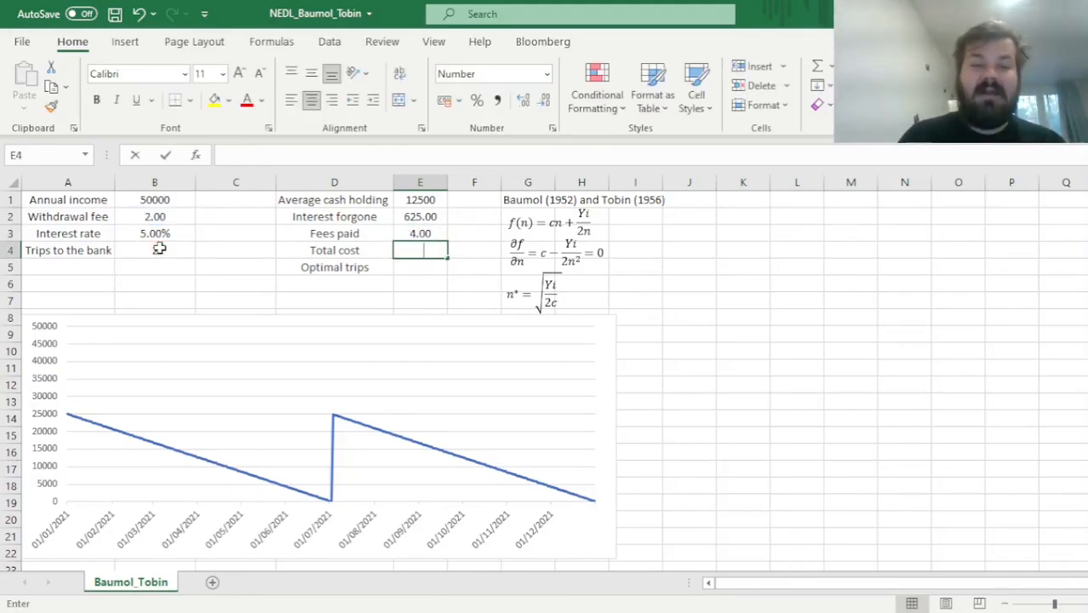
text(=)
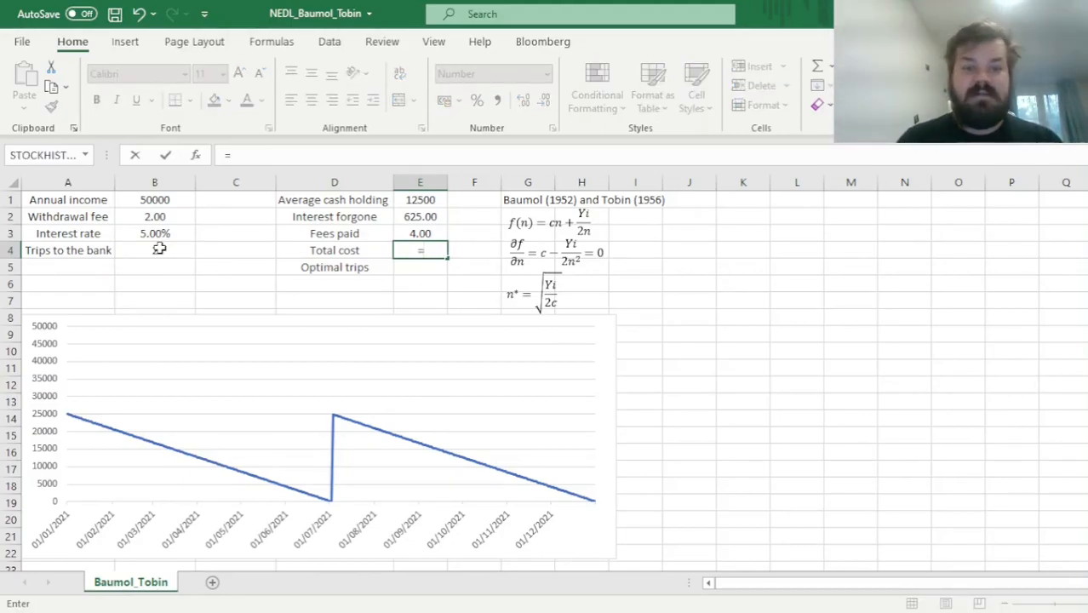
text(2)
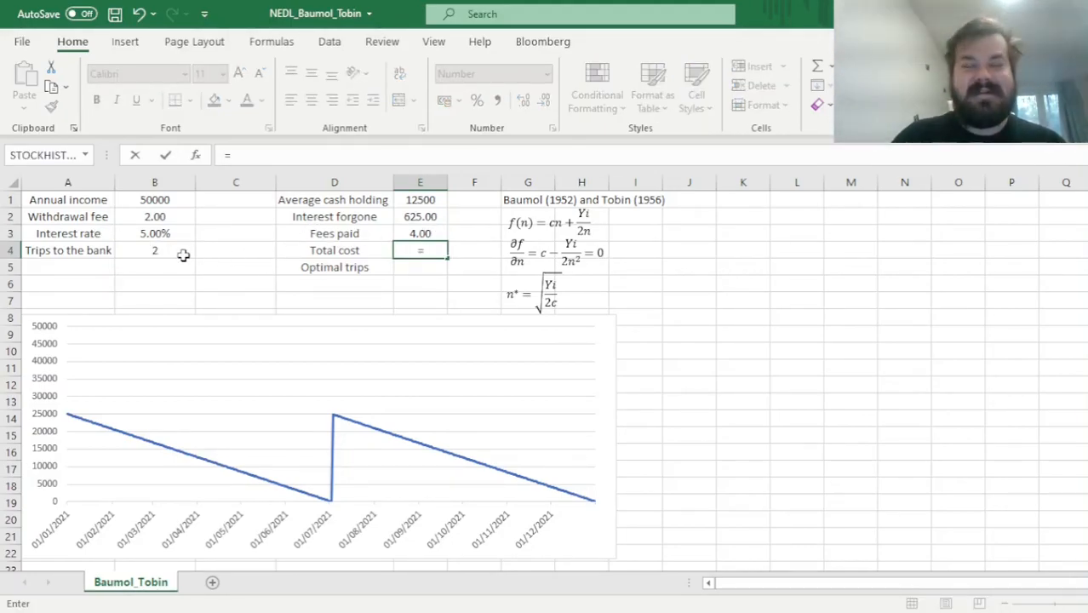
mouse_move(193, 277)
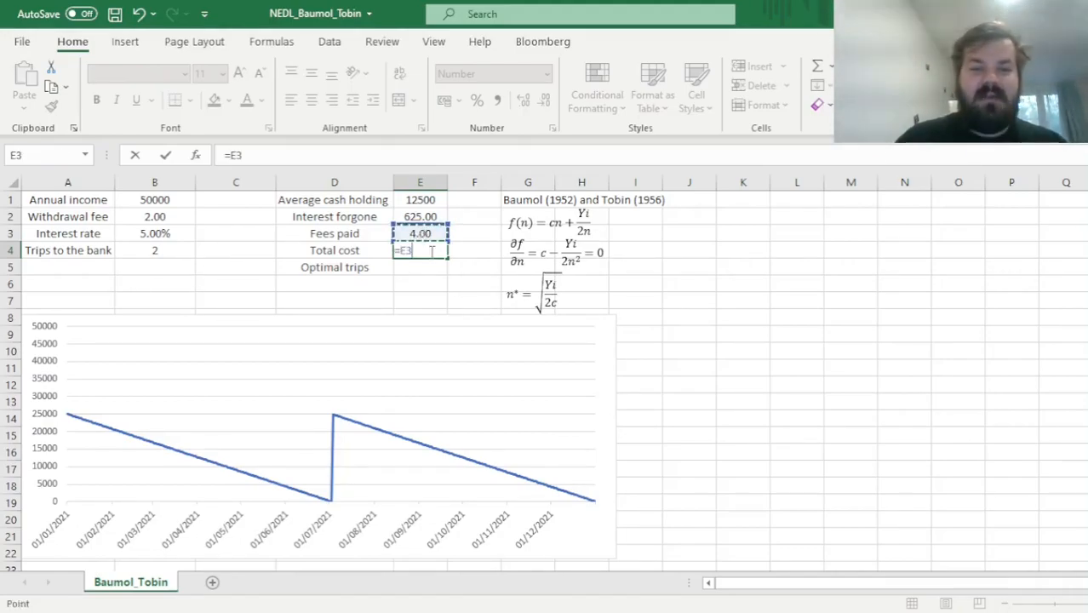
text(+)
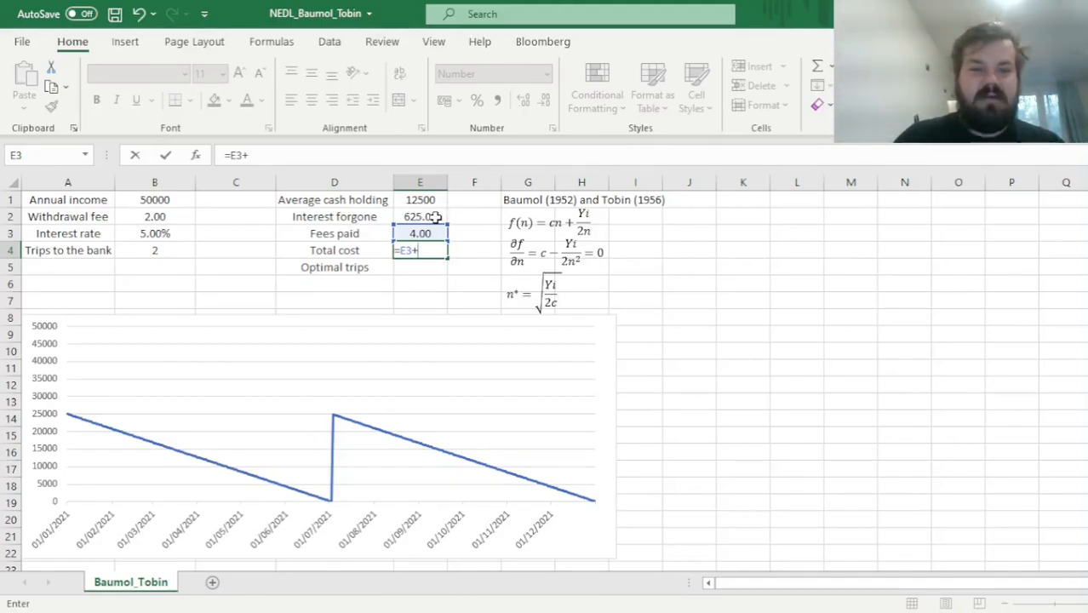
mouse_move(433, 218)
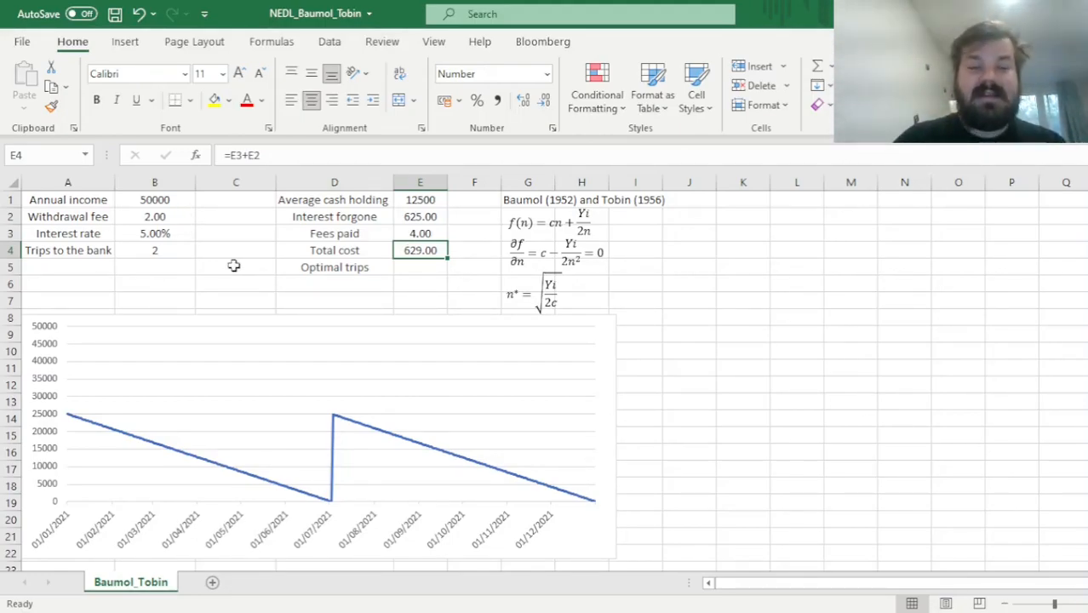
Try 3 trips, review the E2–E4 cost formulas, then set trips to 4
click(154, 249)
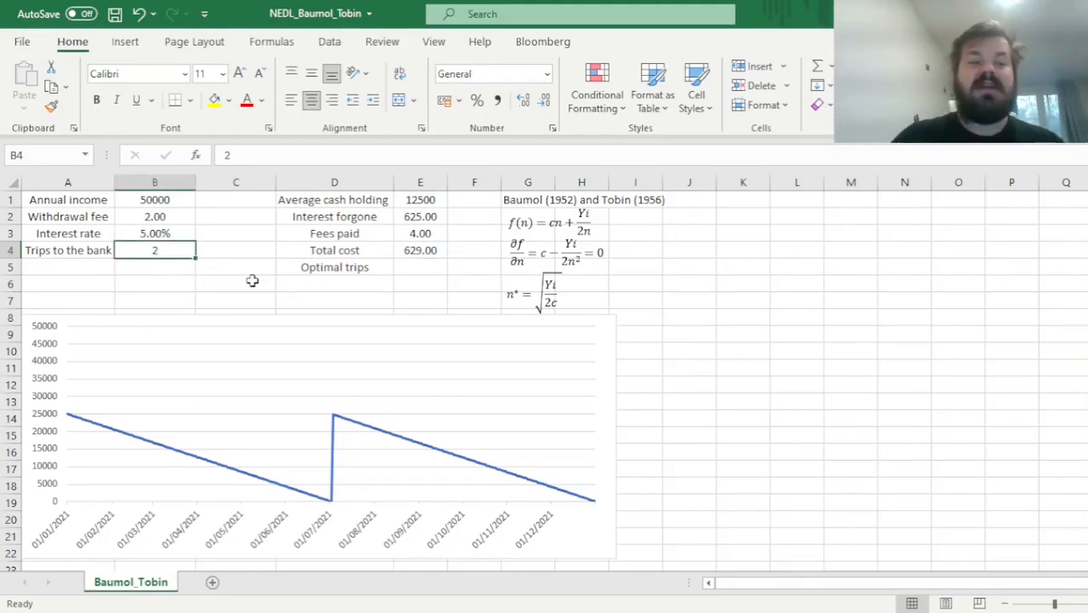
mouse_move(287, 278)
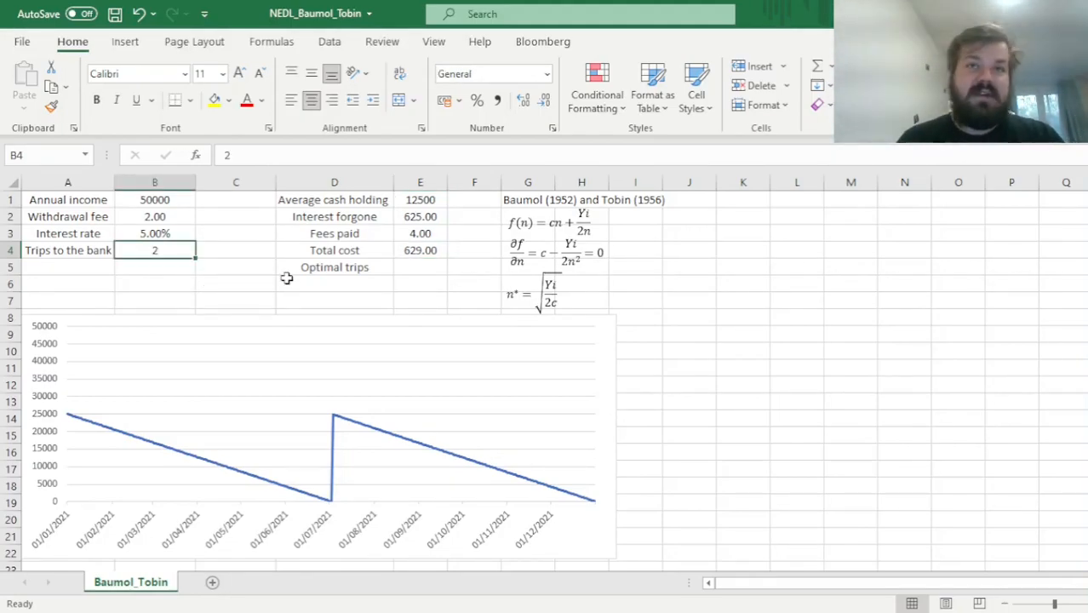
text(3)
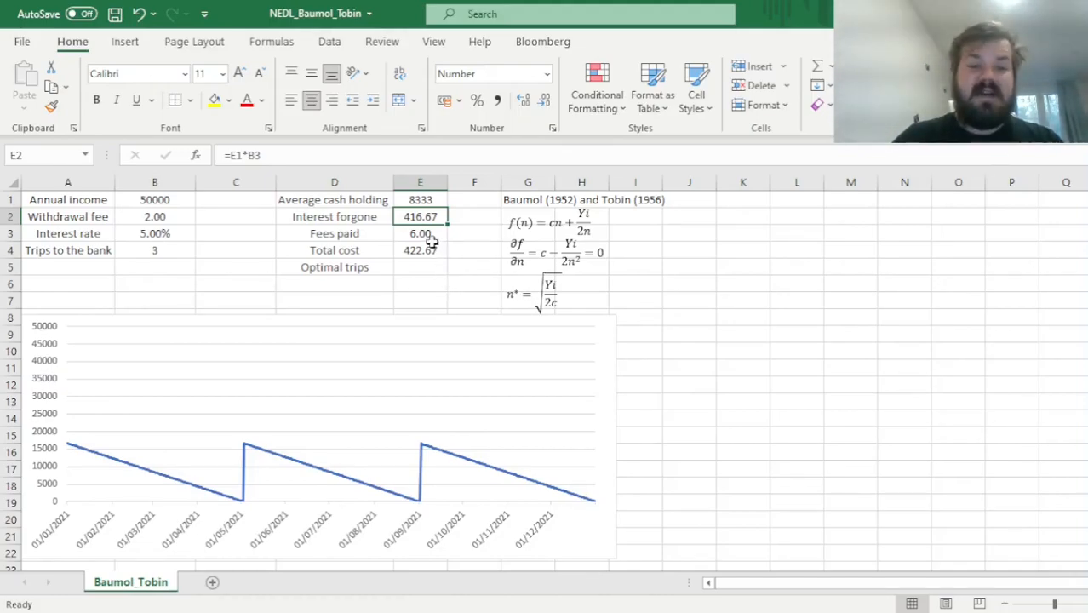
click(420, 233)
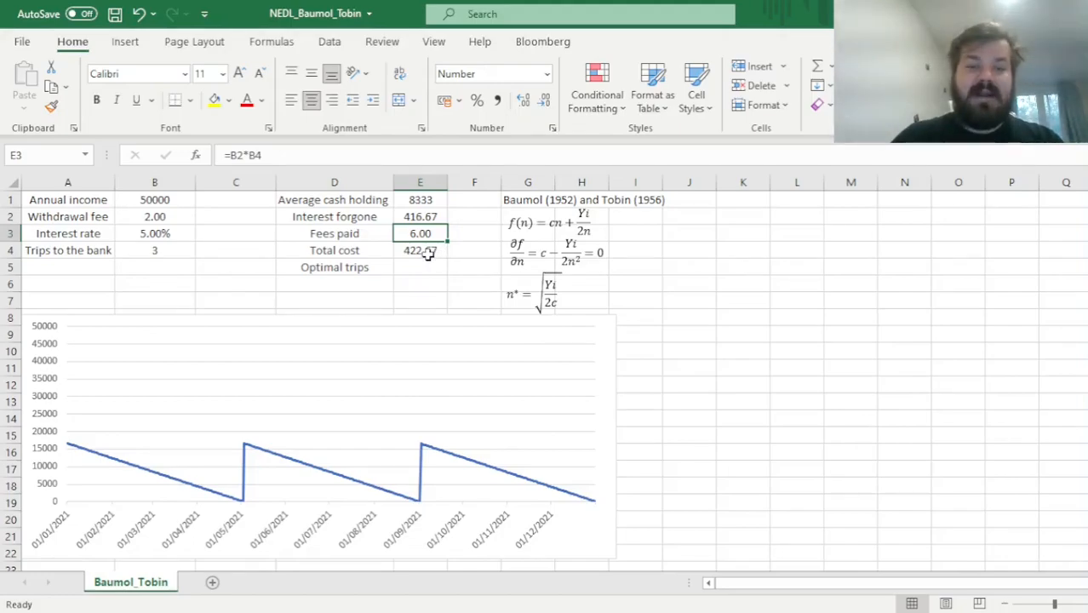
click(419, 249)
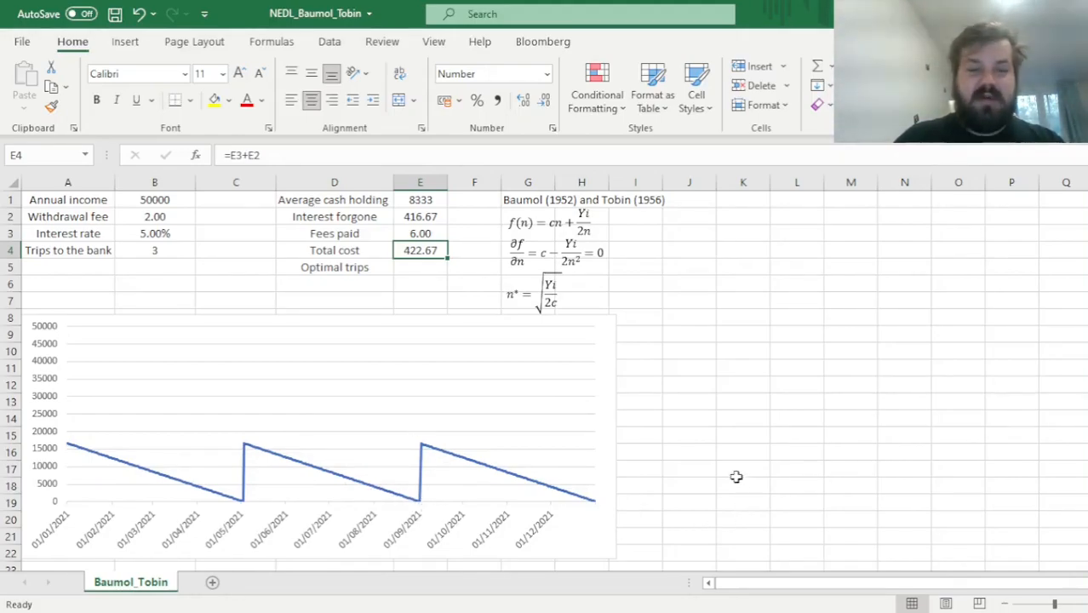
click(419, 215)
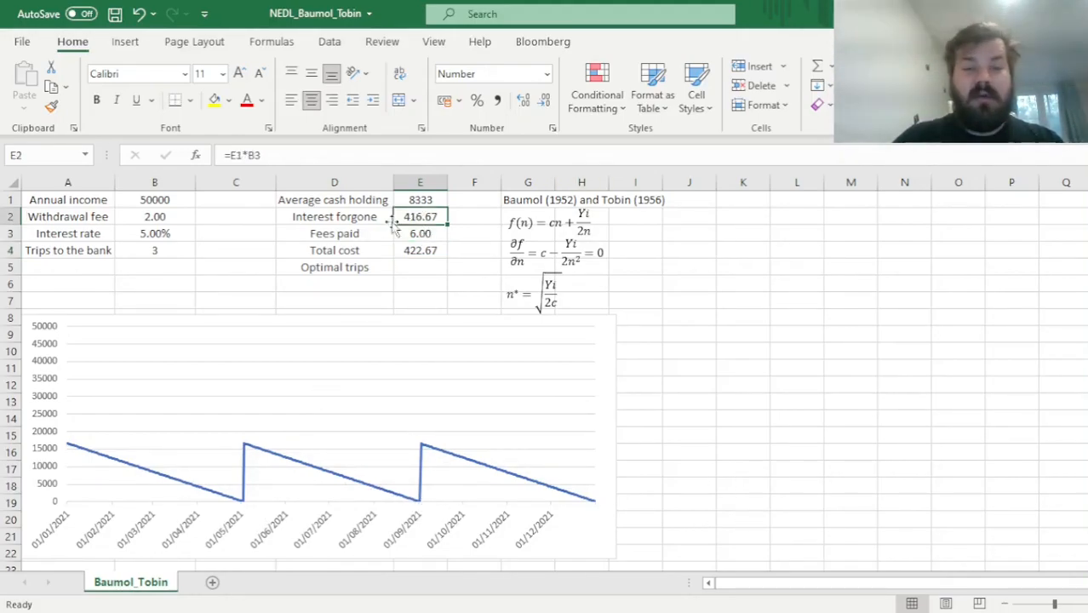
click(154, 249)
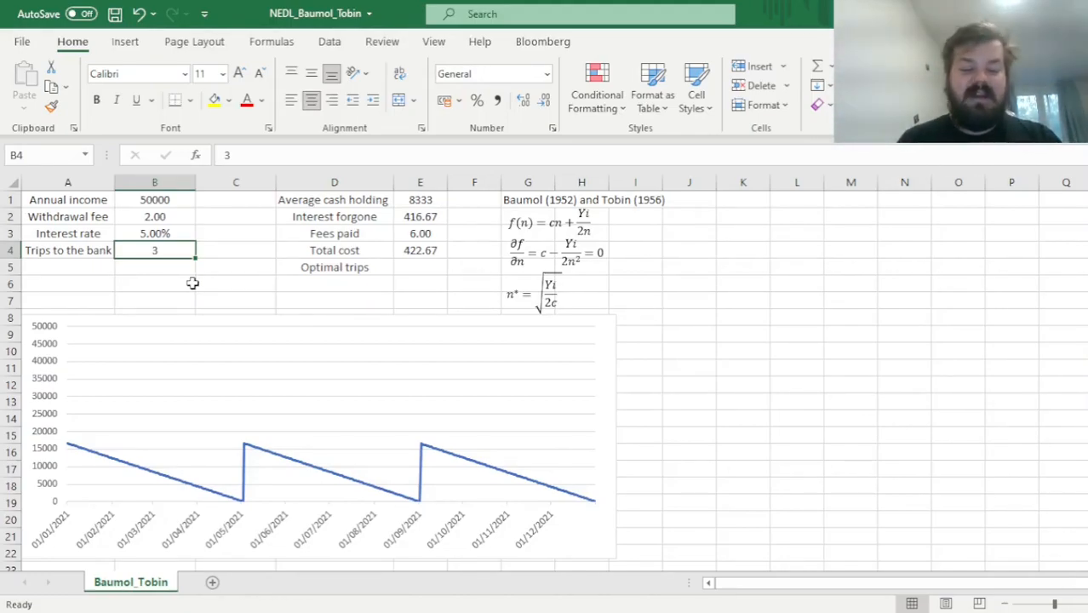
text(4)
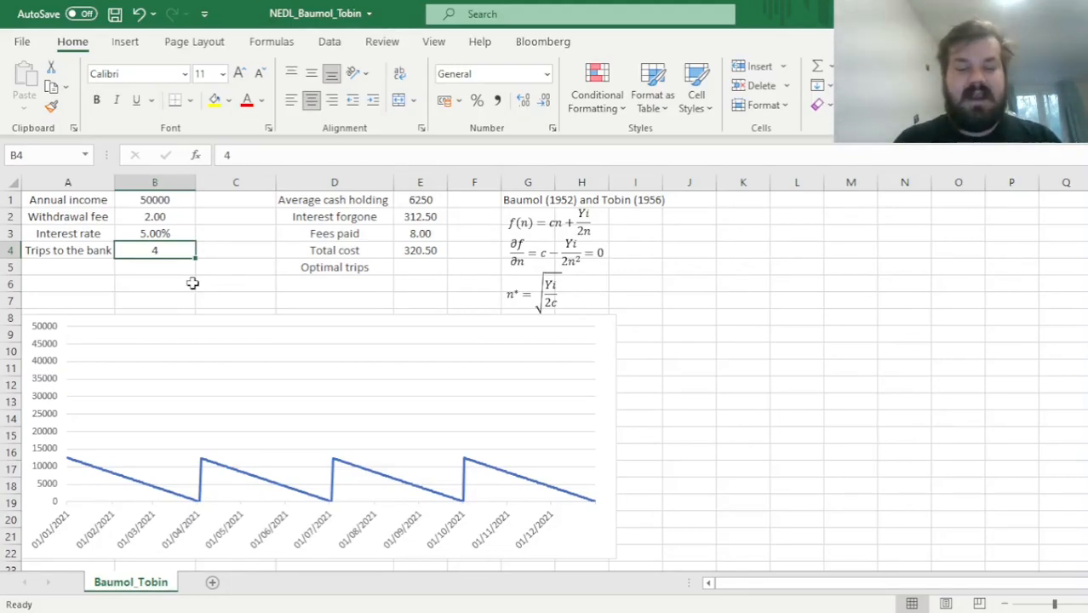
Try 100 trips and inspect the interest forgone and fees paid formulas
text(100)
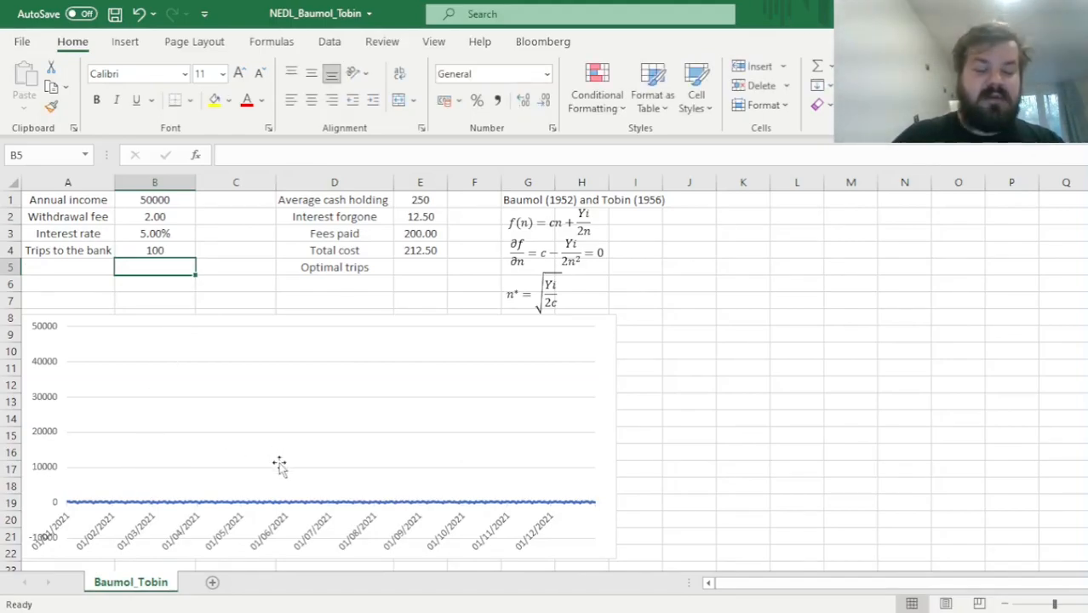
mouse_move(746, 405)
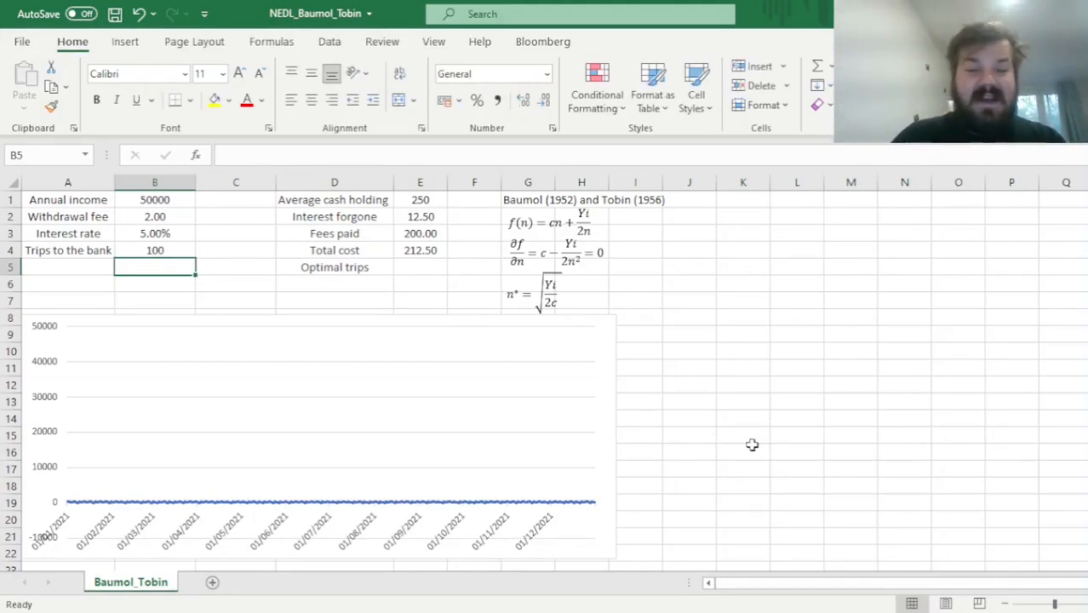
click(419, 216)
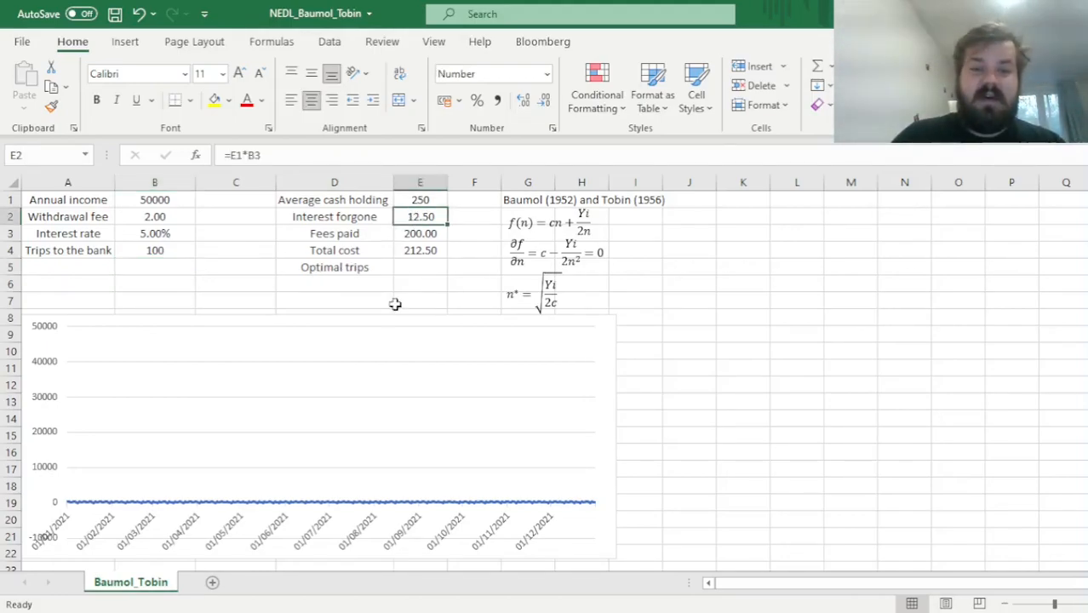
mouse_move(717, 324)
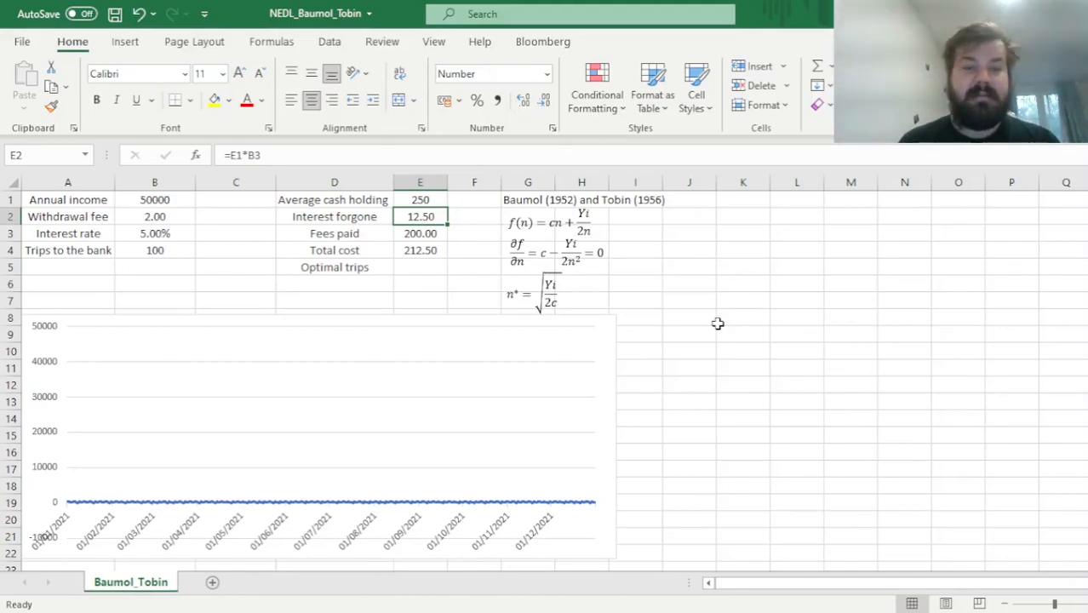
mouse_move(325, 241)
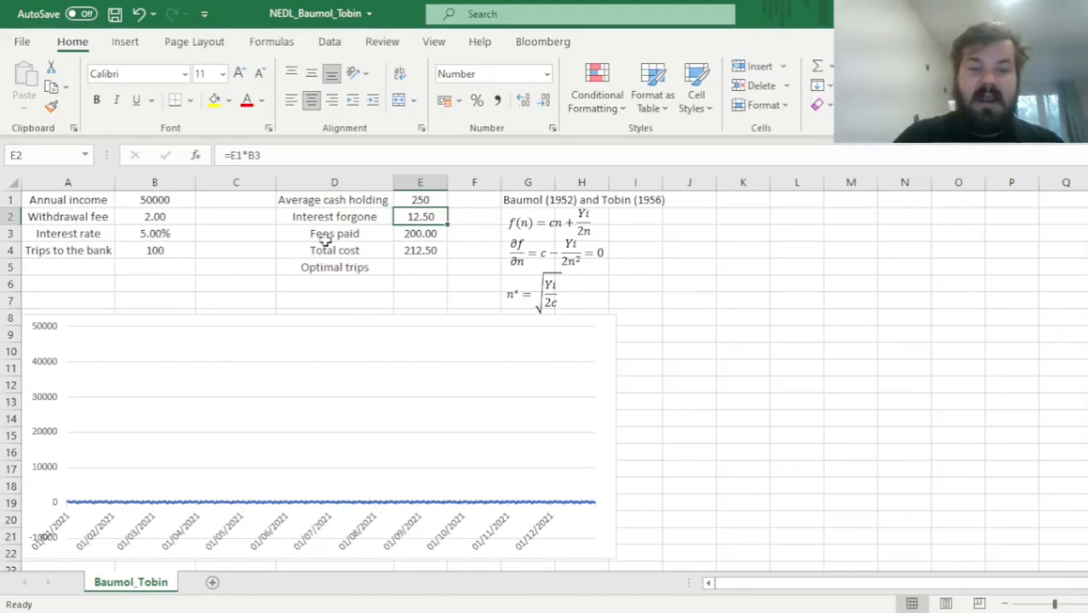
click(420, 233)
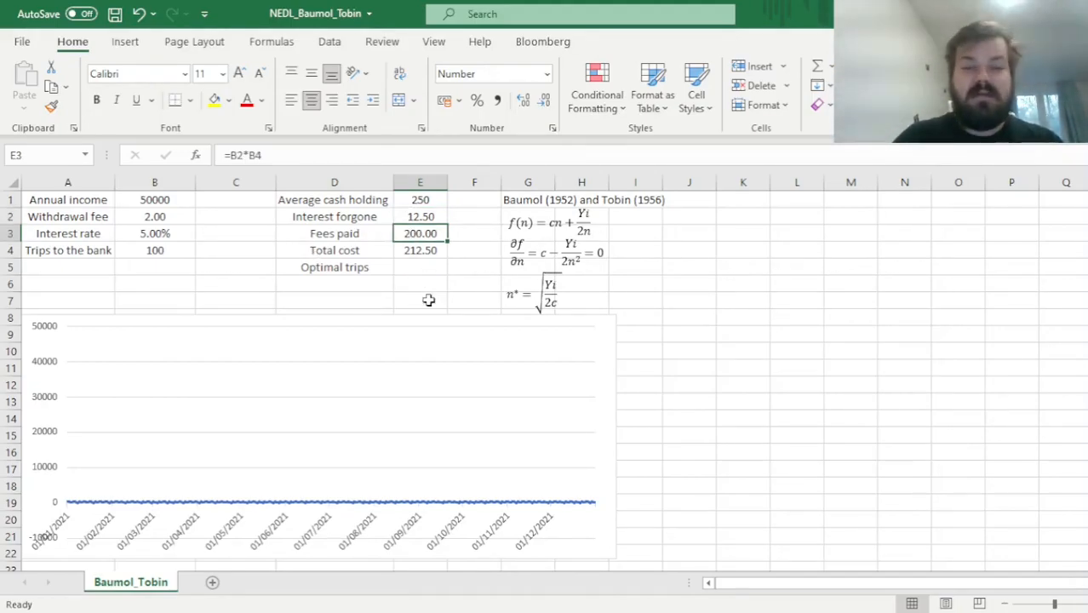
Test 365 trips, then restore trips to 2 for total cost 629.00
click(154, 250)
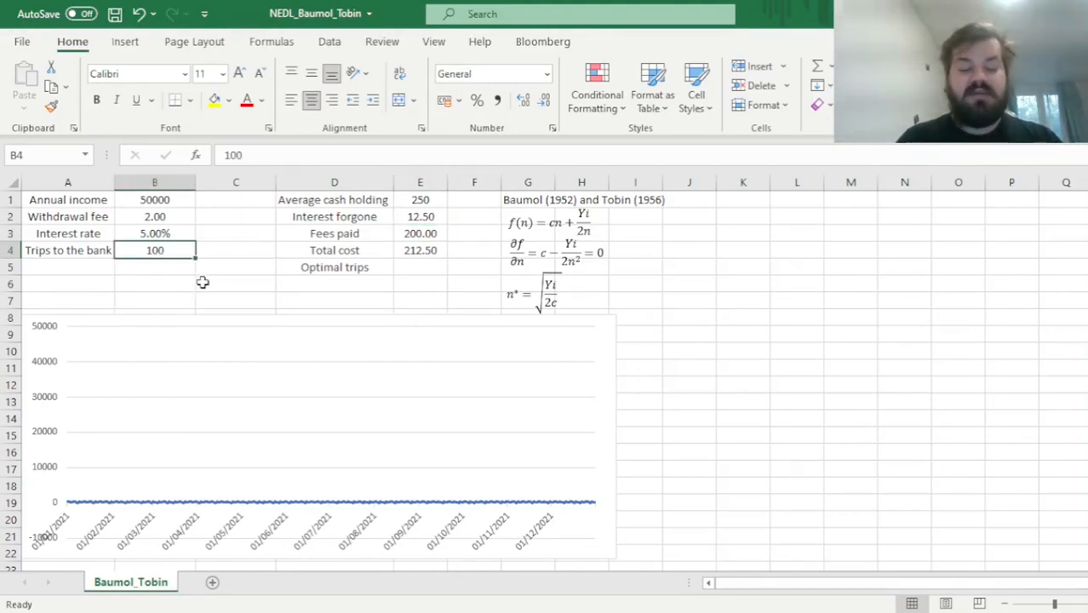
text(365)
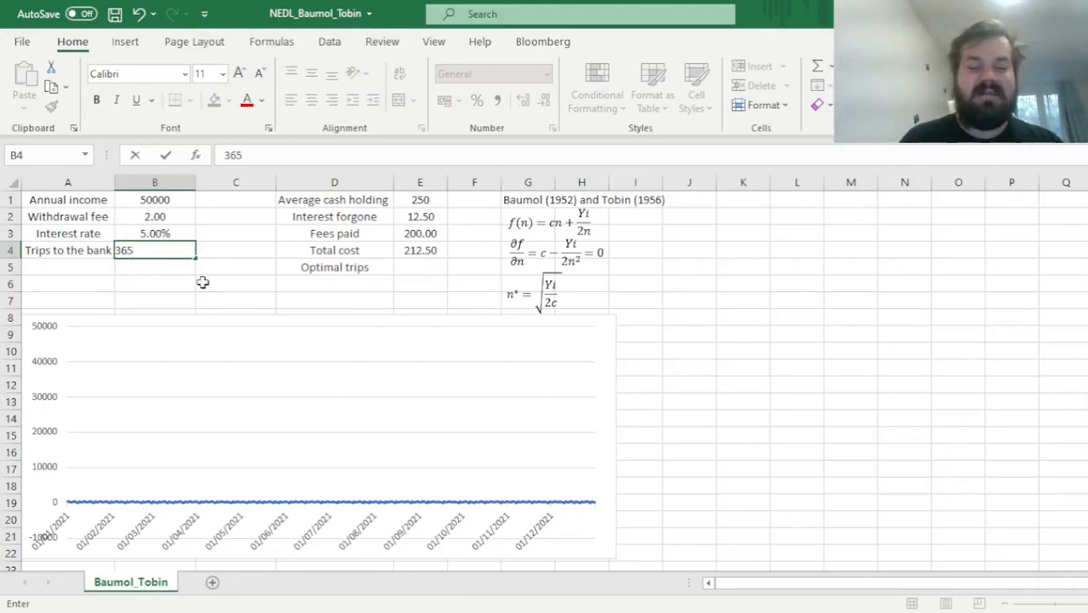
key(enter)
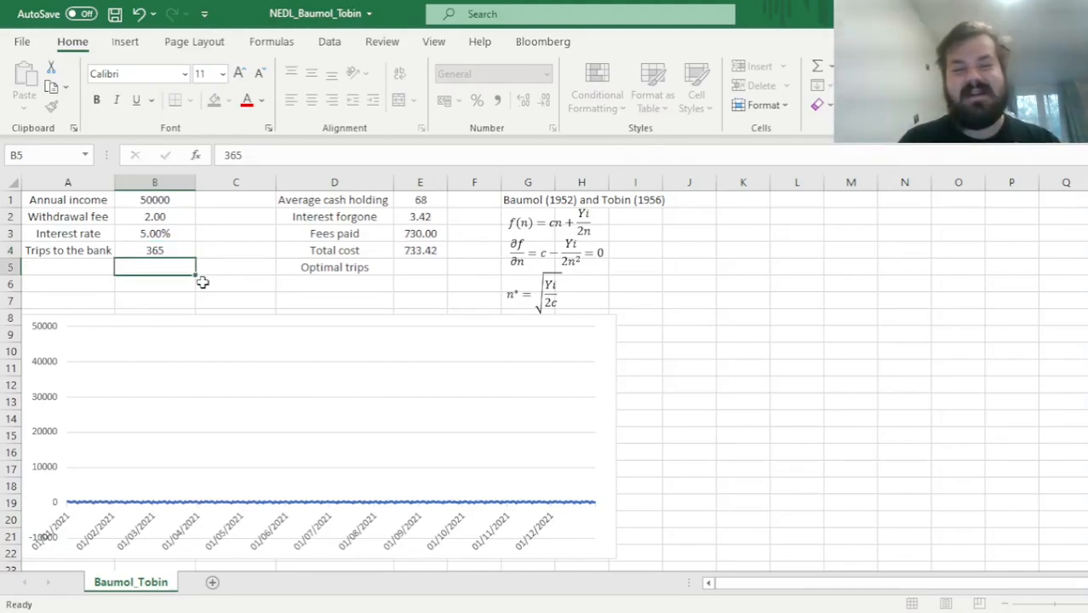
click(420, 232)
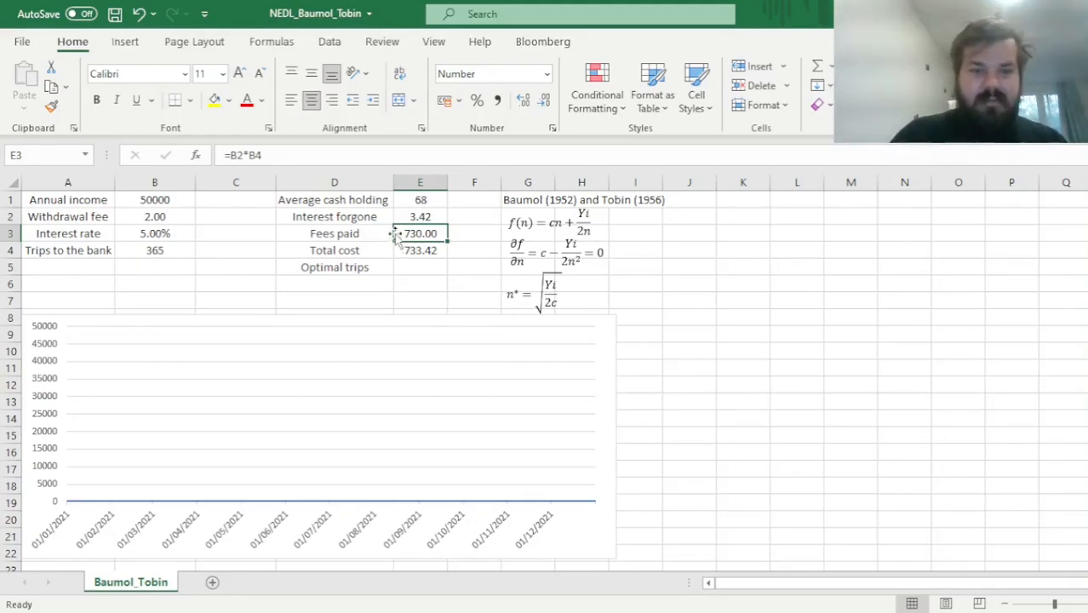
click(154, 250)
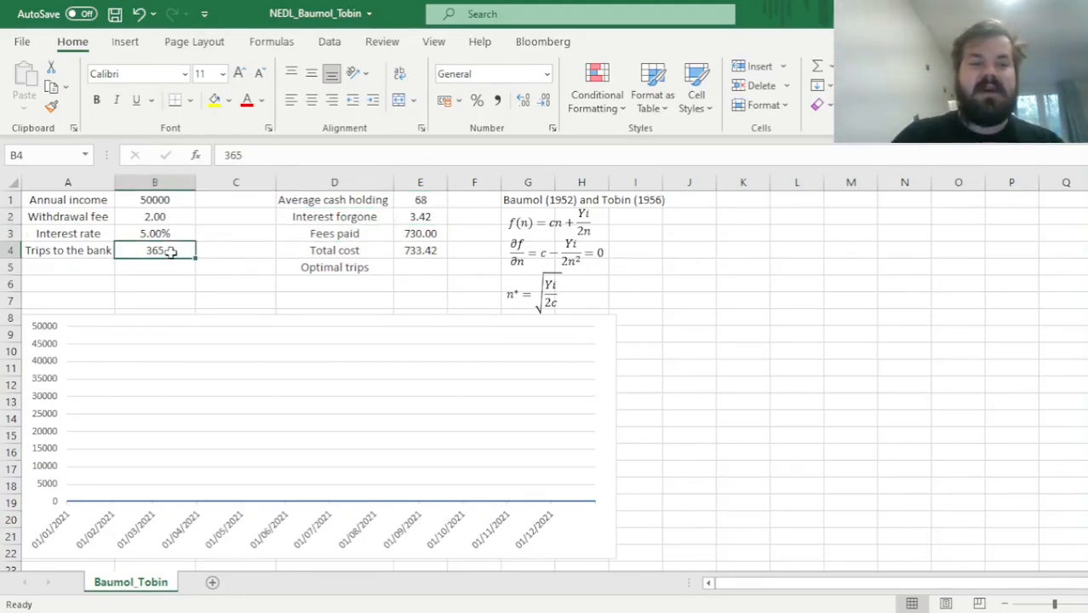
text(2)
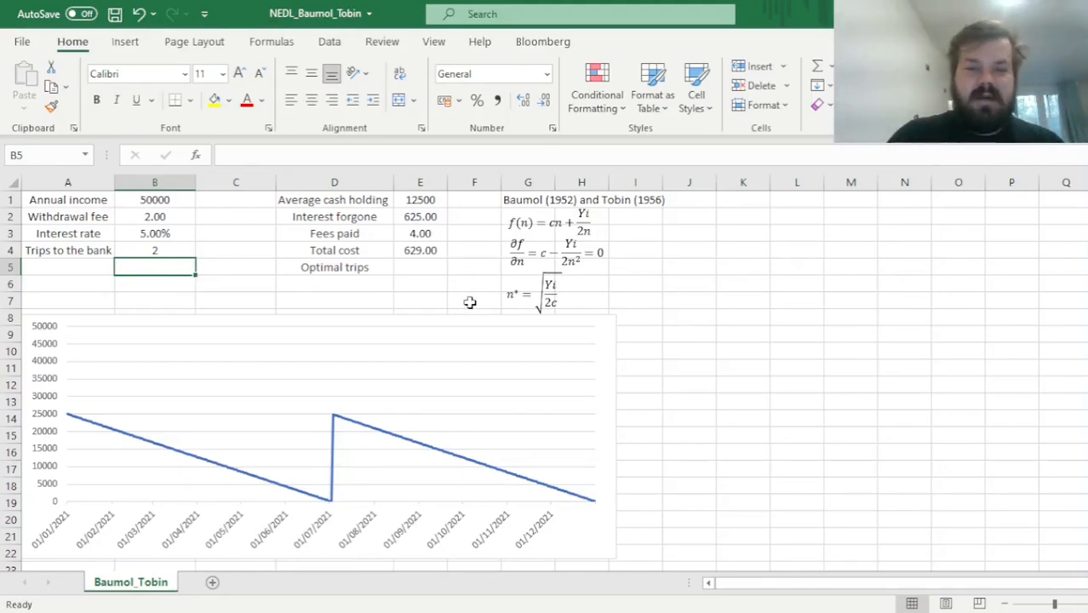
mouse_move(663, 317)
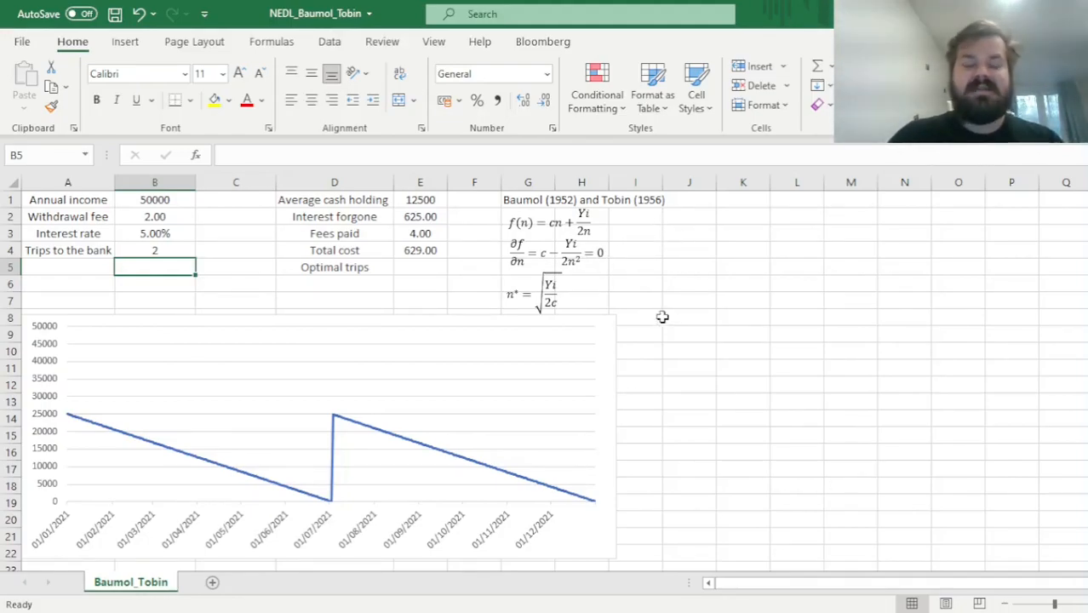
click(523, 223)
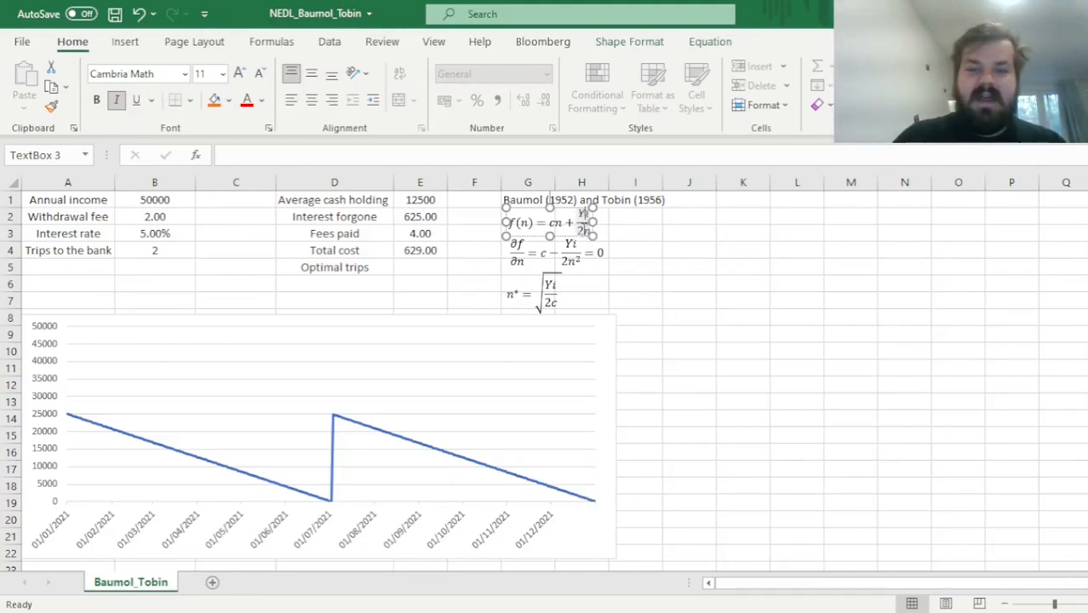
mouse_move(645, 253)
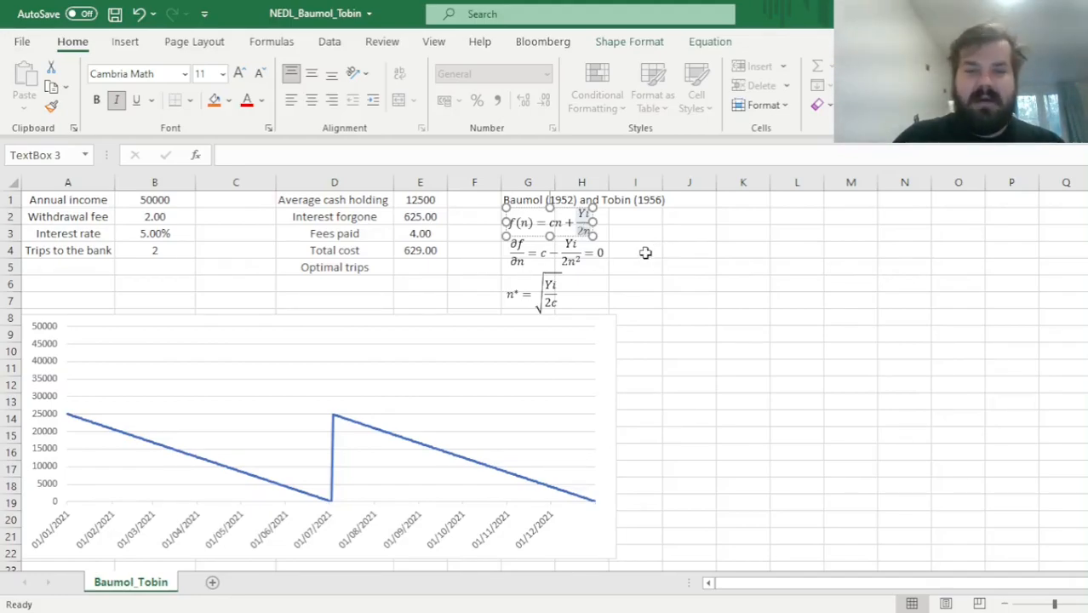
mouse_move(620, 246)
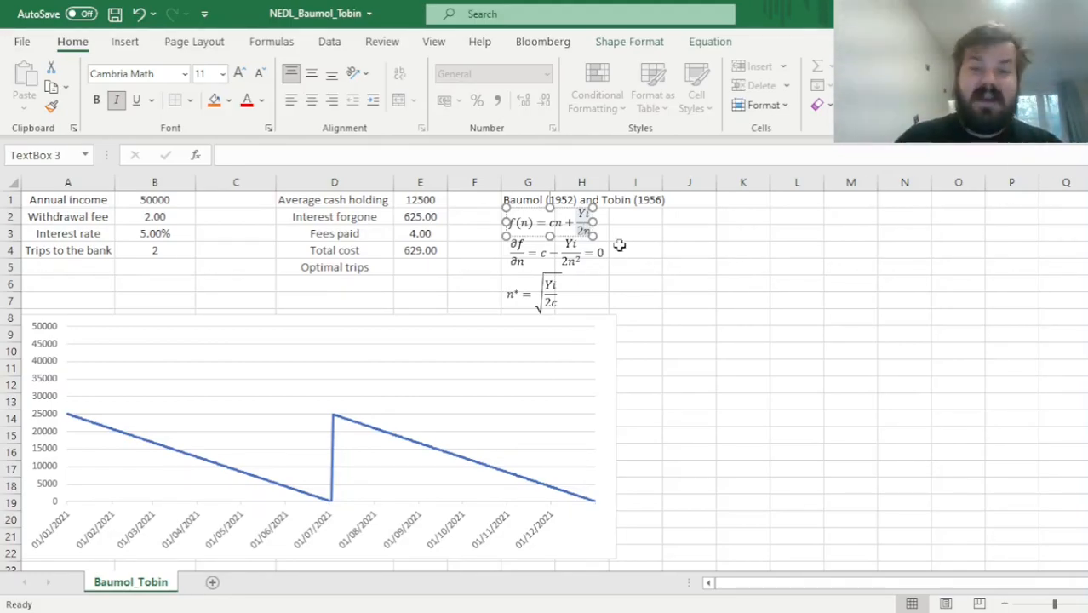
mouse_move(648, 242)
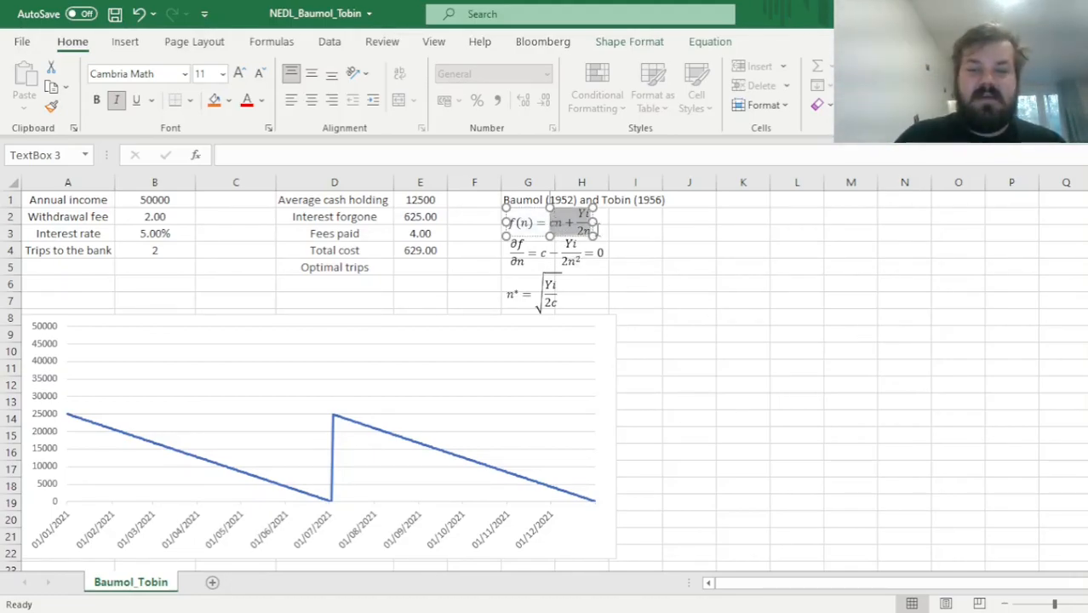
mouse_move(730, 343)
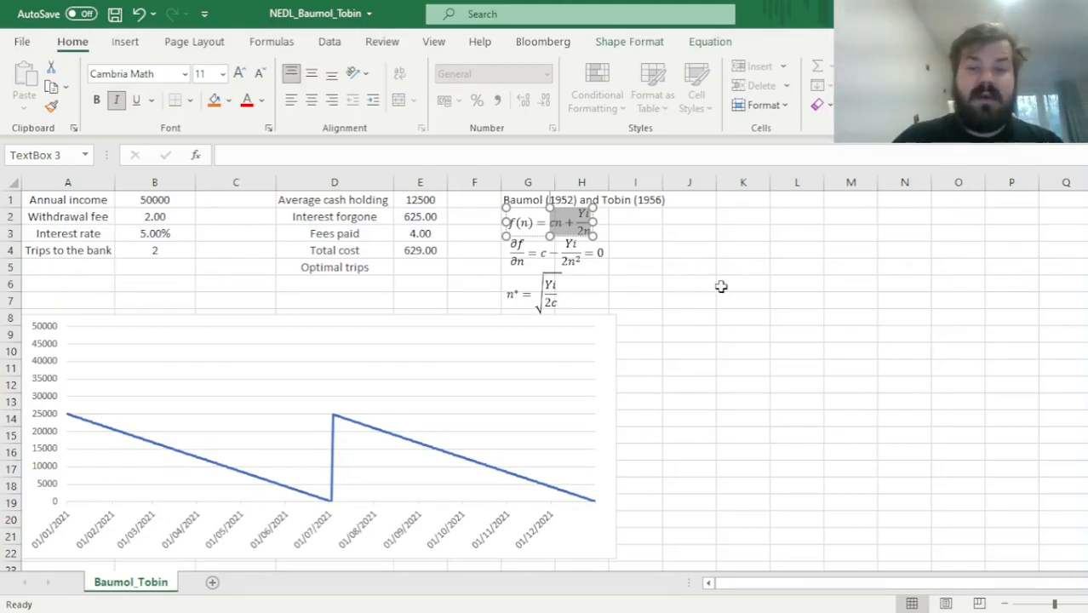
mouse_move(633, 313)
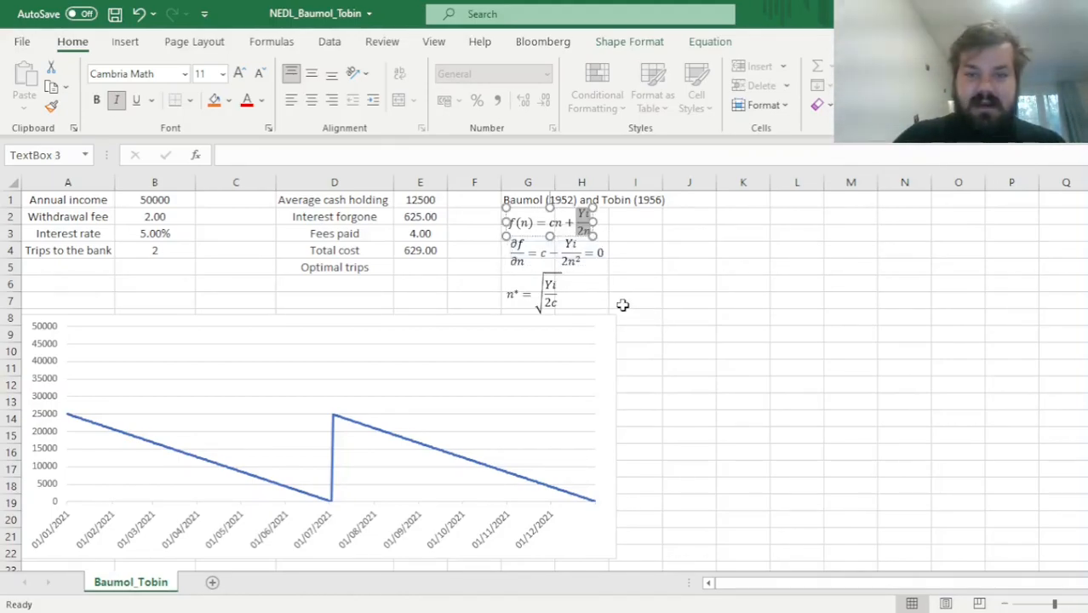
mouse_move(647, 291)
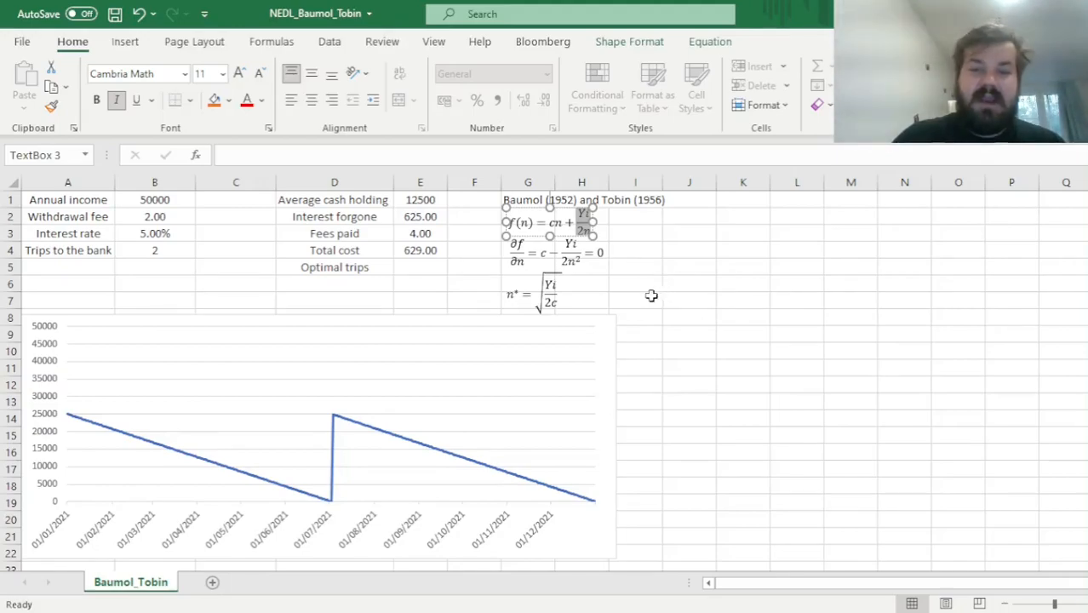
mouse_move(619, 270)
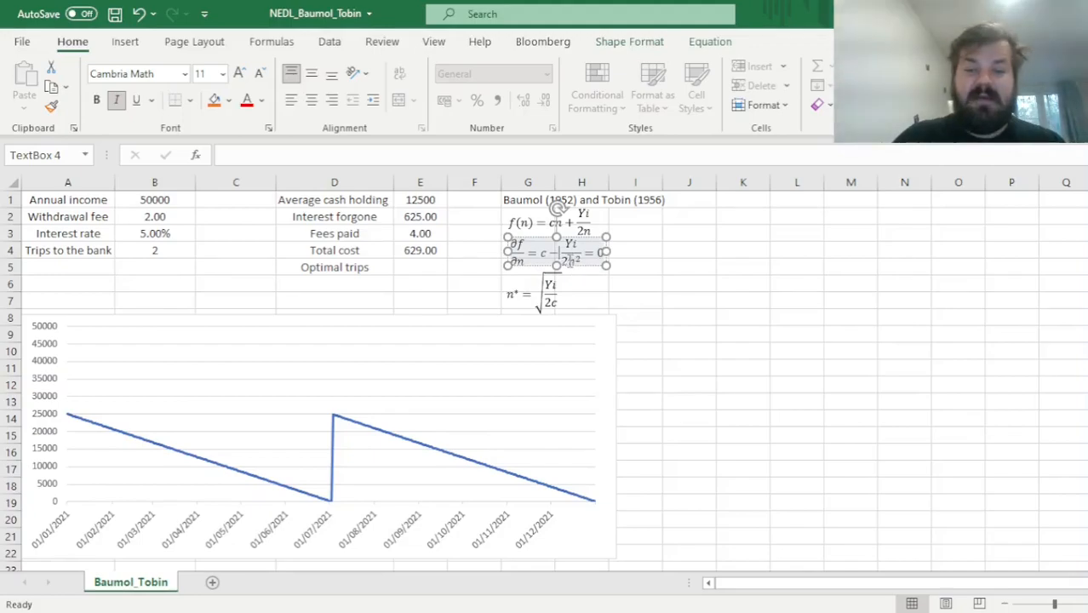
click(689, 317)
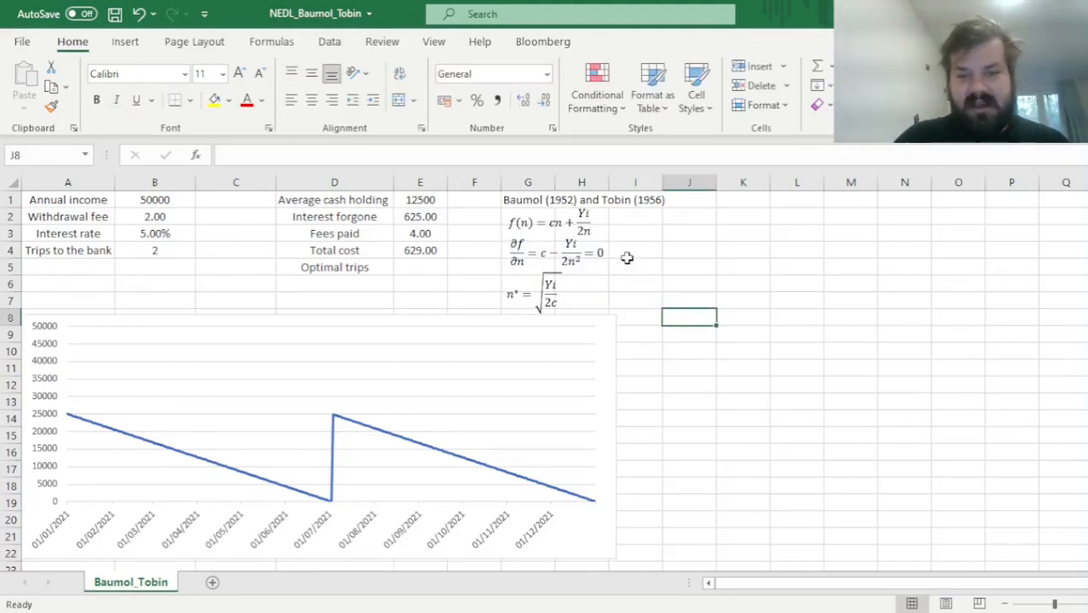
click(557, 254)
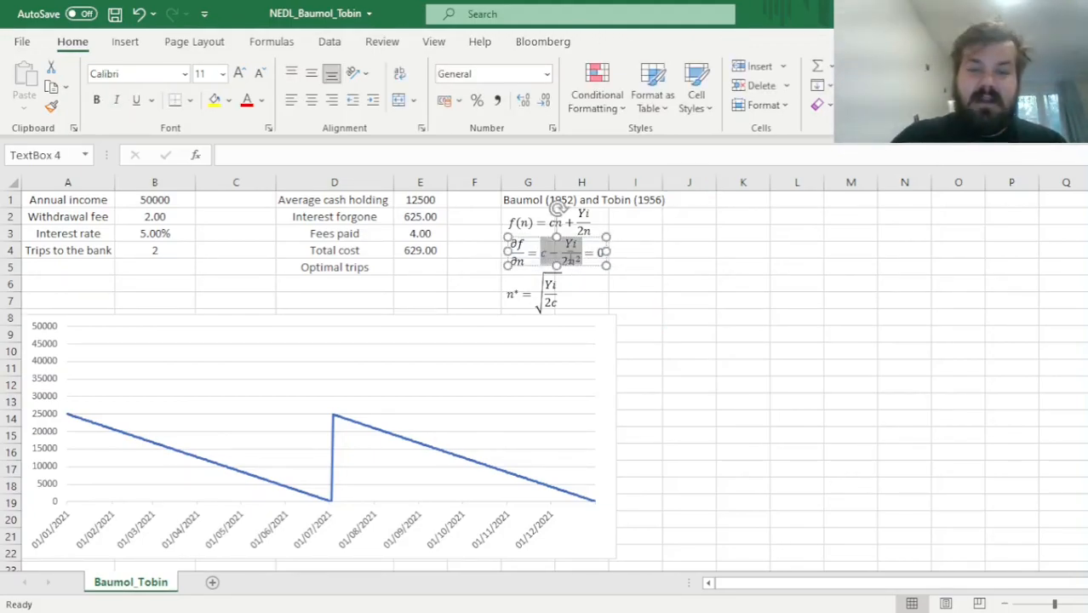
click(743, 284)
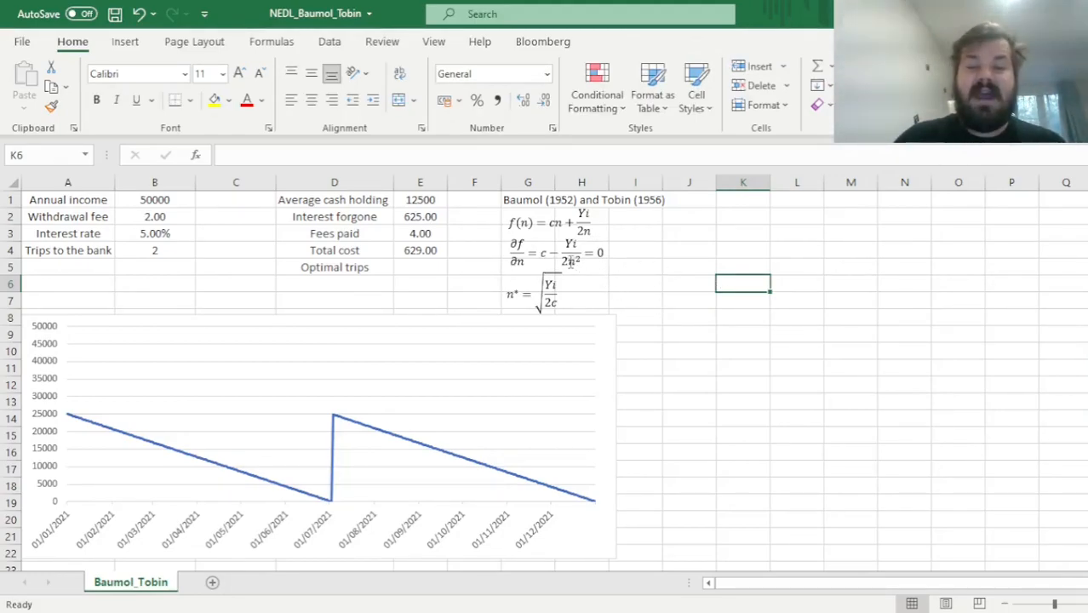
click(557, 251)
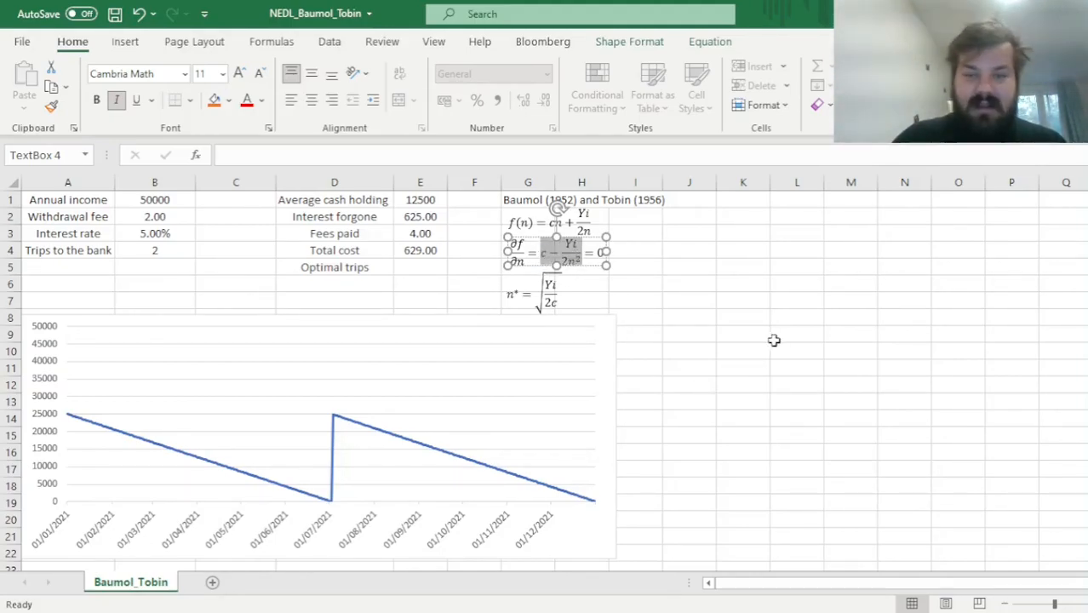
mouse_move(687, 310)
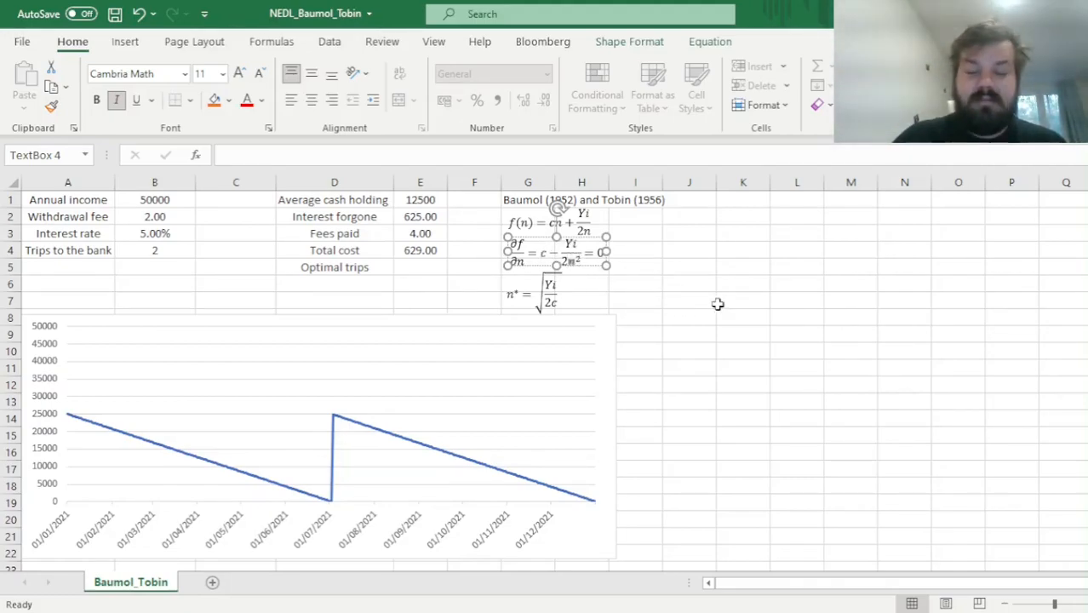
click(742, 300)
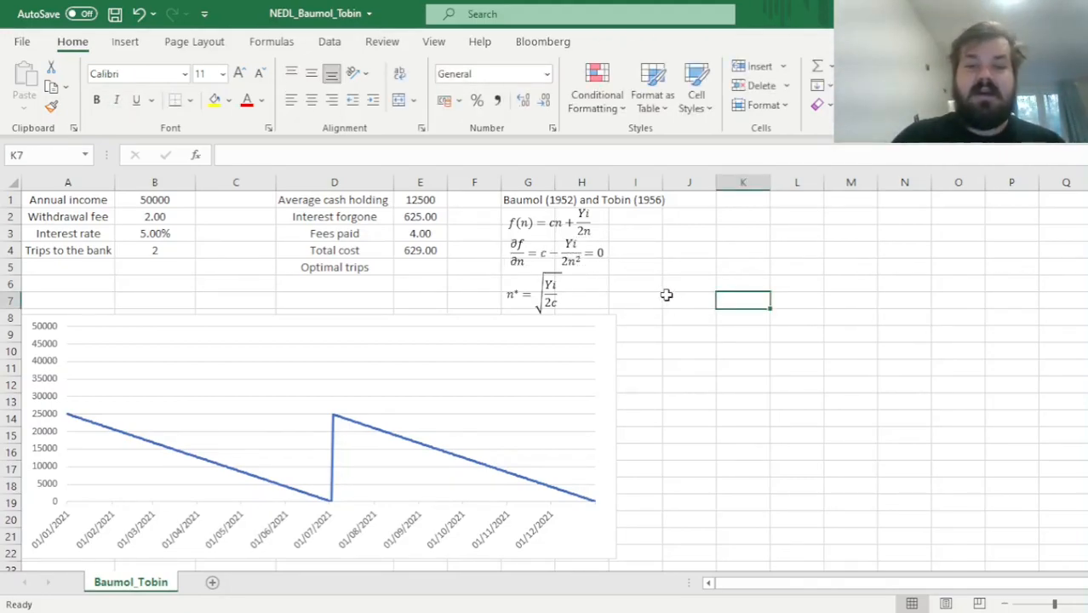
mouse_move(652, 298)
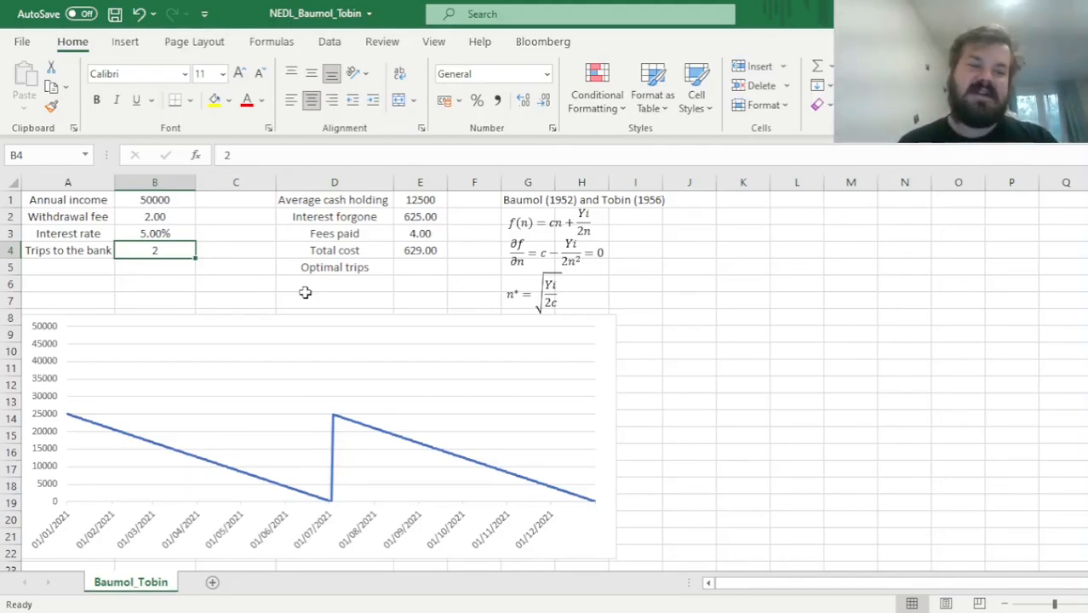
text(3)
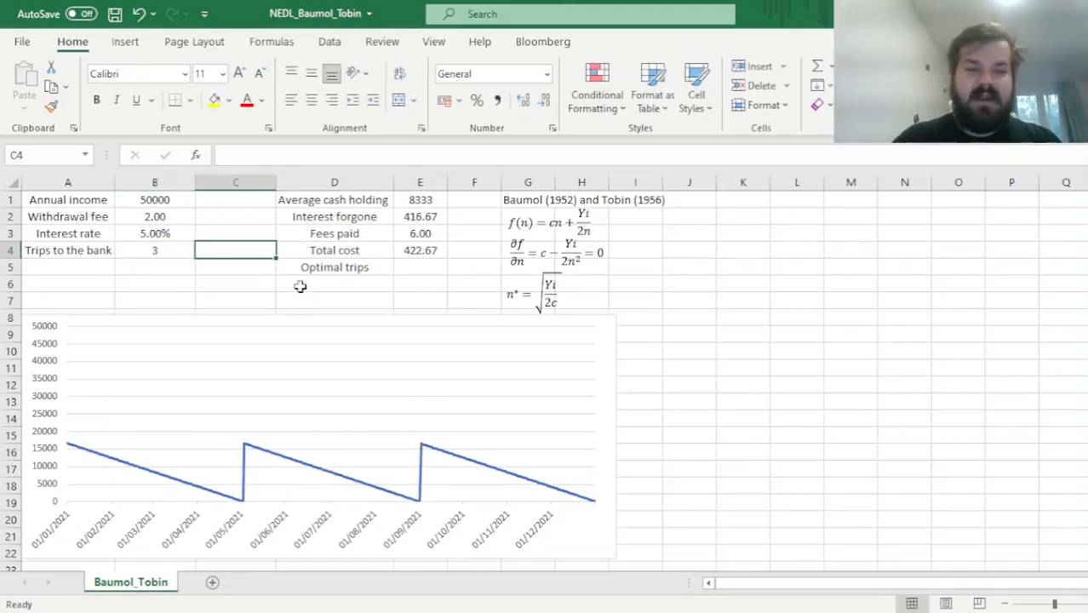
click(420, 250)
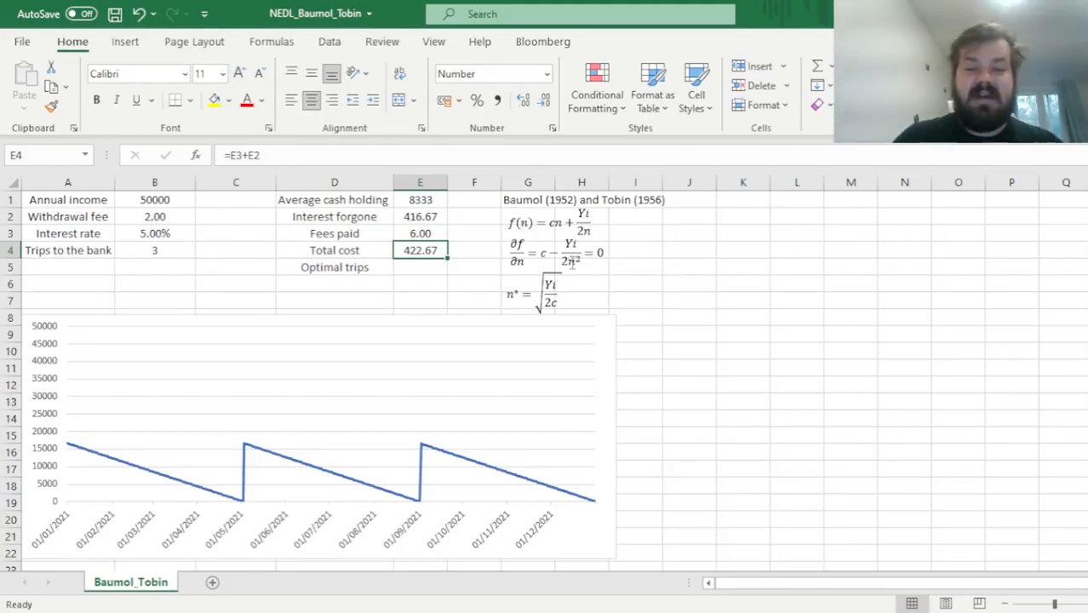
click(635, 300)
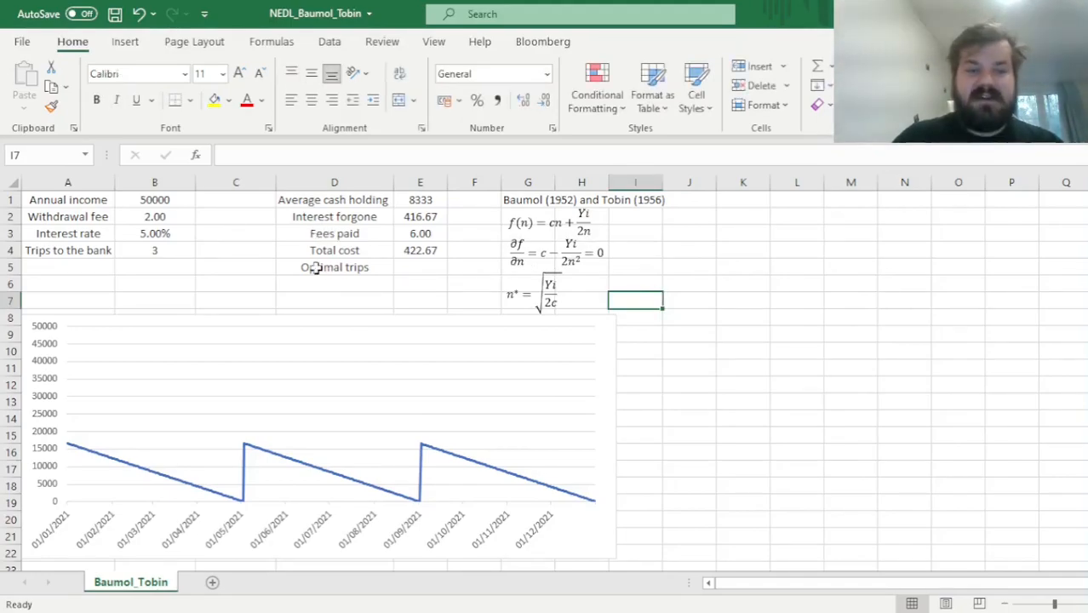
text(365)
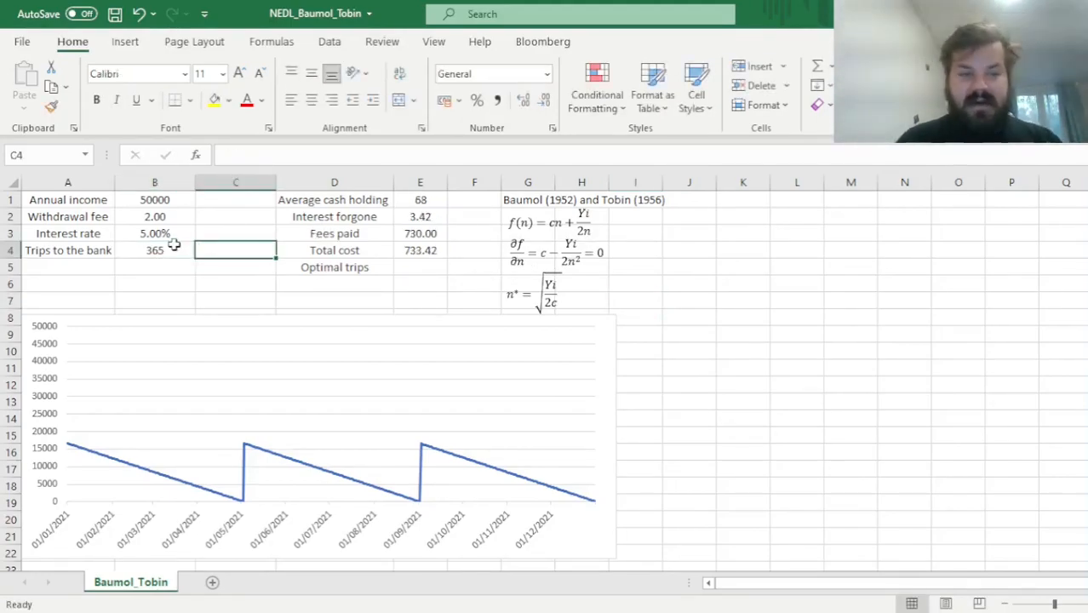
click(570, 260)
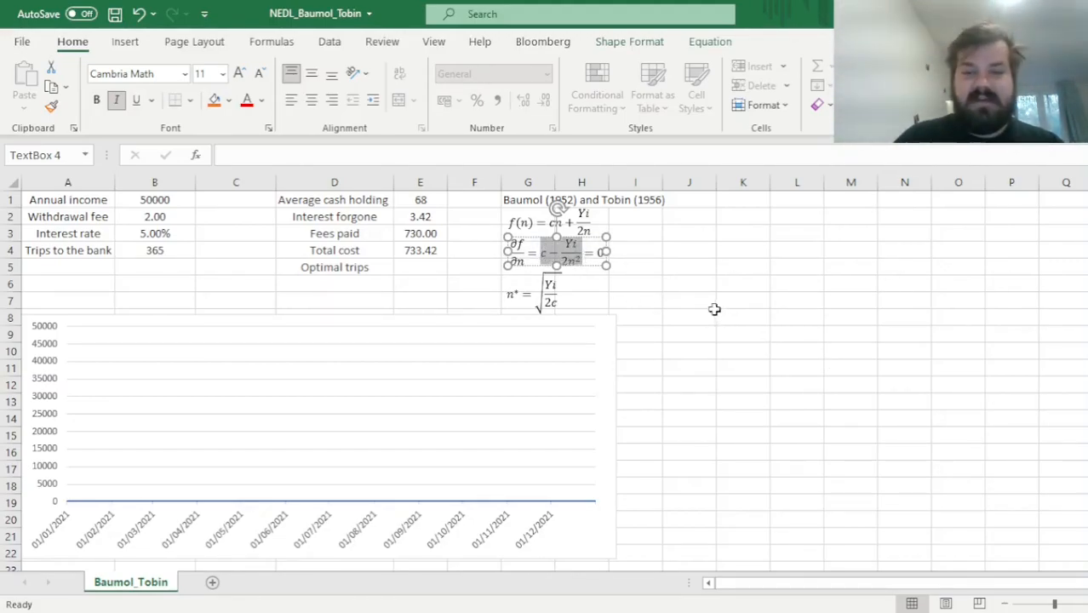
mouse_move(674, 283)
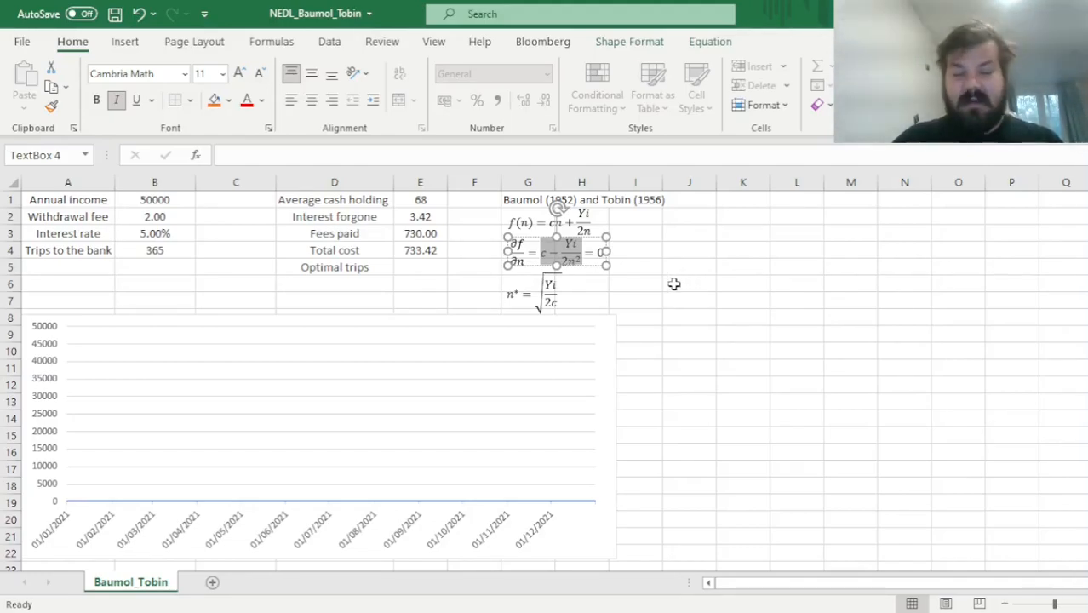
mouse_move(682, 302)
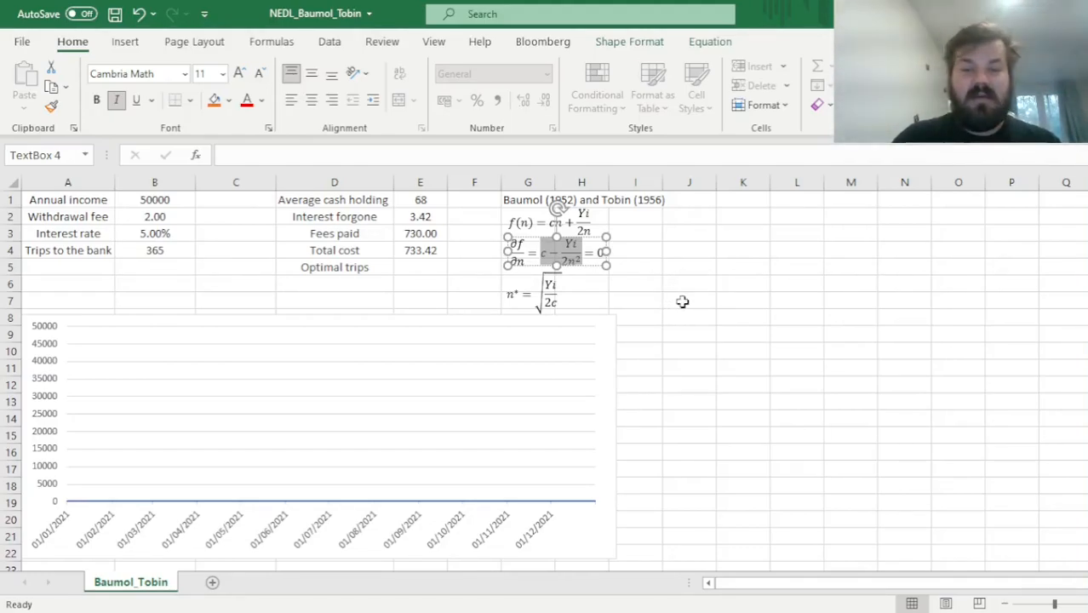
mouse_move(417, 293)
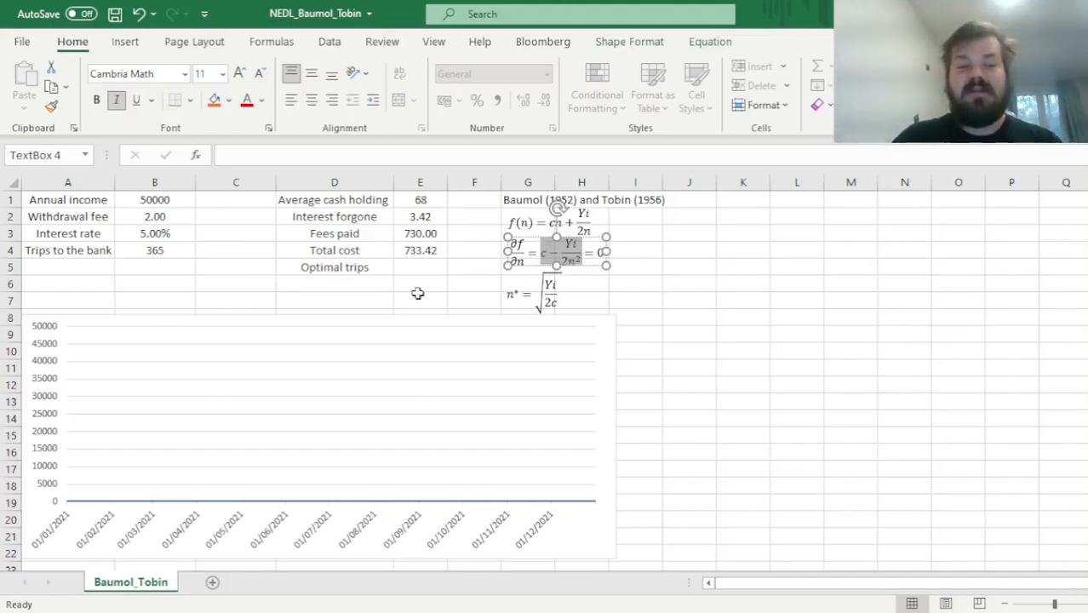
click(154, 249)
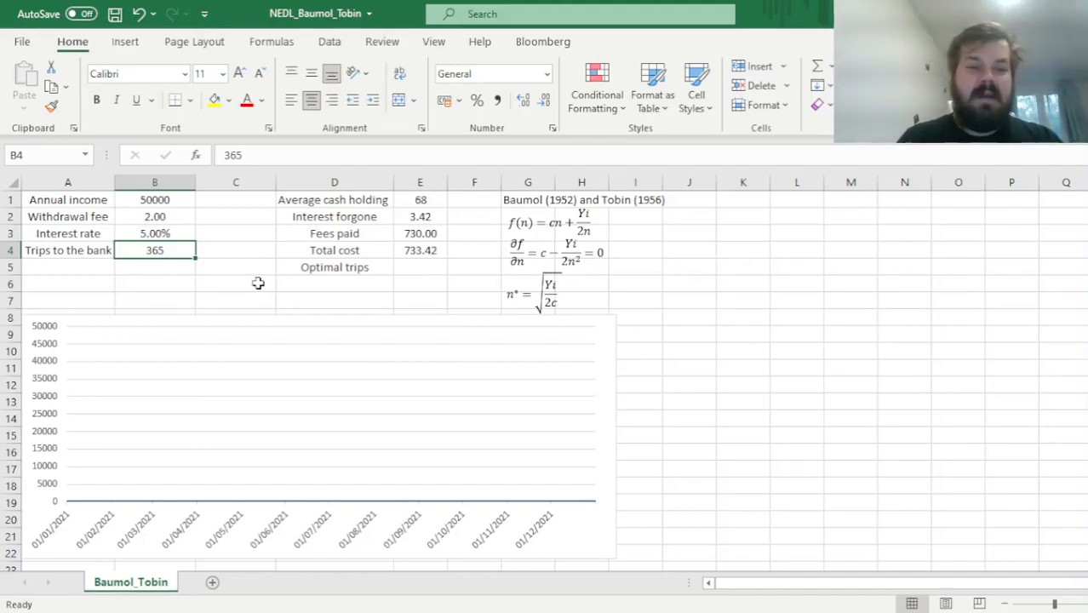
Set trips to 52 (total cost 128.04) and review the derivative and square-root equations
text(52)
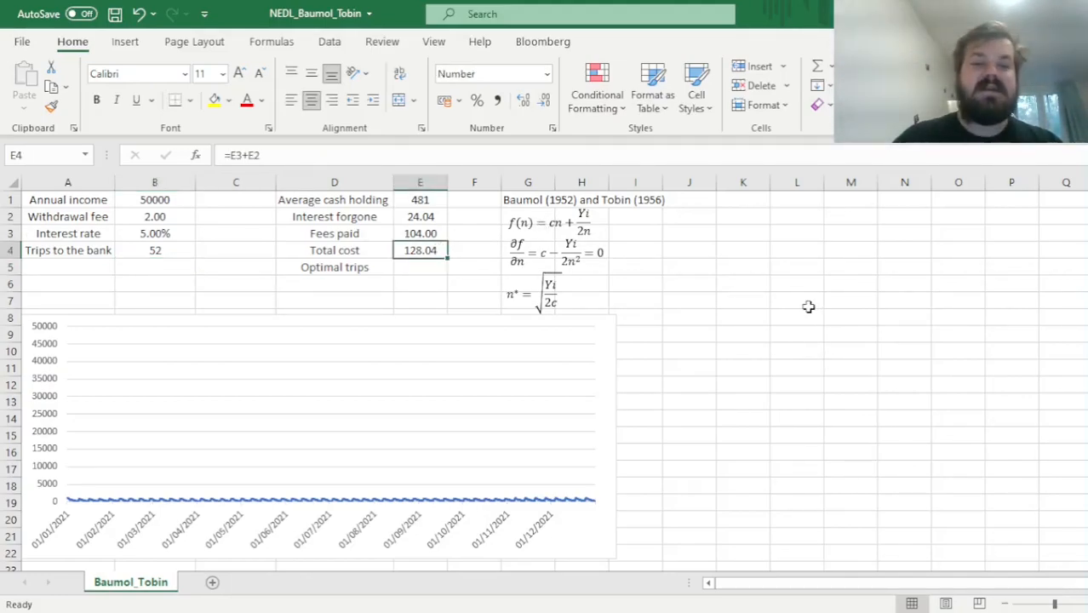
mouse_move(711, 277)
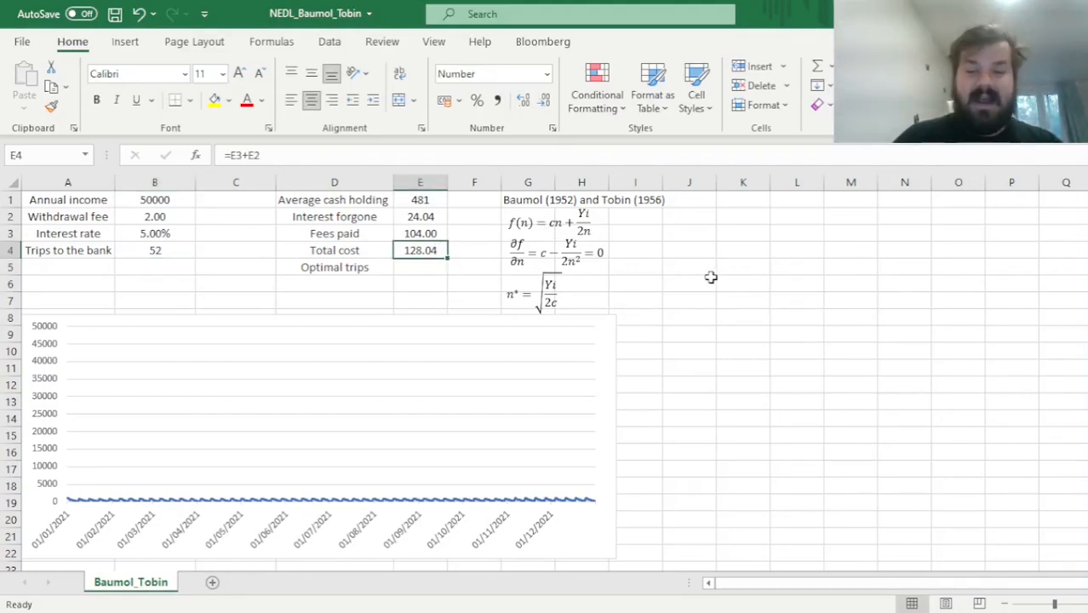
mouse_move(701, 288)
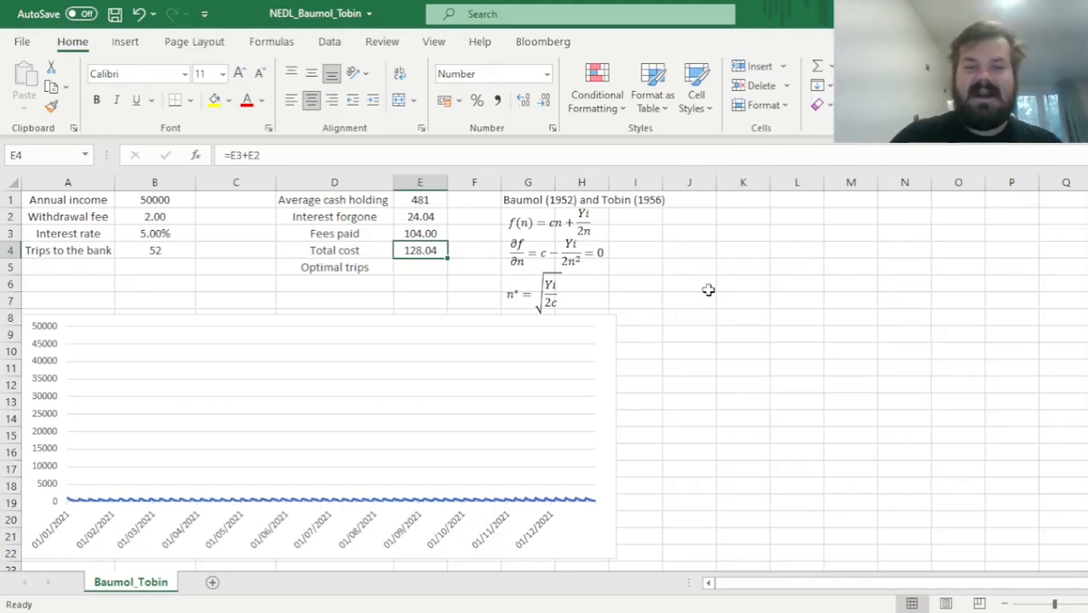
click(596, 251)
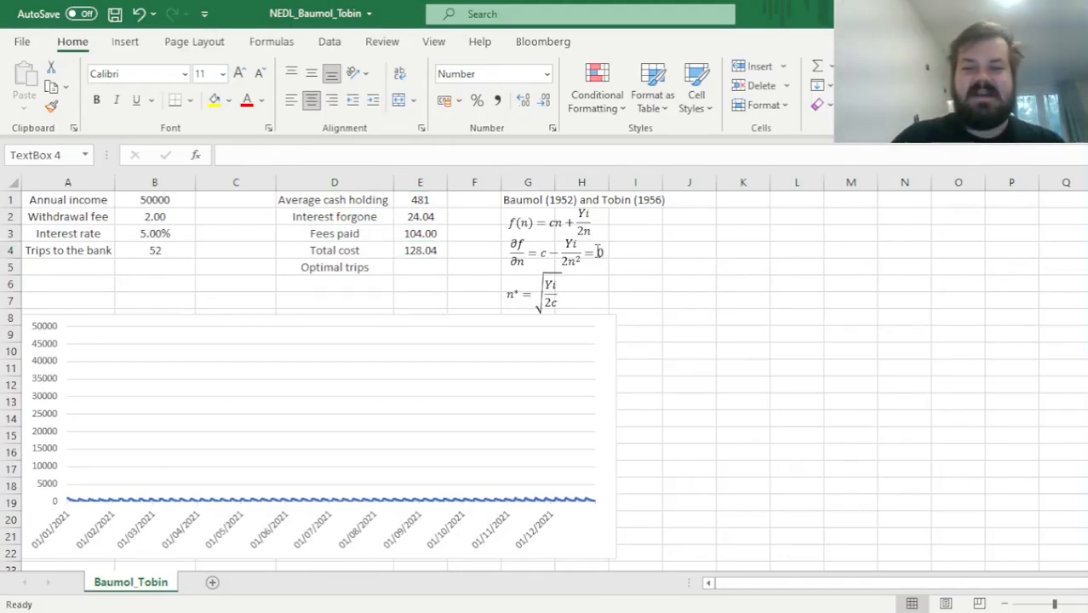
click(636, 299)
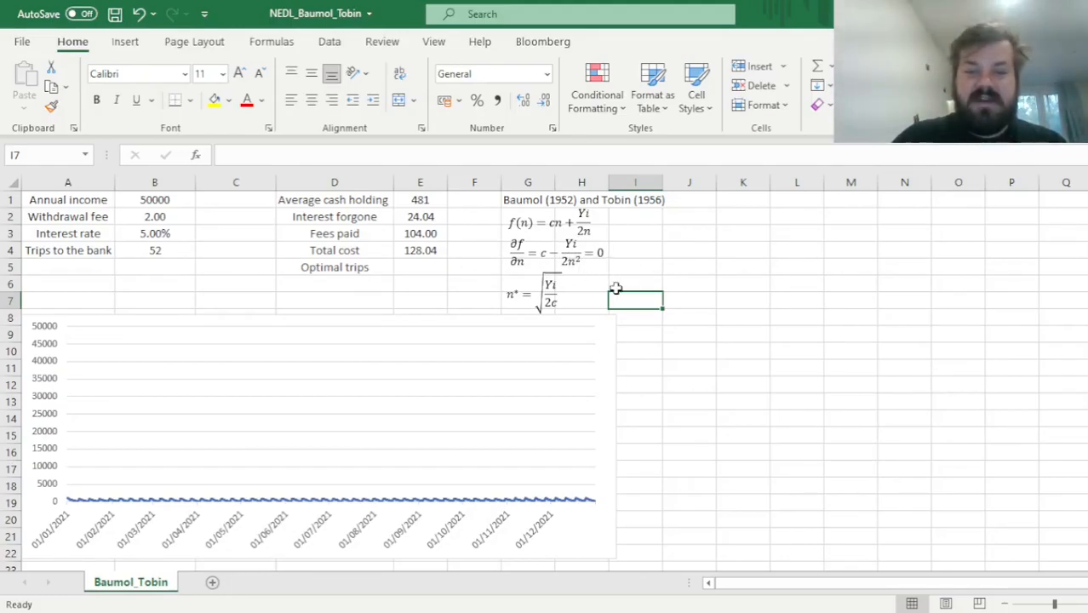
click(534, 292)
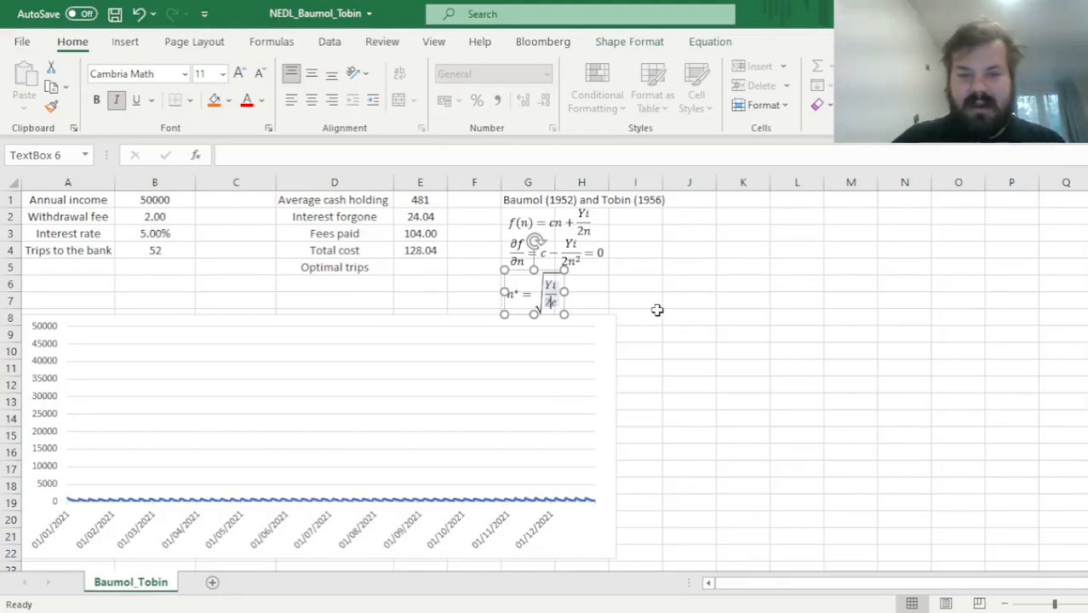
click(420, 267)
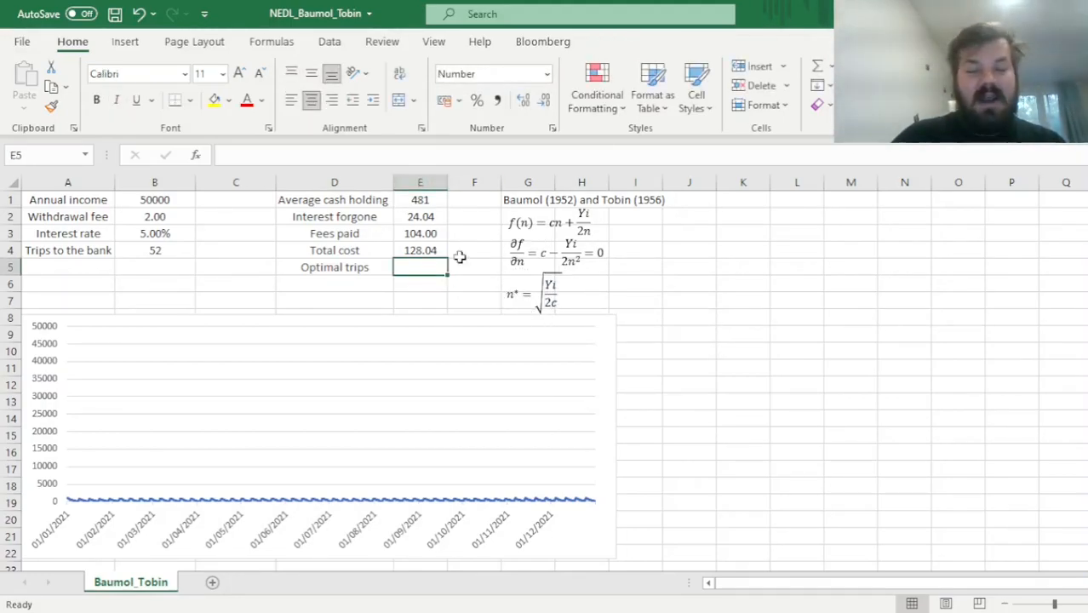
mouse_move(820, 333)
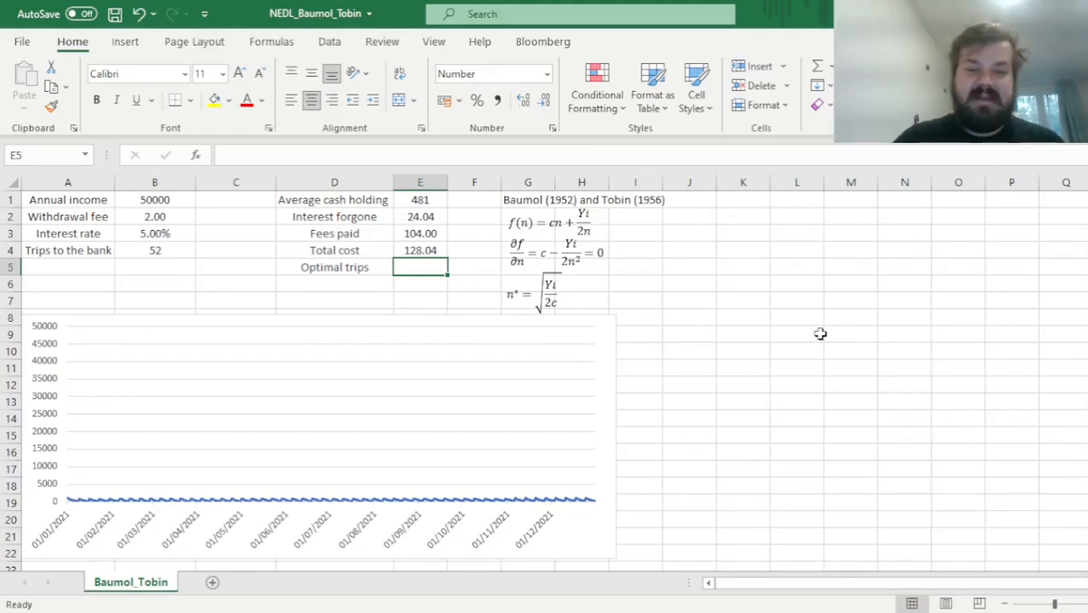
Enter =SQRT(B1*B3/(2*B2)) in E5, giving 25.00 optimal trips
text(=)
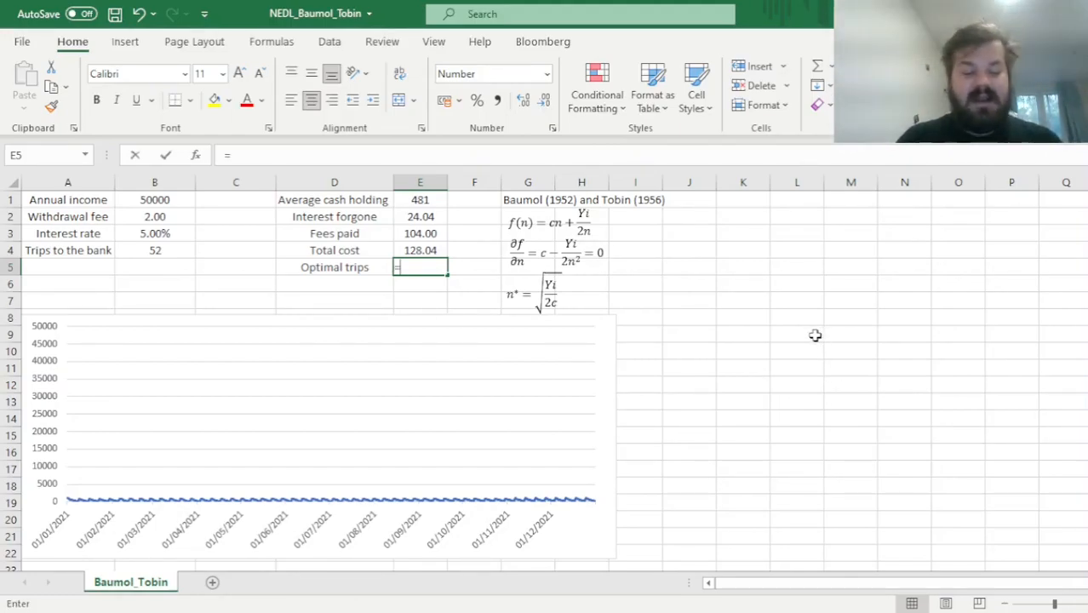
text(=SQRT()
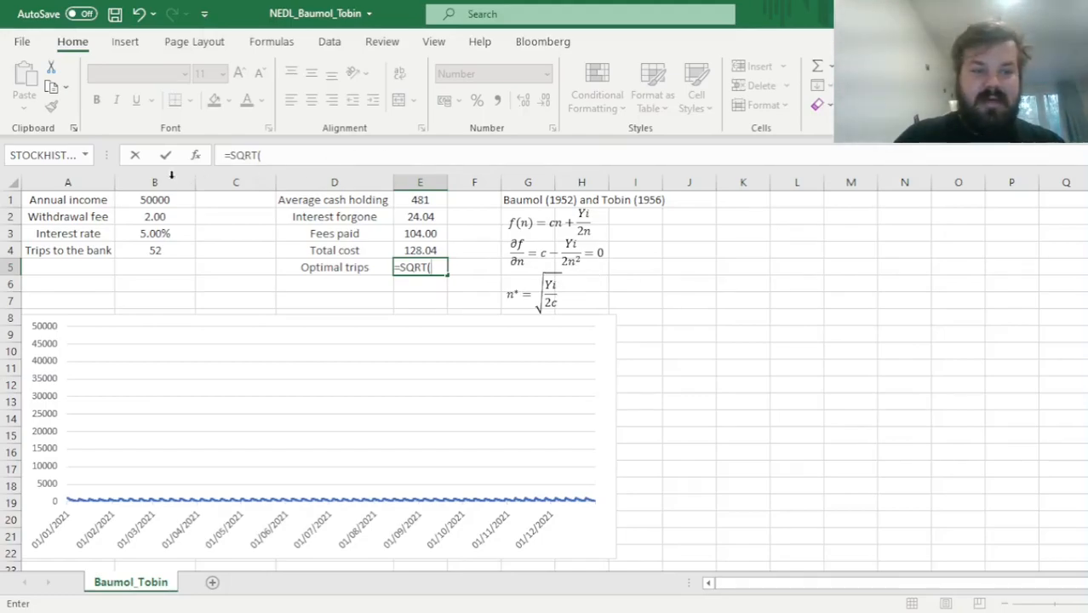
click(155, 200)
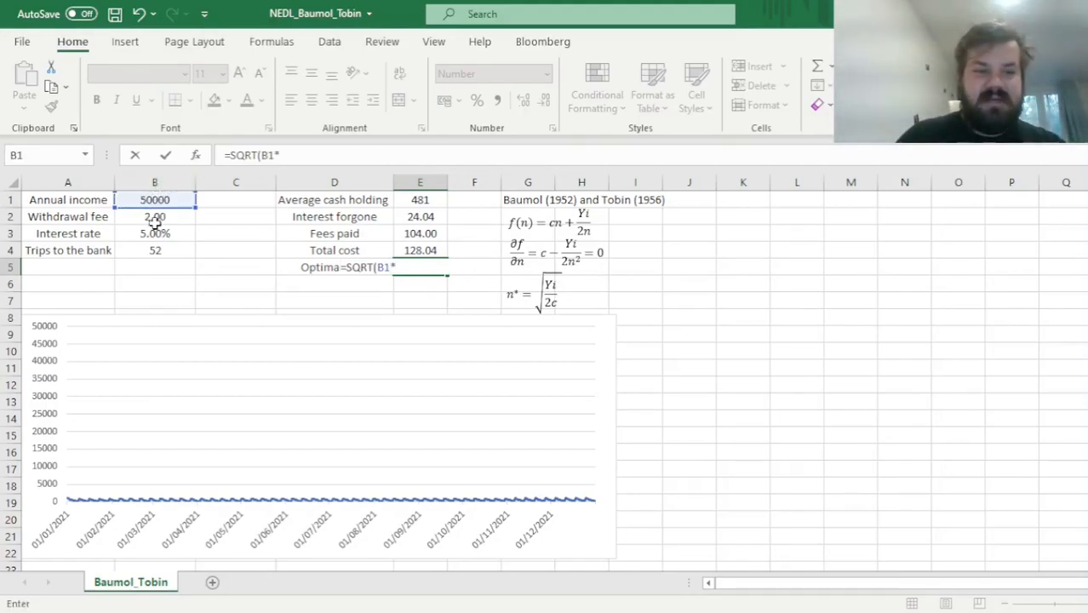
text(B3/(2)
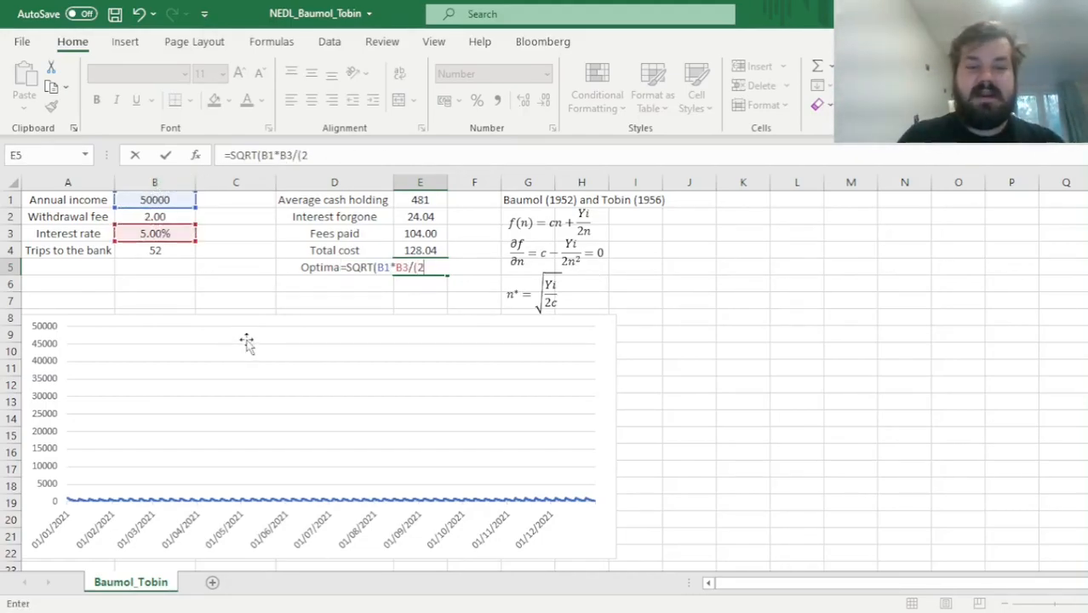
click(154, 216)
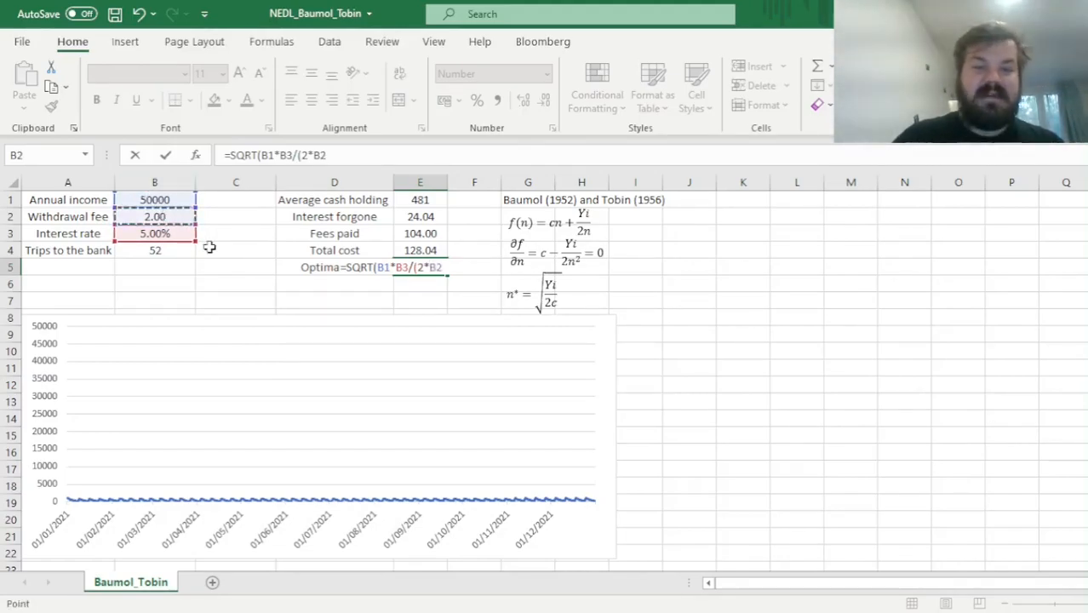
key(enter)
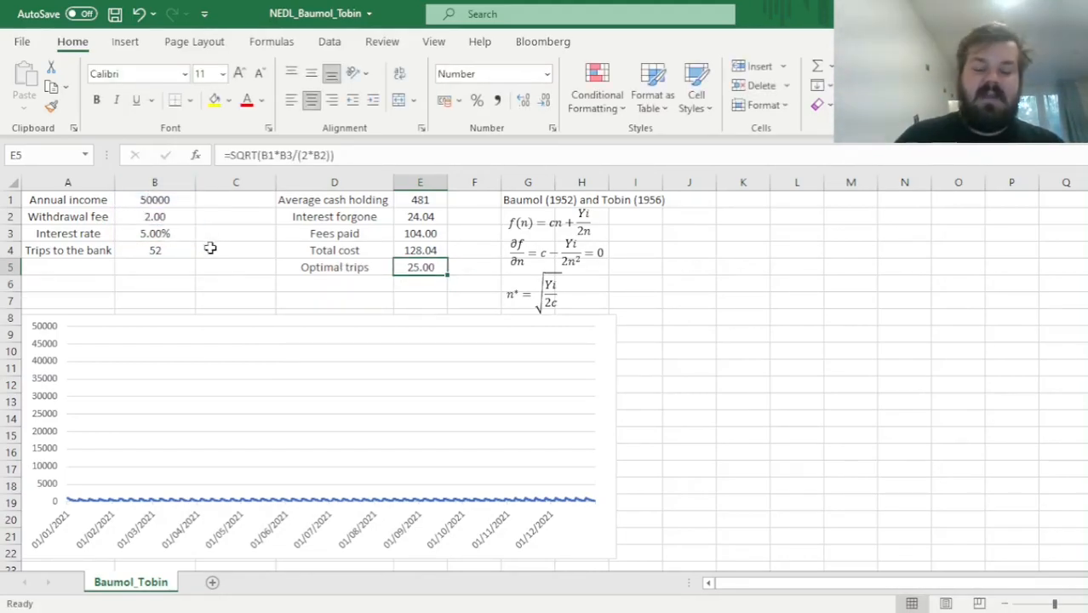
mouse_move(707, 240)
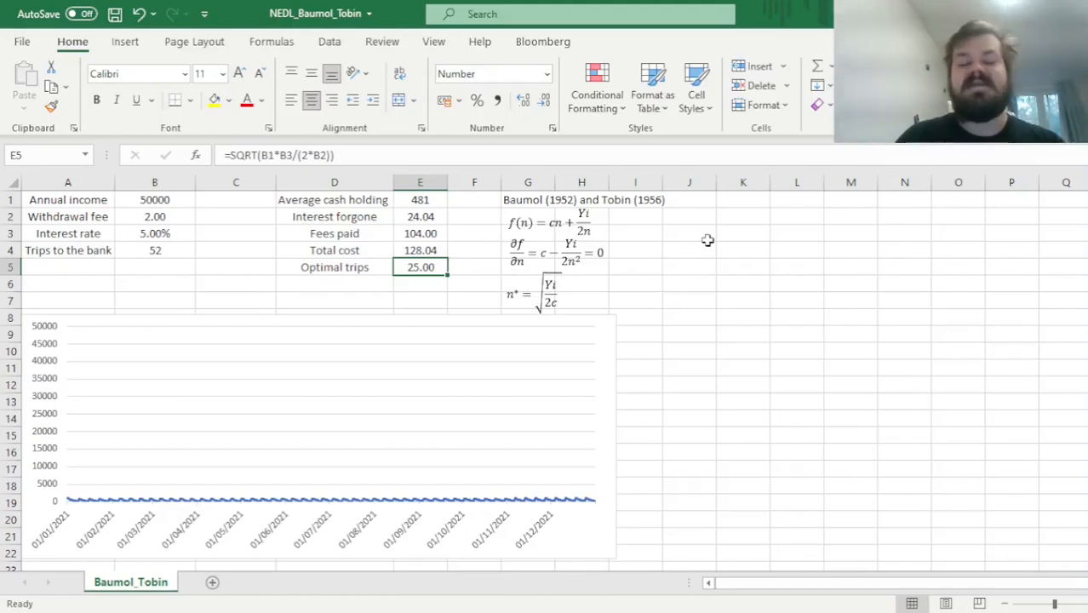
mouse_move(688, 354)
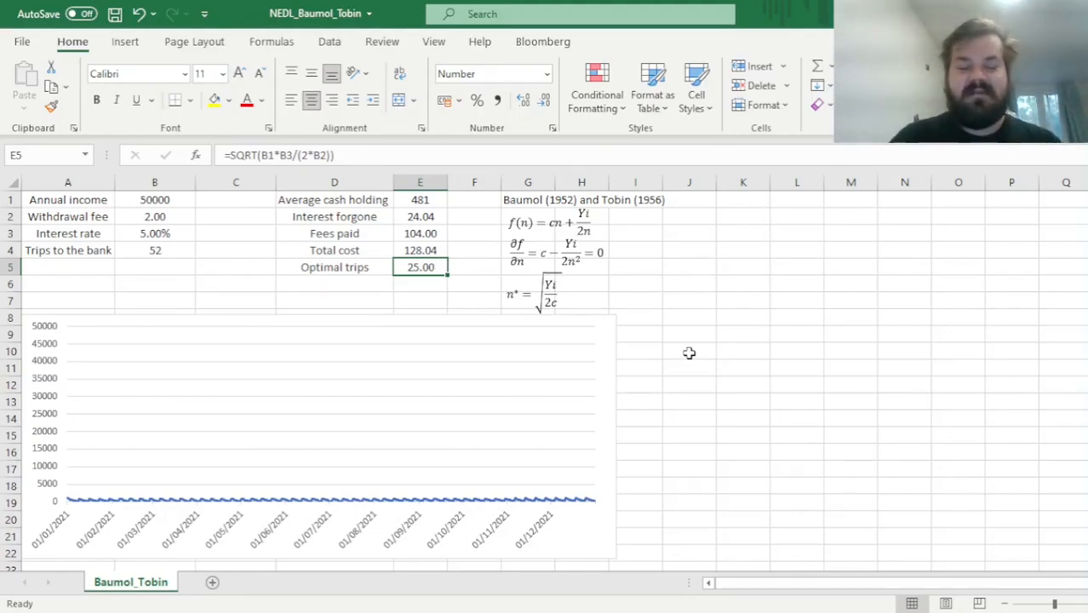
mouse_move(343, 283)
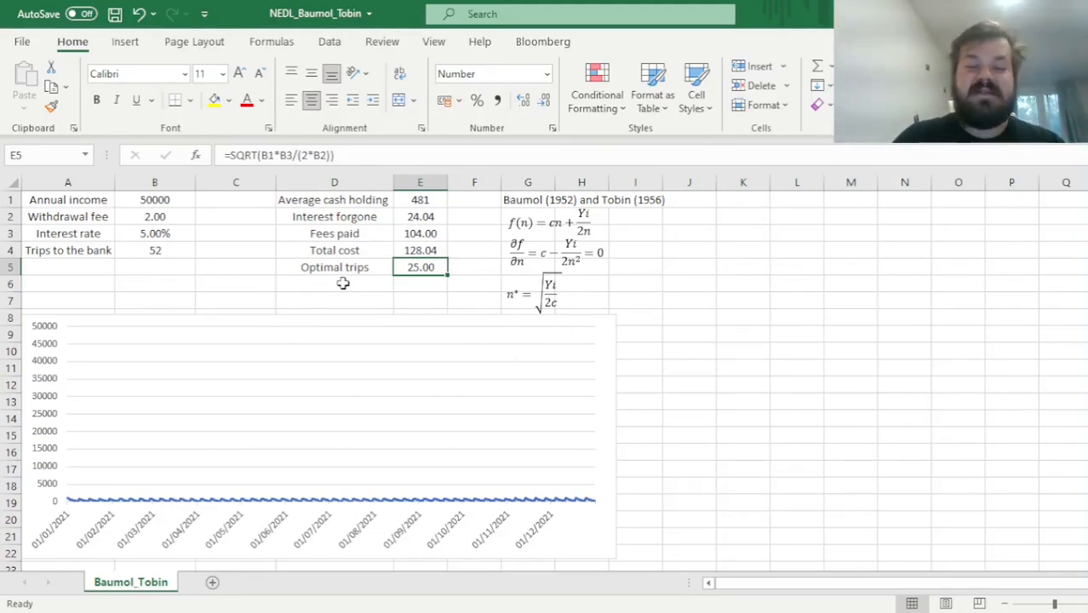
Try 25, 24 and 26 trips to the bank, comparing each total cost
click(154, 250)
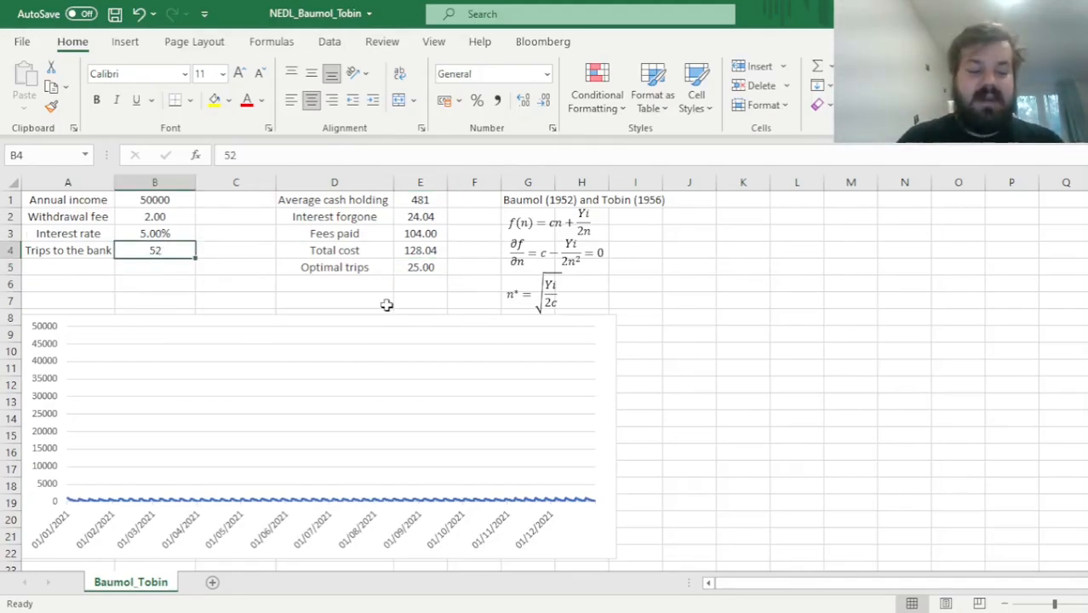
text(25)
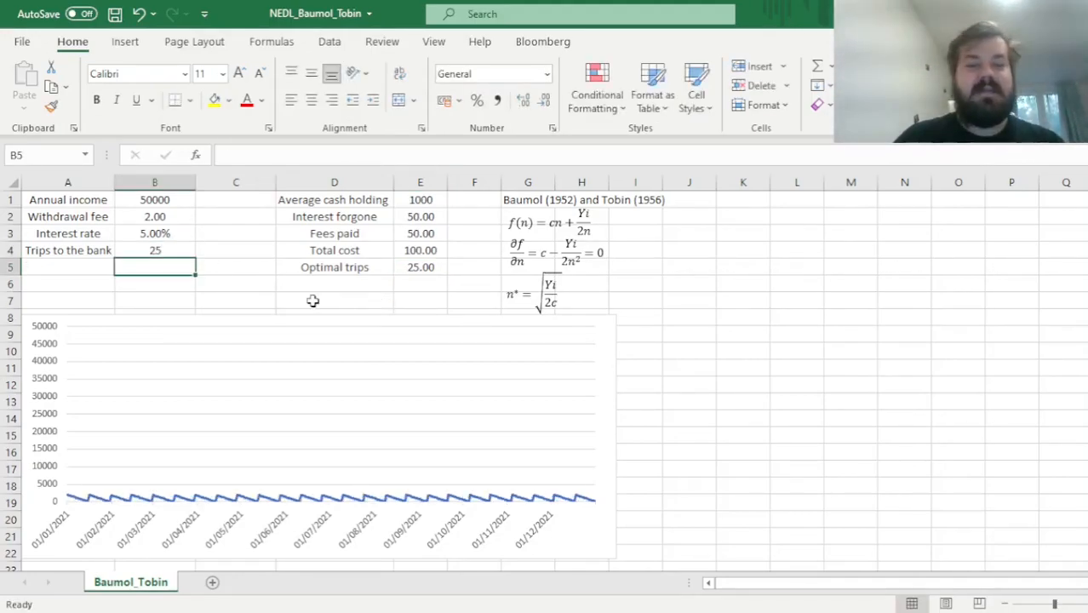
mouse_move(343, 216)
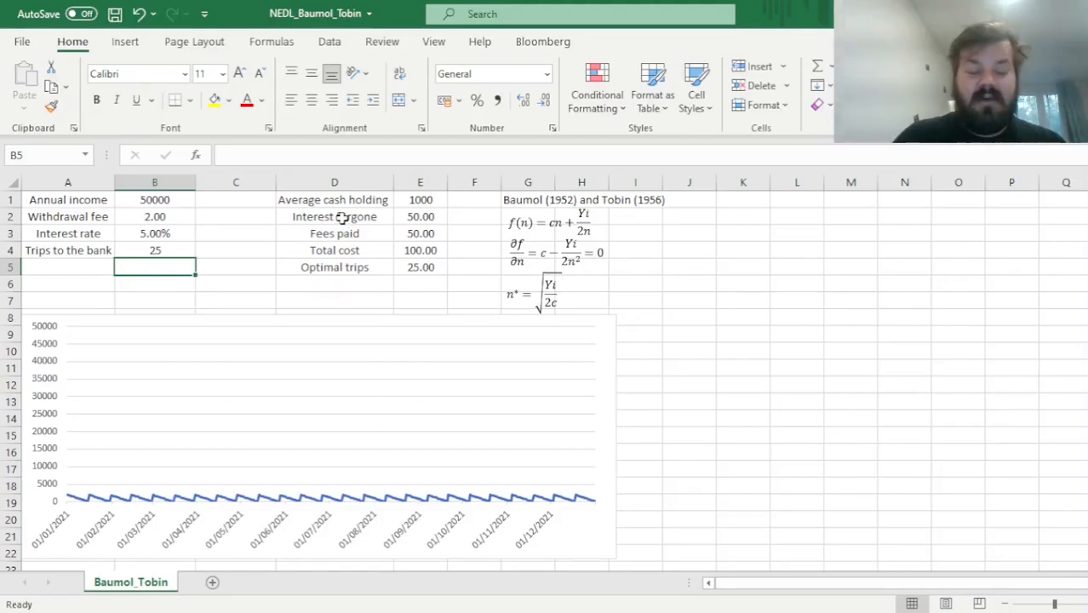
mouse_move(335, 251)
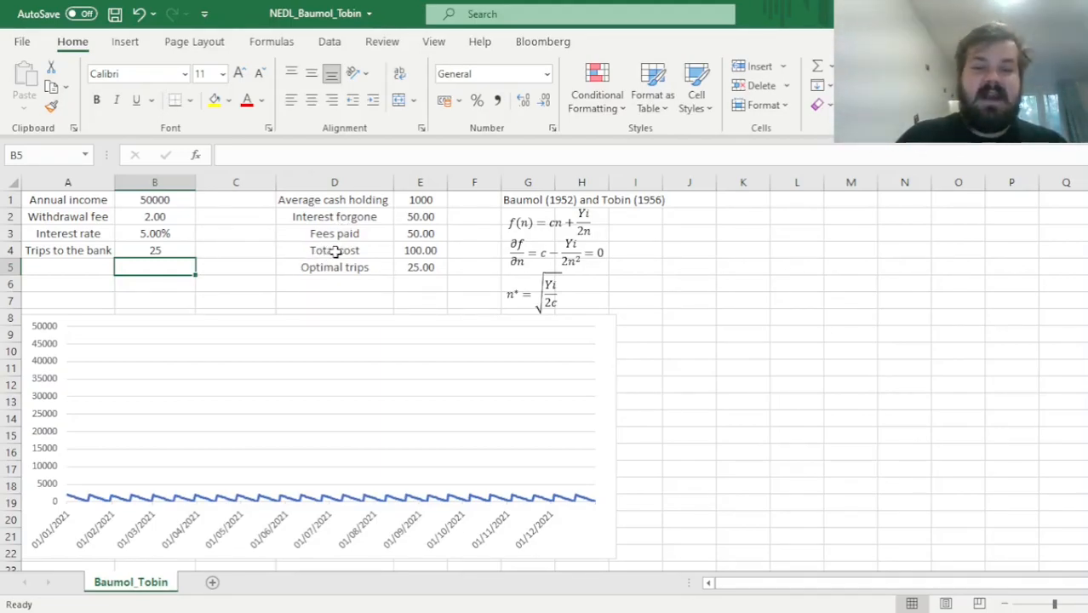
click(420, 249)
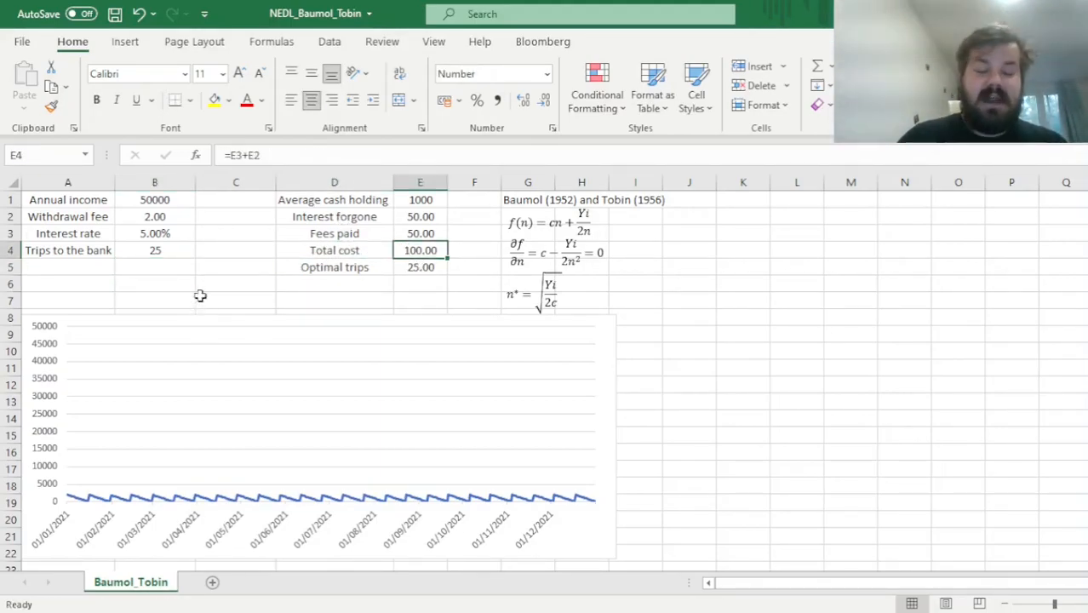
click(155, 250)
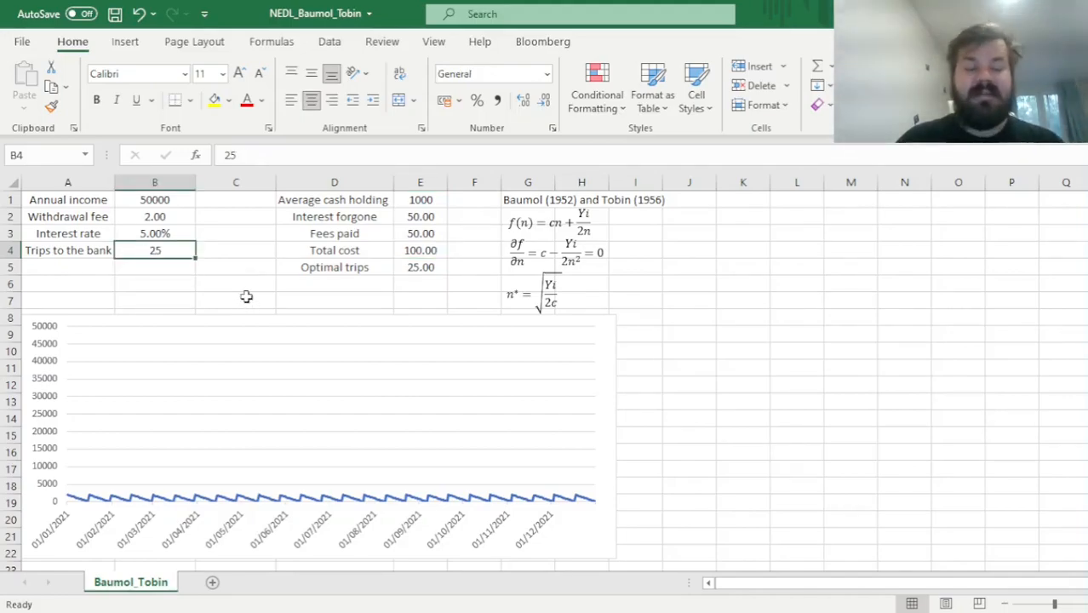
text(24)
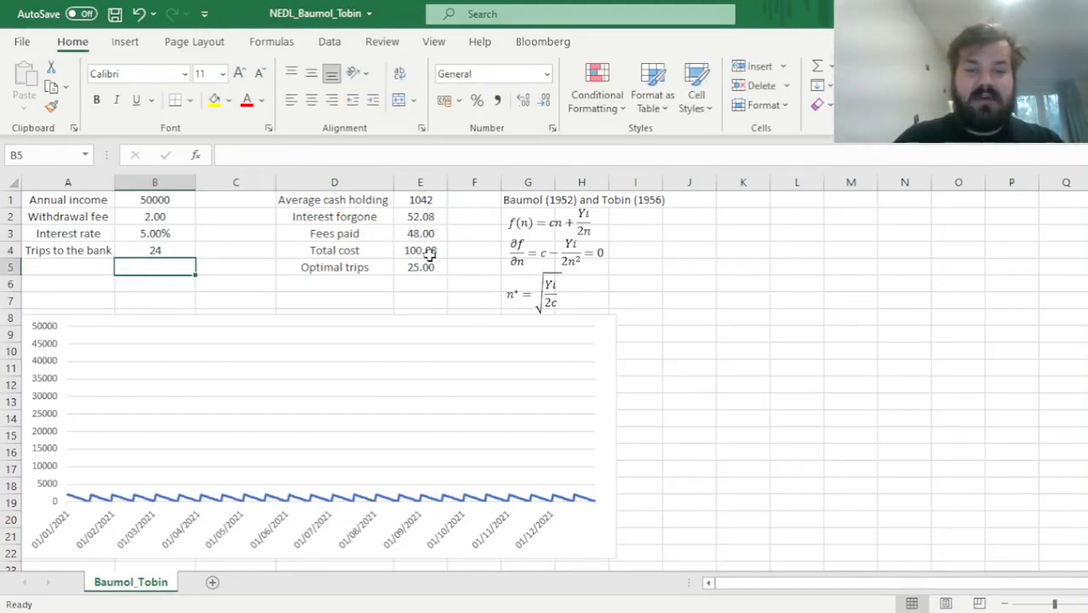
click(155, 250)
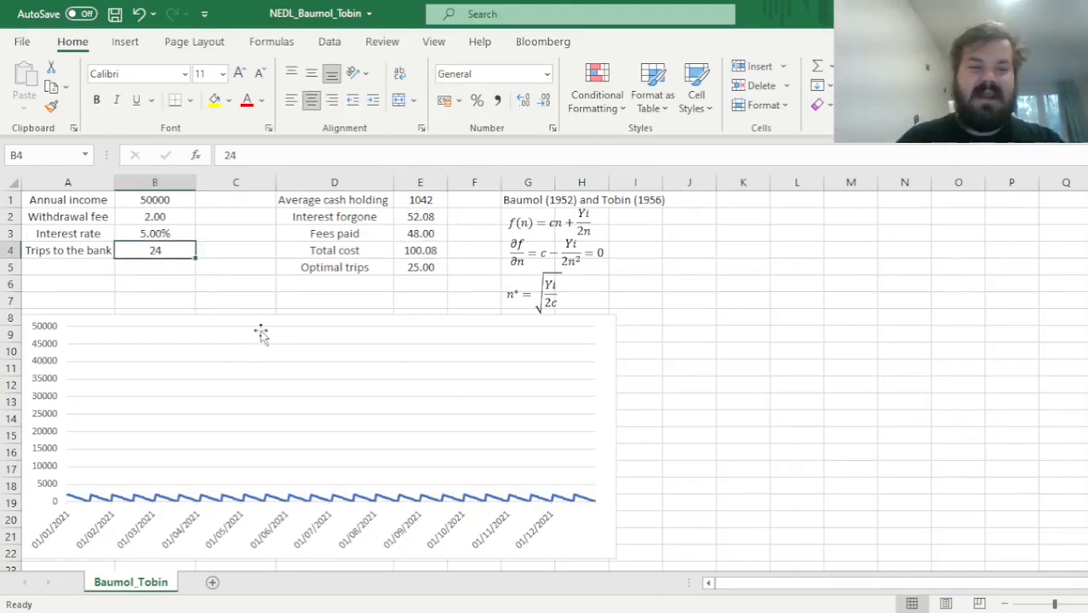
text(26)
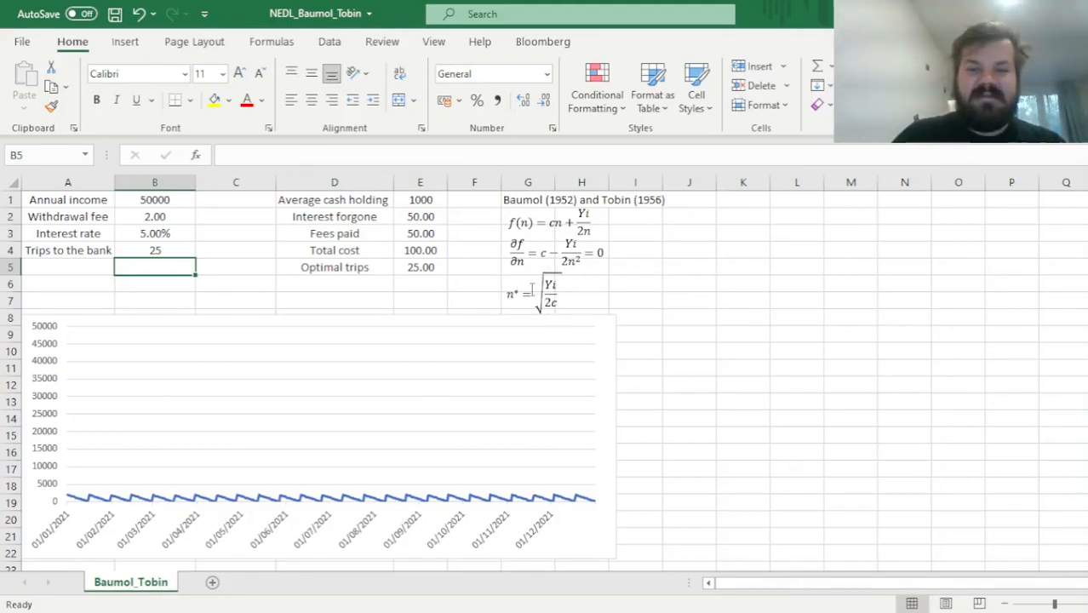
mouse_move(677, 313)
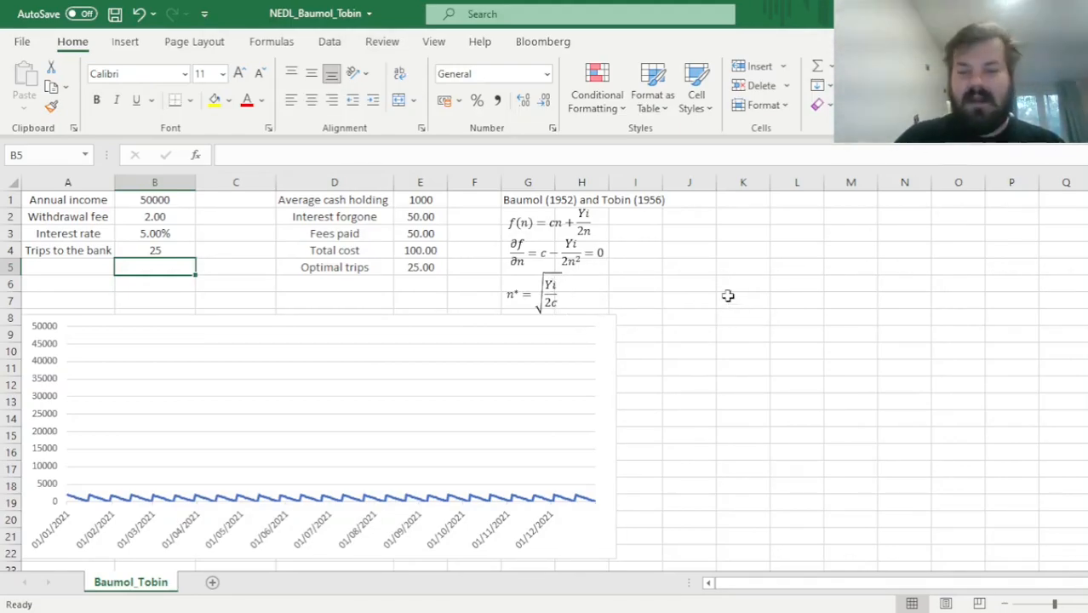
mouse_move(695, 296)
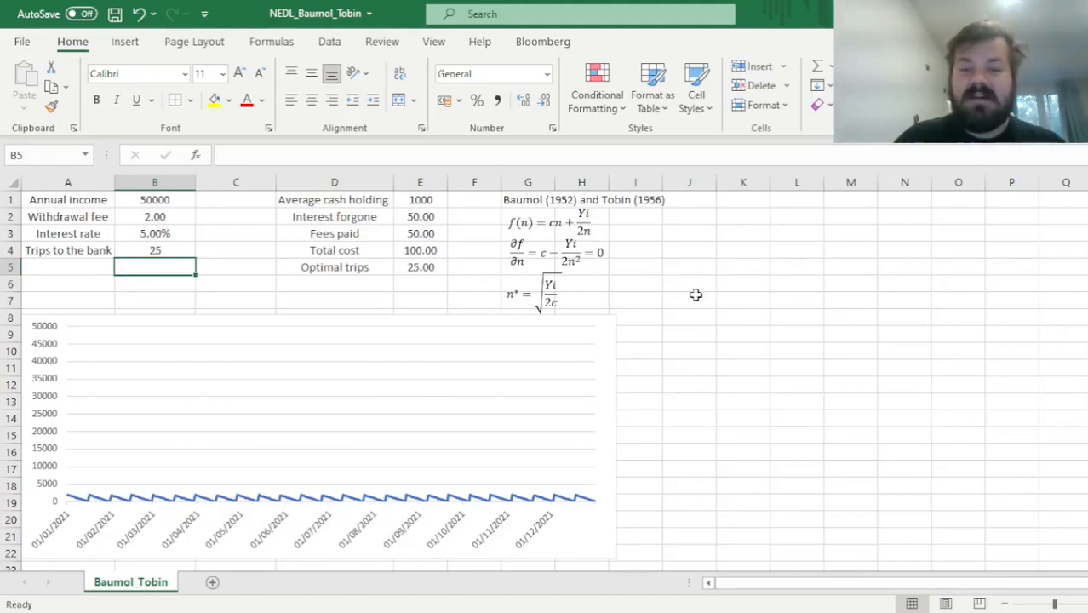
click(517, 293)
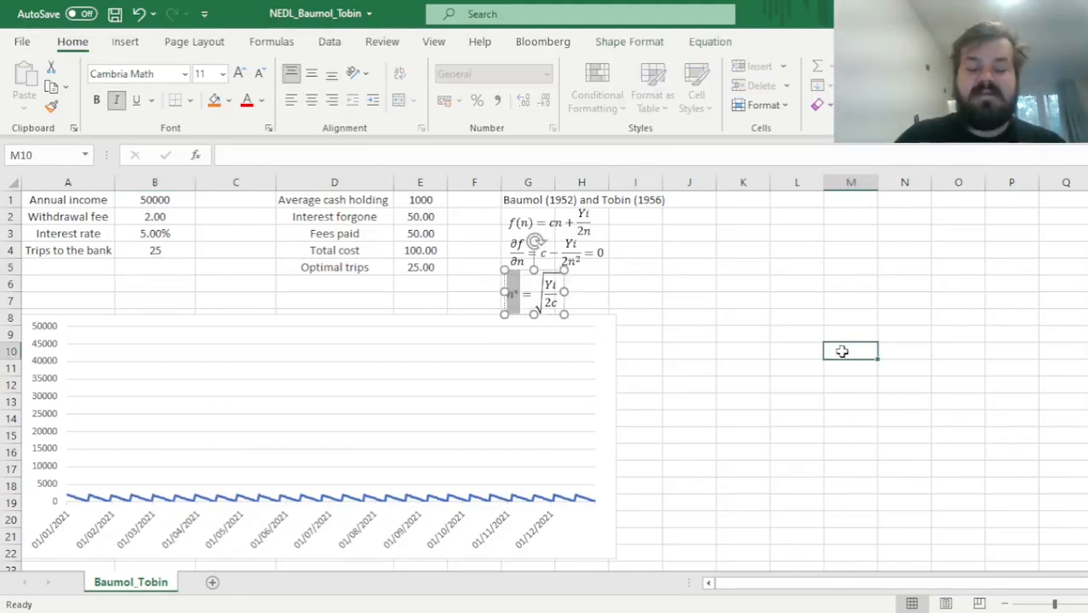
click(658, 288)
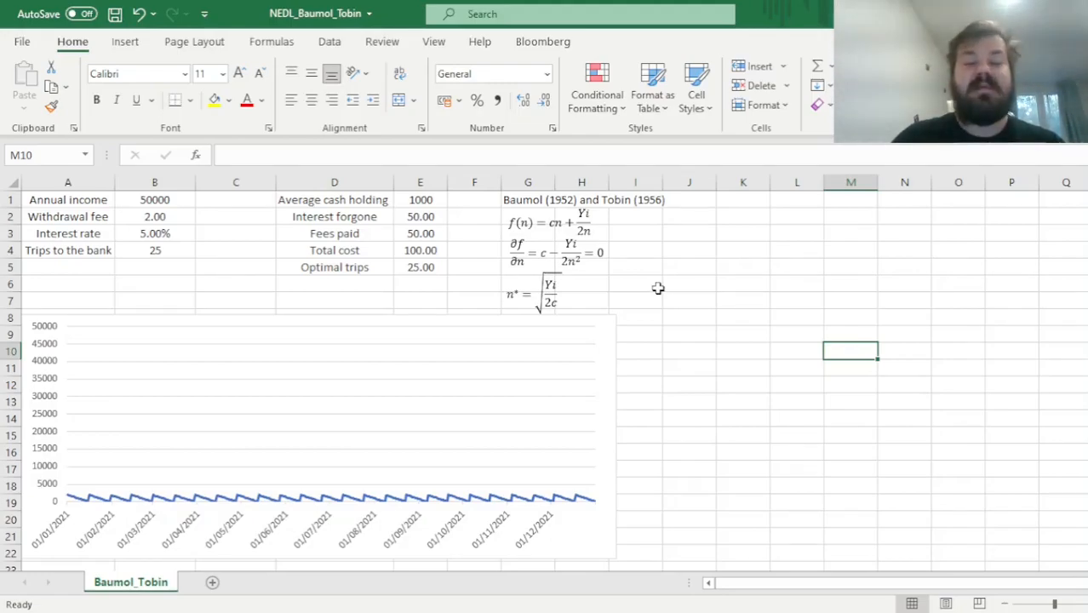
mouse_move(661, 291)
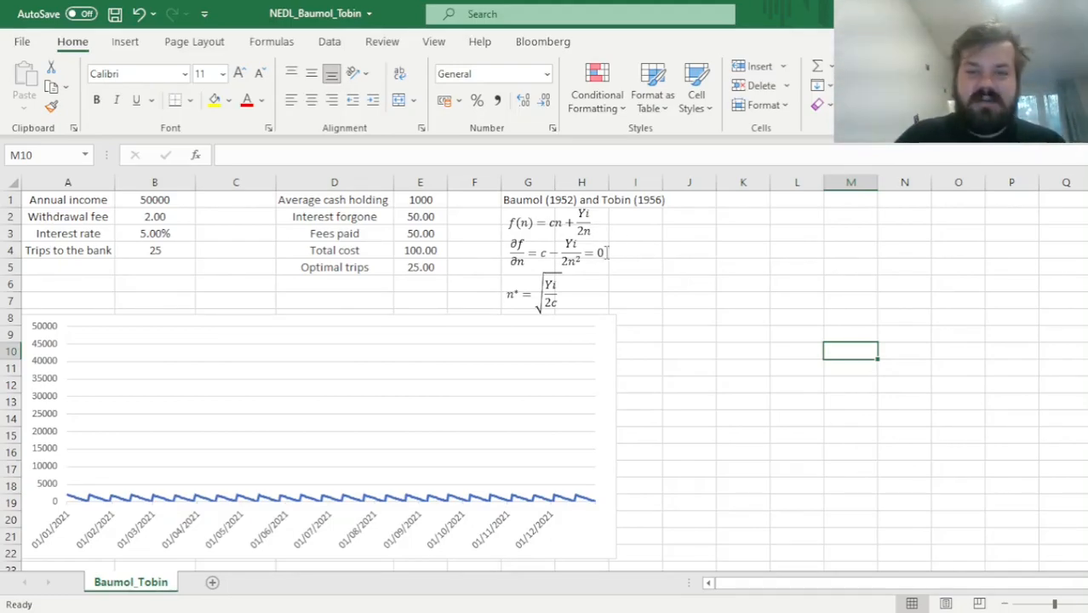
mouse_move(668, 294)
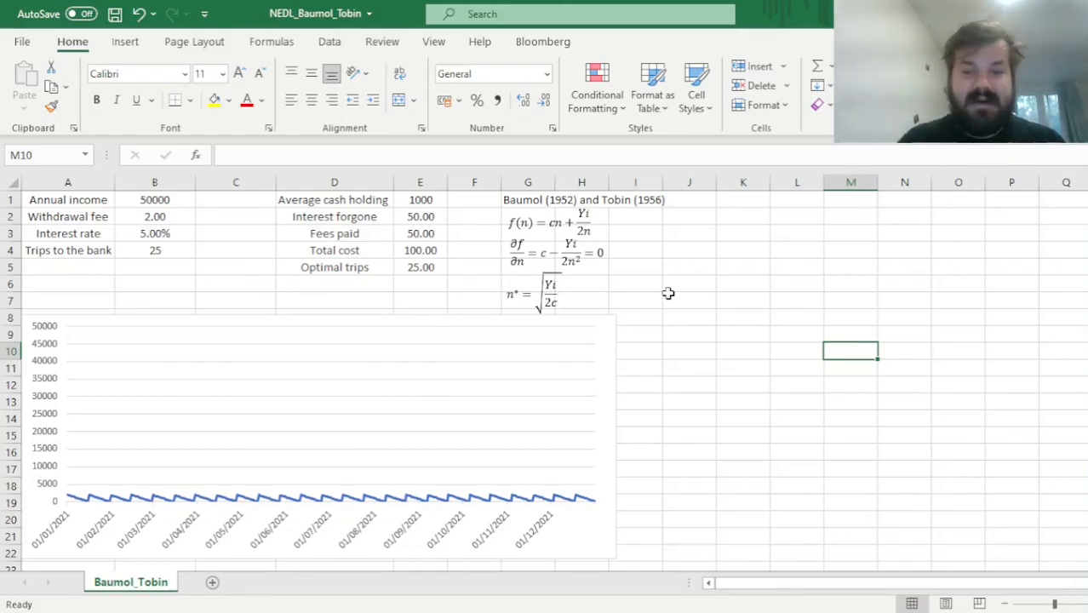
mouse_move(619, 251)
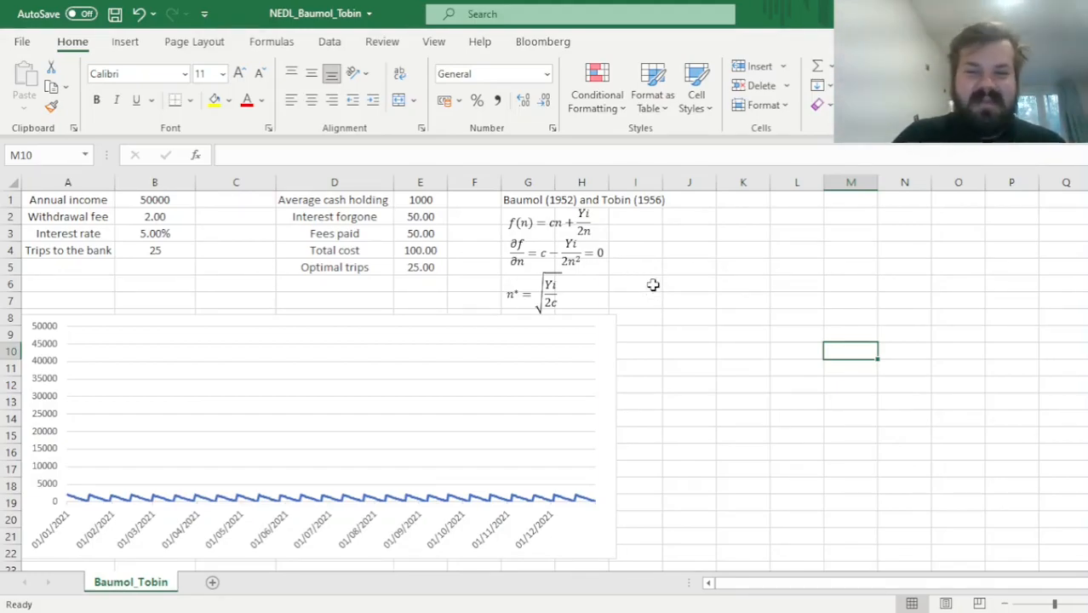
mouse_move(671, 311)
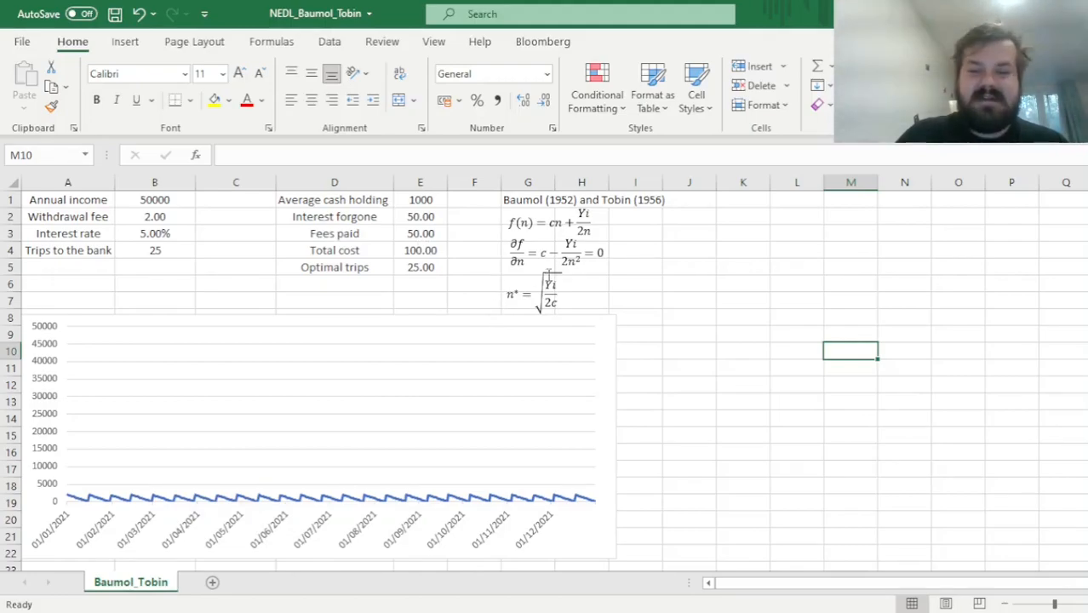
click(535, 293)
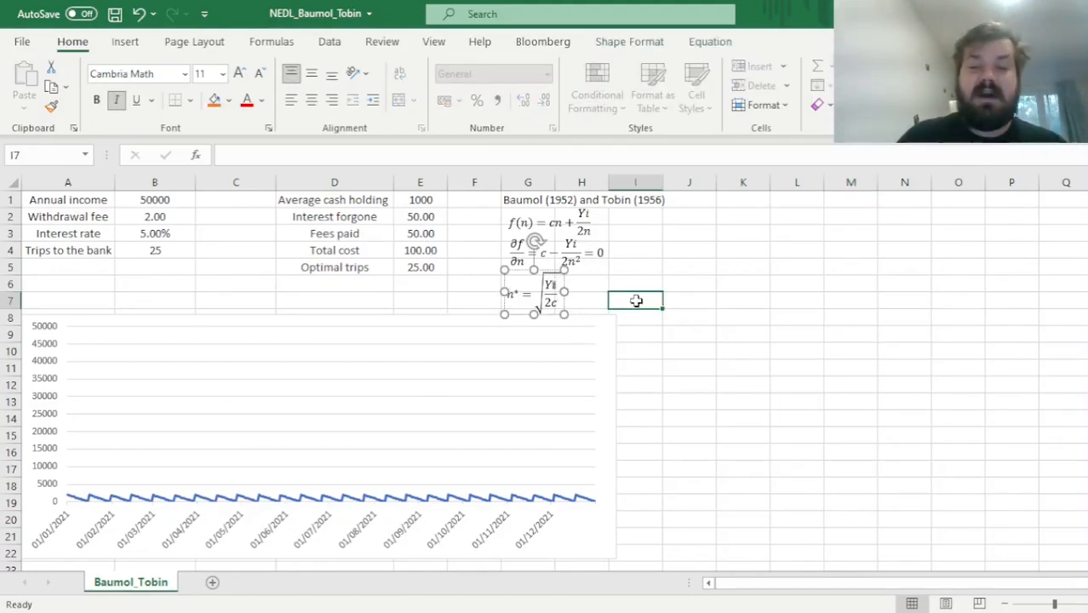
click(635, 299)
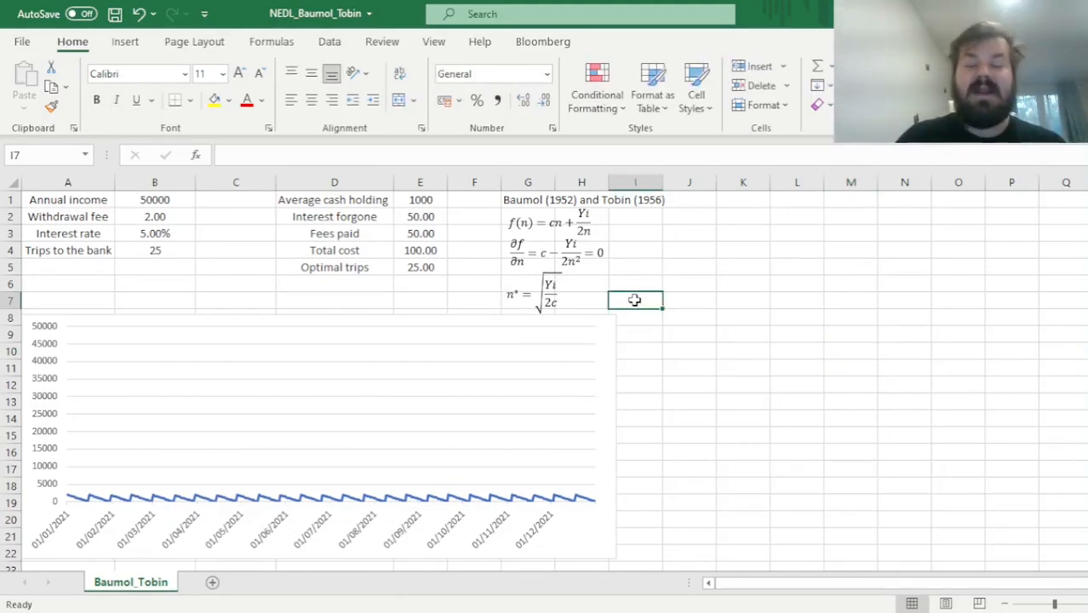
click(535, 292)
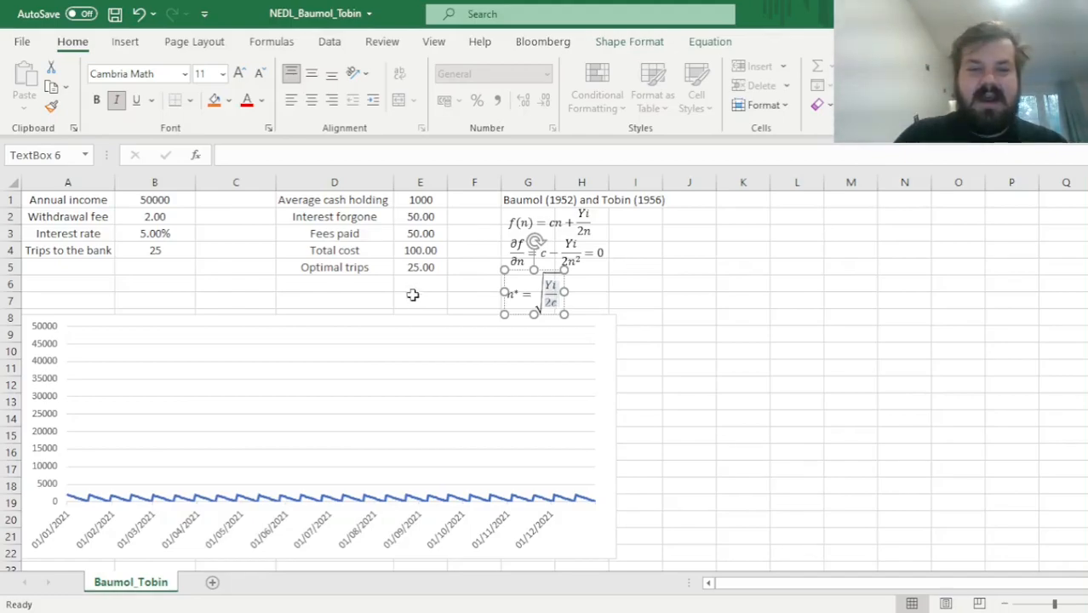
click(420, 215)
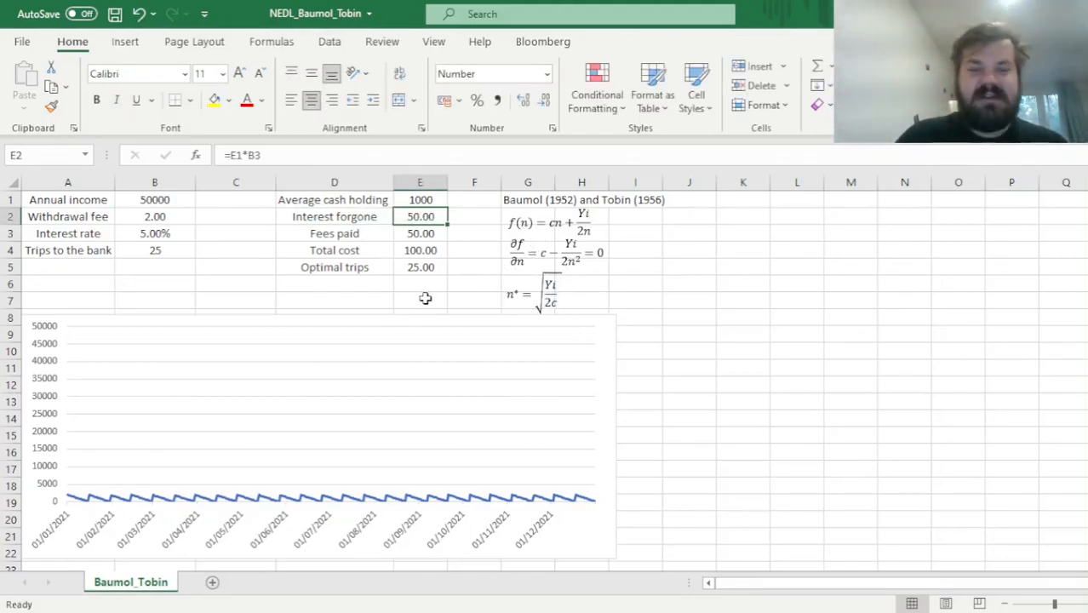
click(154, 233)
text(20)
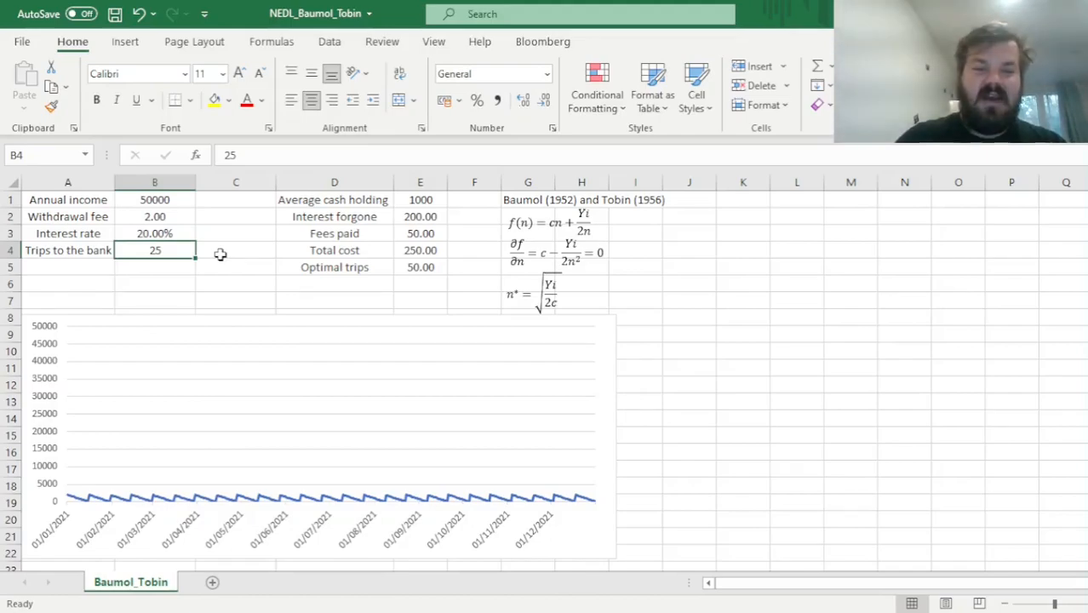
click(419, 266)
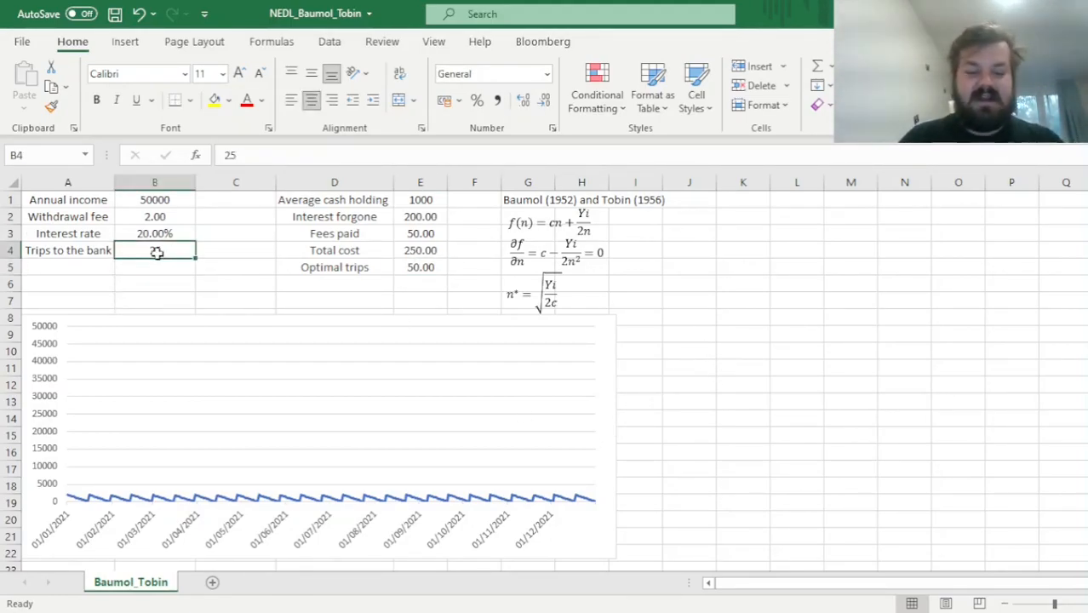
text(50)
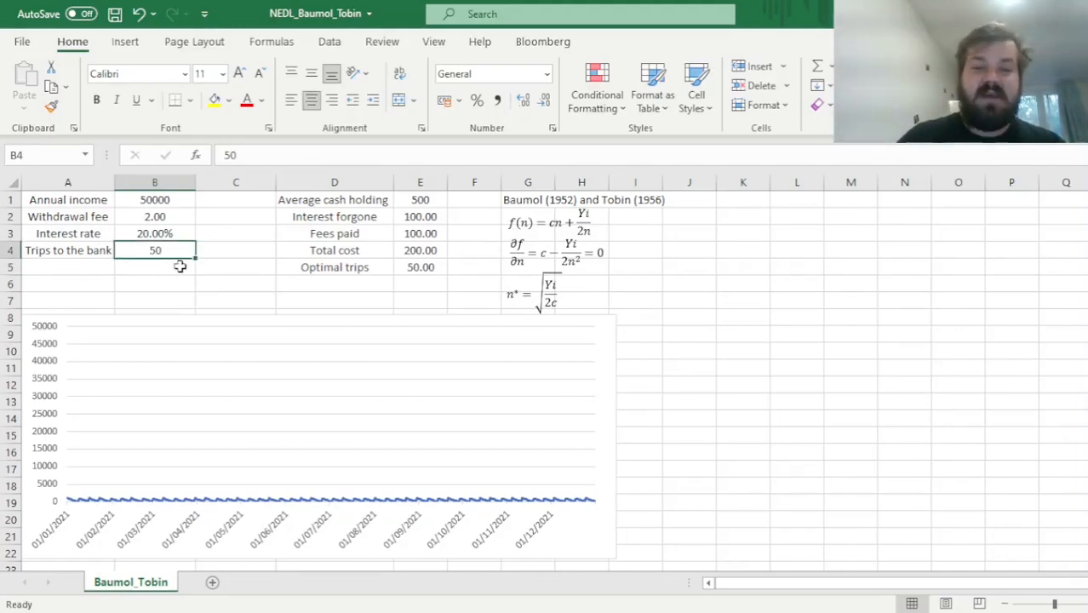
text(25)
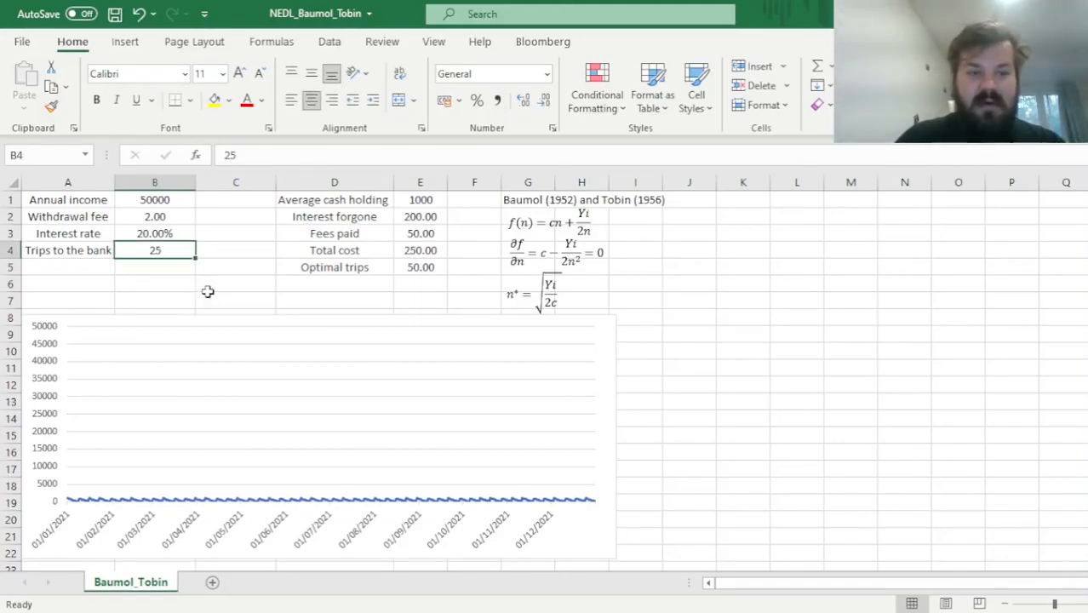
click(154, 233)
text(5)
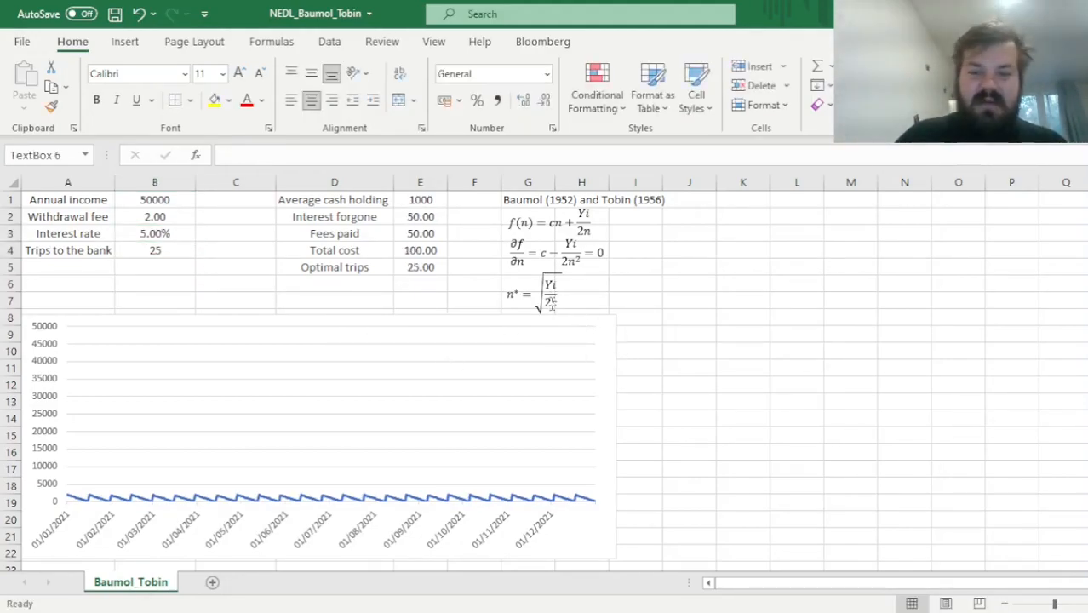
Change the withdrawal fee to 8 and inspect the =SQRT(B1*B3/(2*B2)) optimal-trips formula
click(534, 292)
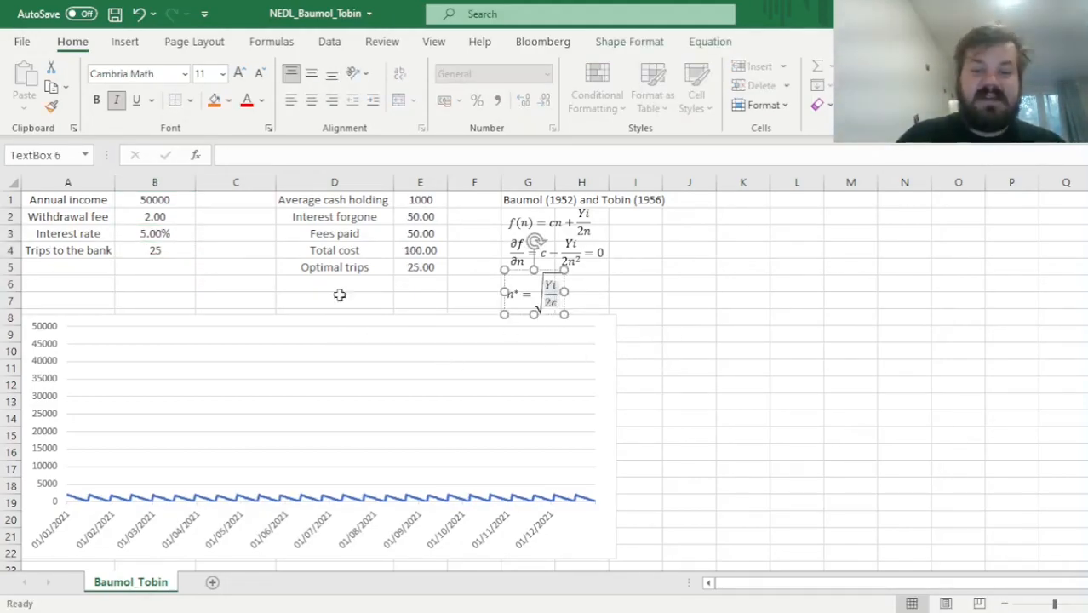
click(154, 215)
text(8)
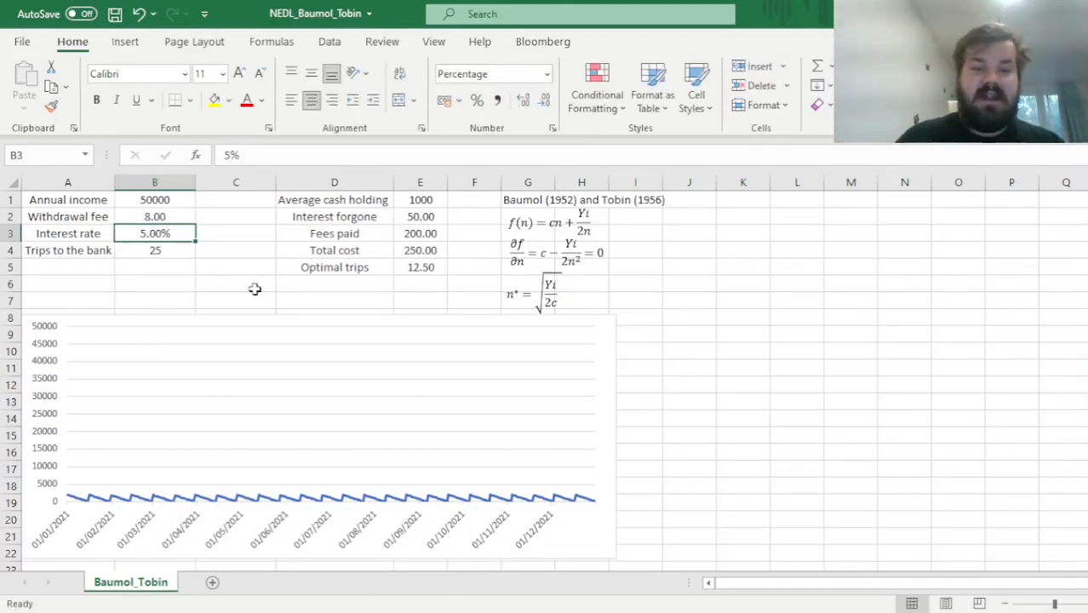
click(420, 267)
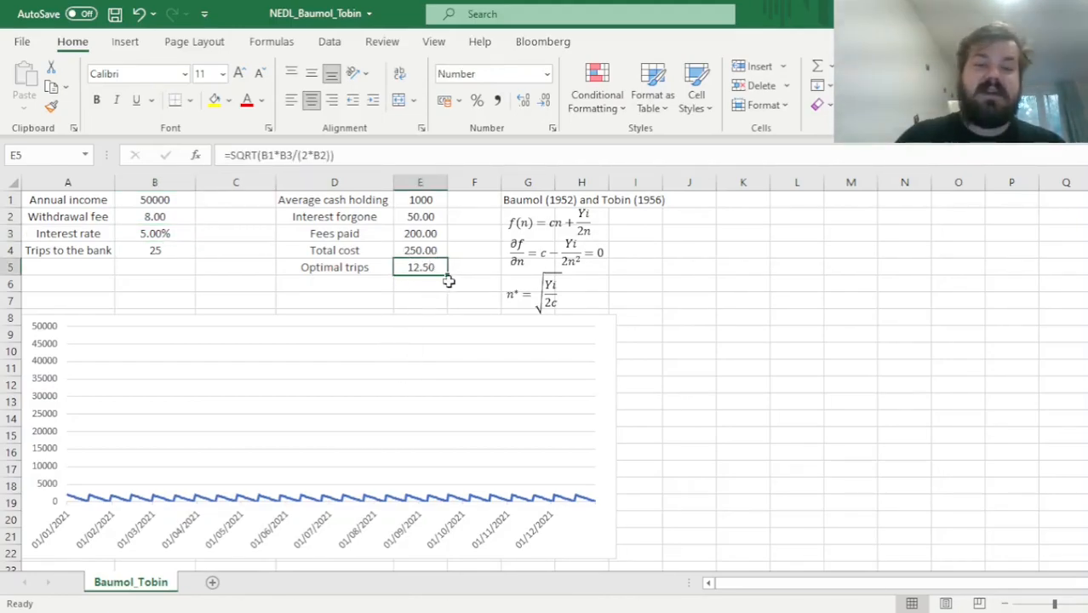
mouse_move(363, 285)
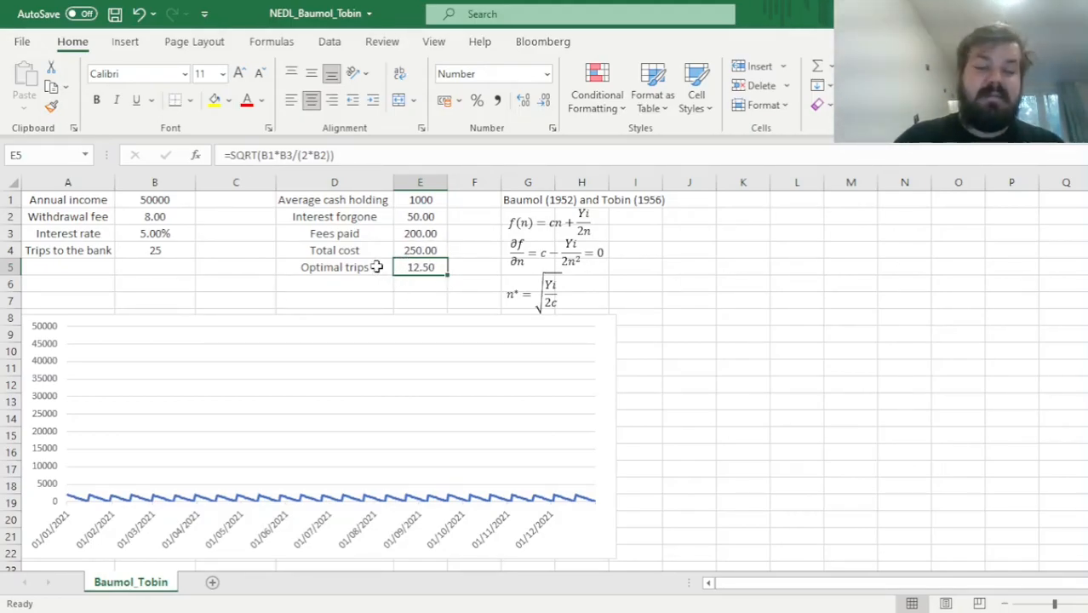
Set trips to the bank to 12 and check the total cost formula
click(154, 250)
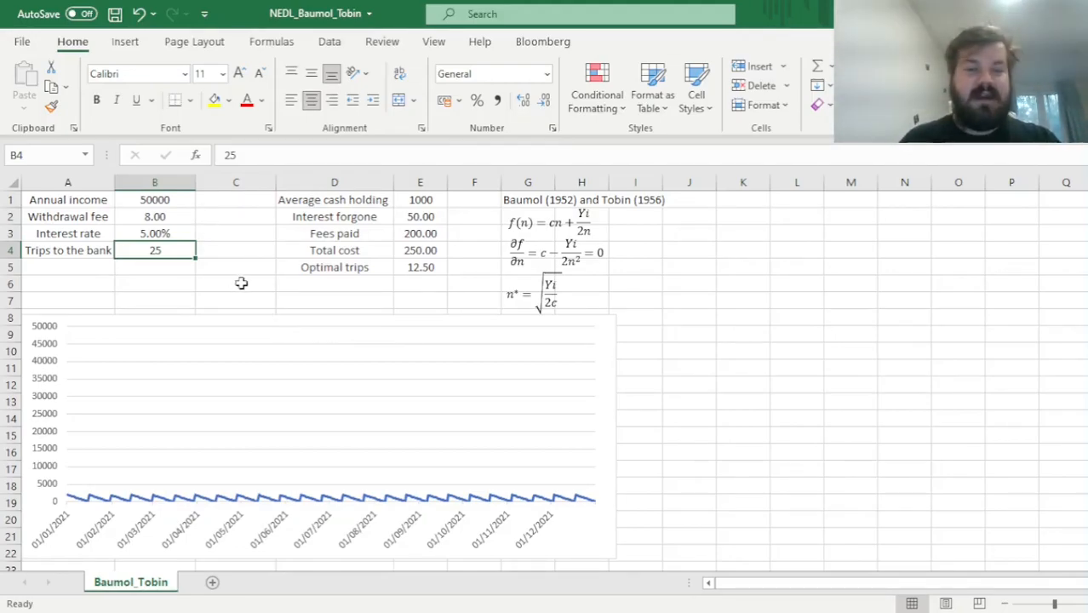
text(12)
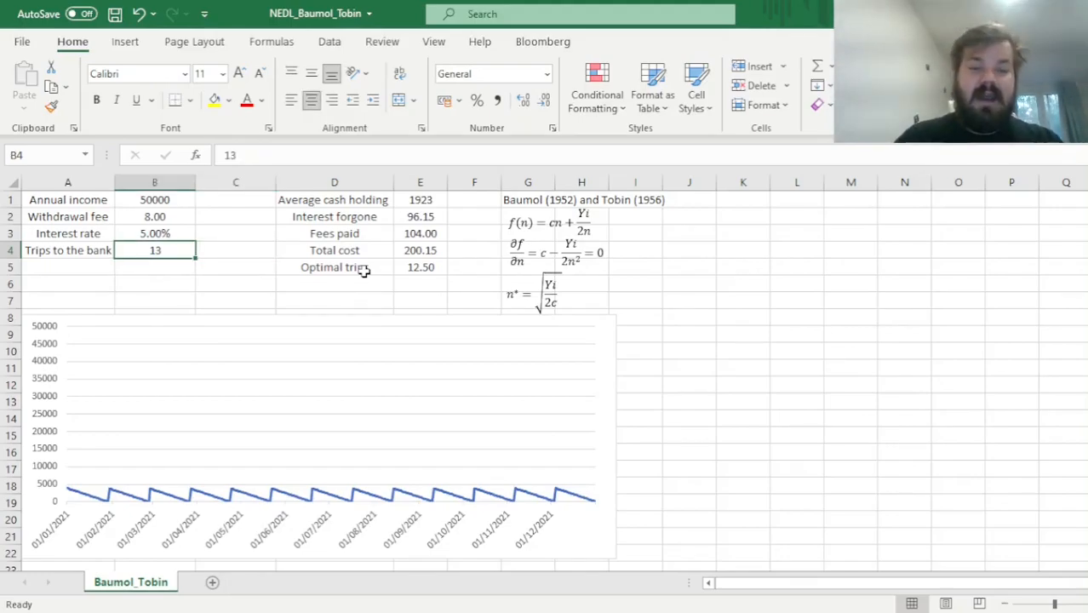
click(420, 250)
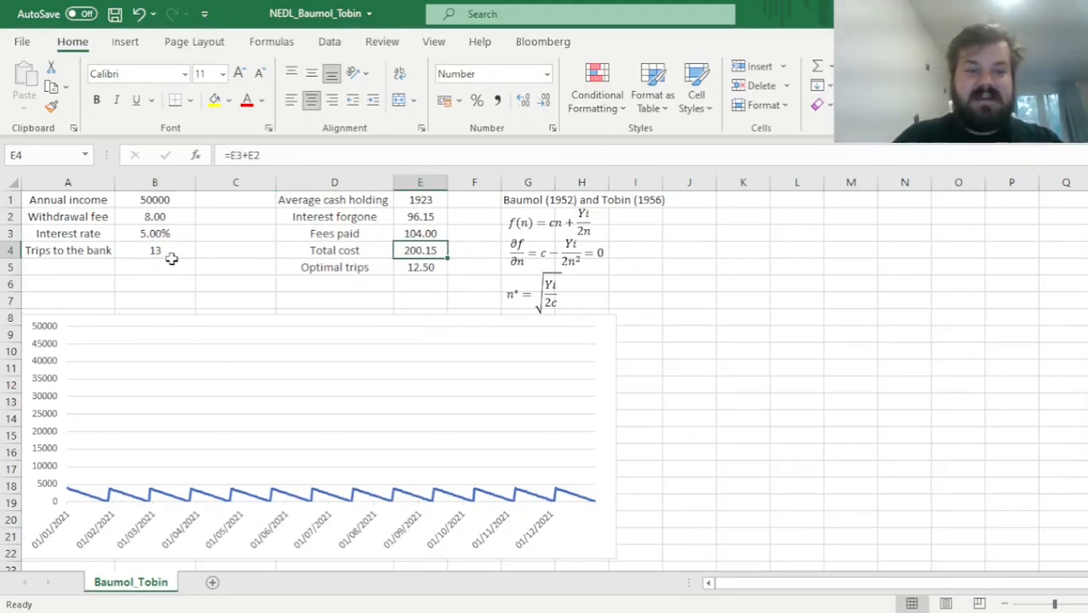
text(12)
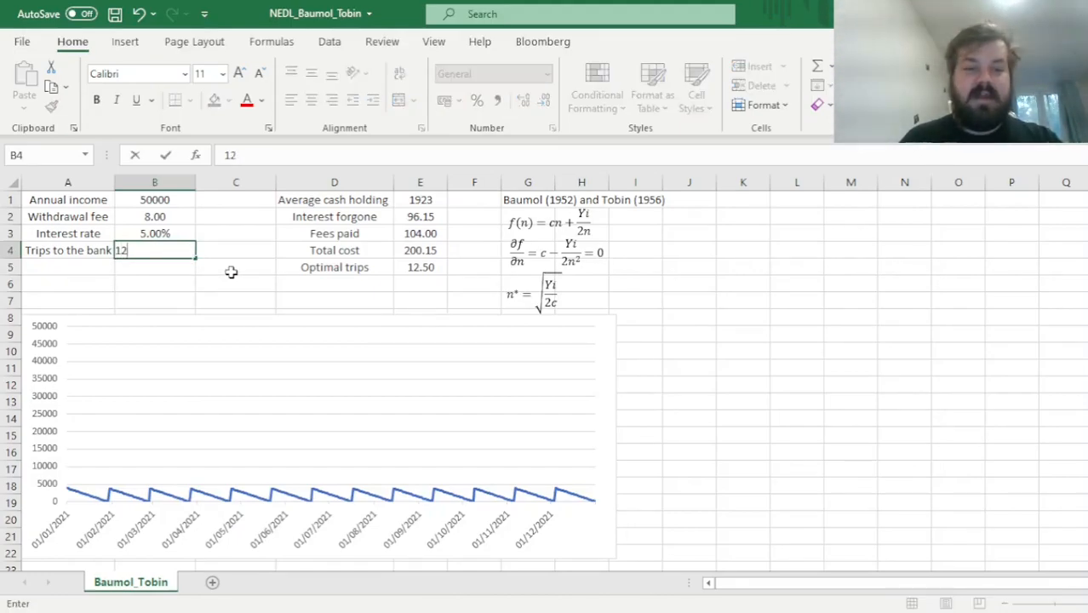
key(enter)
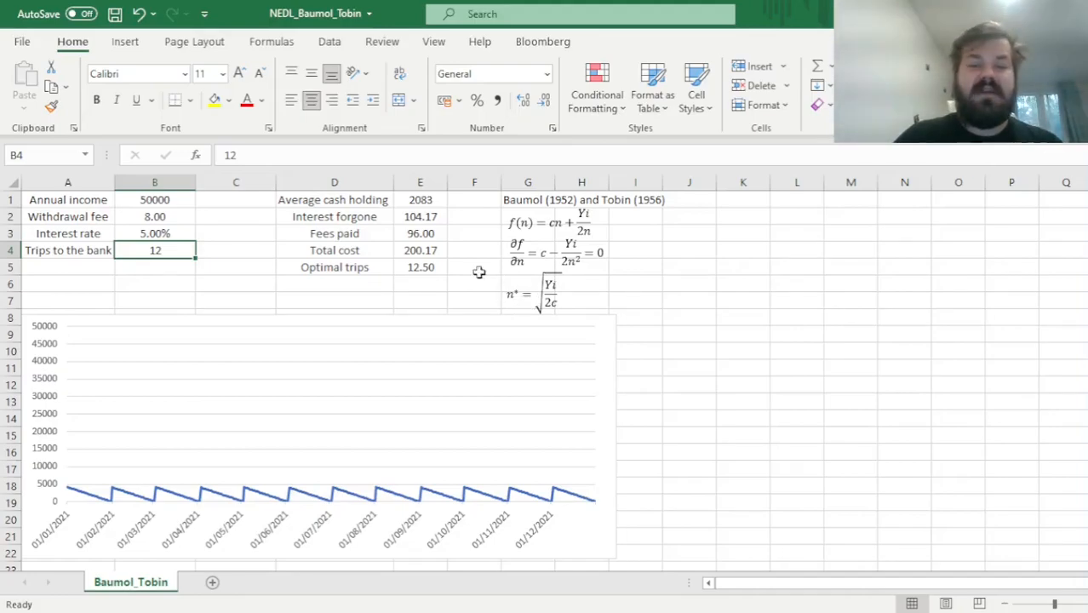
mouse_move(177, 291)
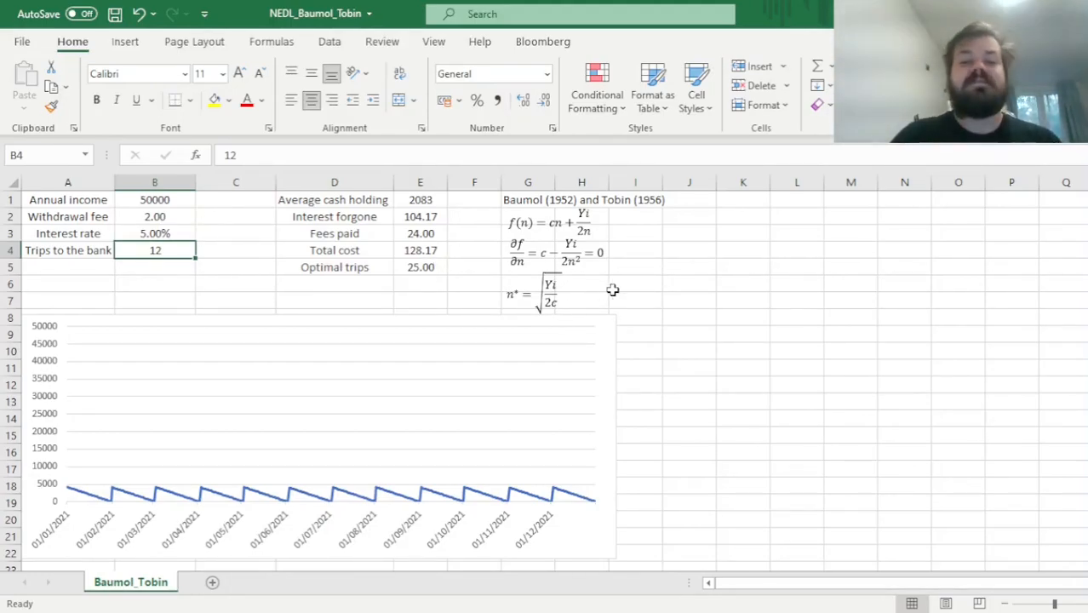
mouse_move(682, 301)
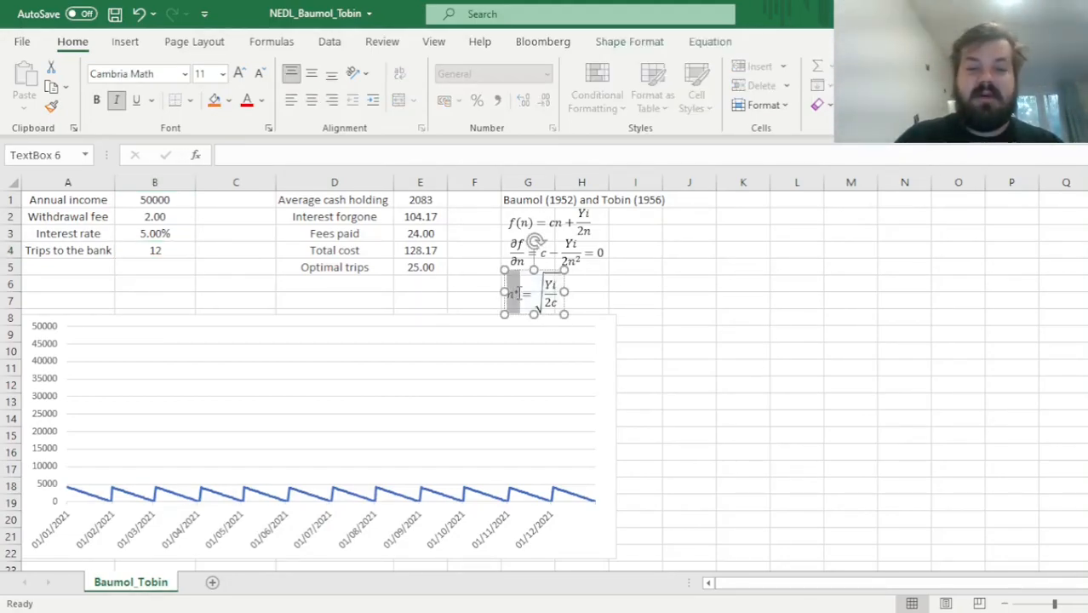
mouse_move(687, 312)
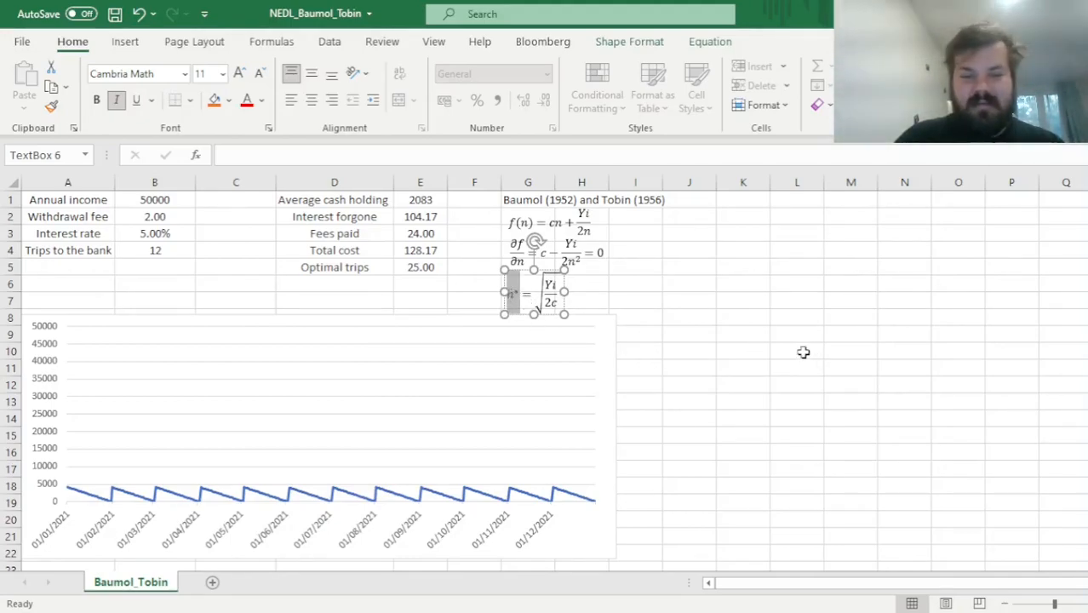
mouse_move(675, 289)
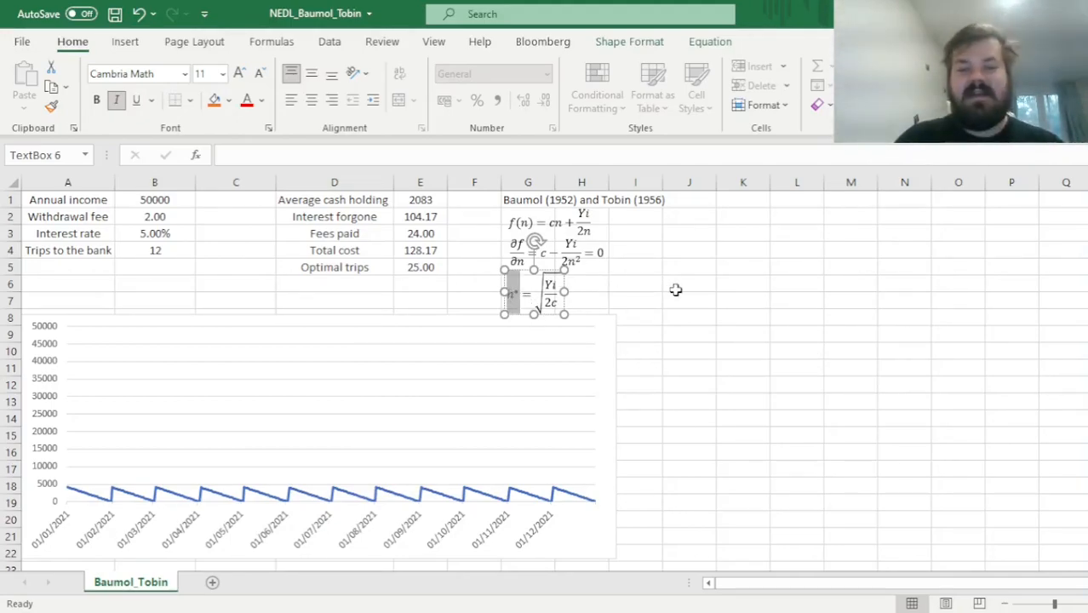
mouse_move(663, 296)
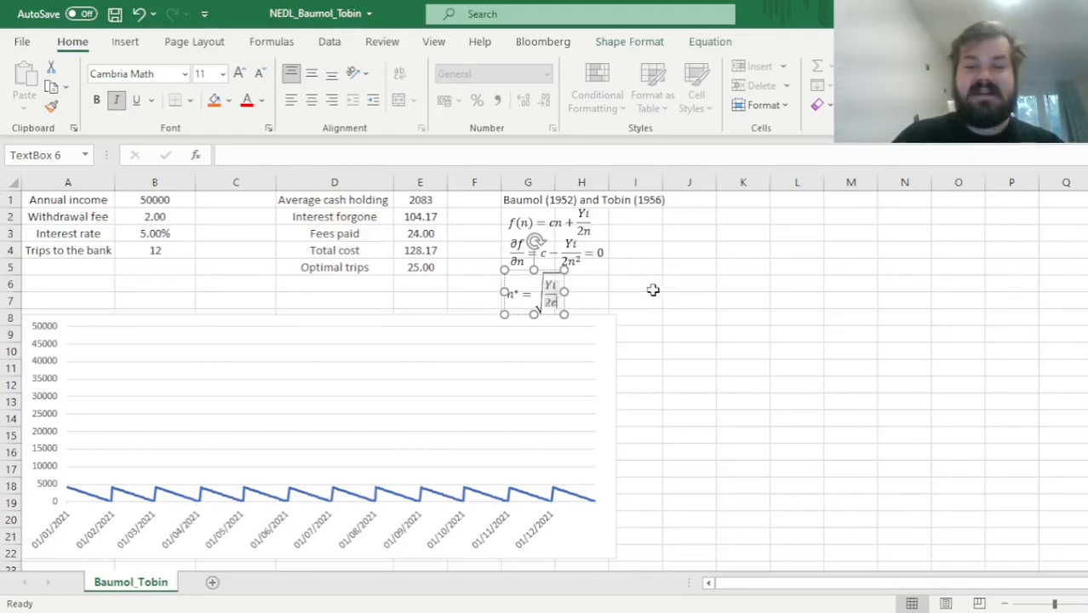
mouse_move(640, 291)
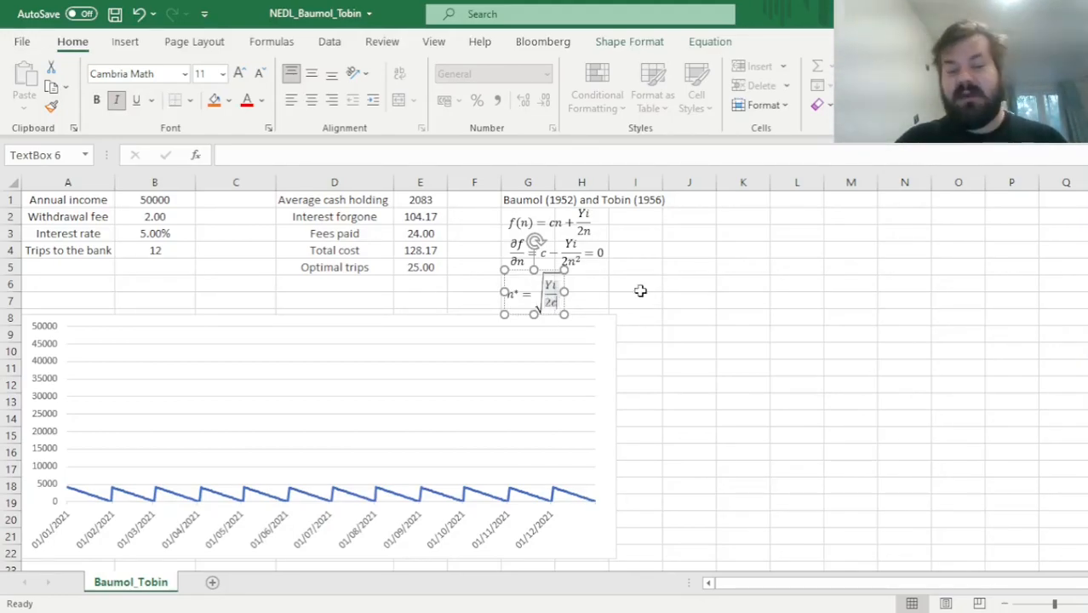
mouse_move(688, 285)
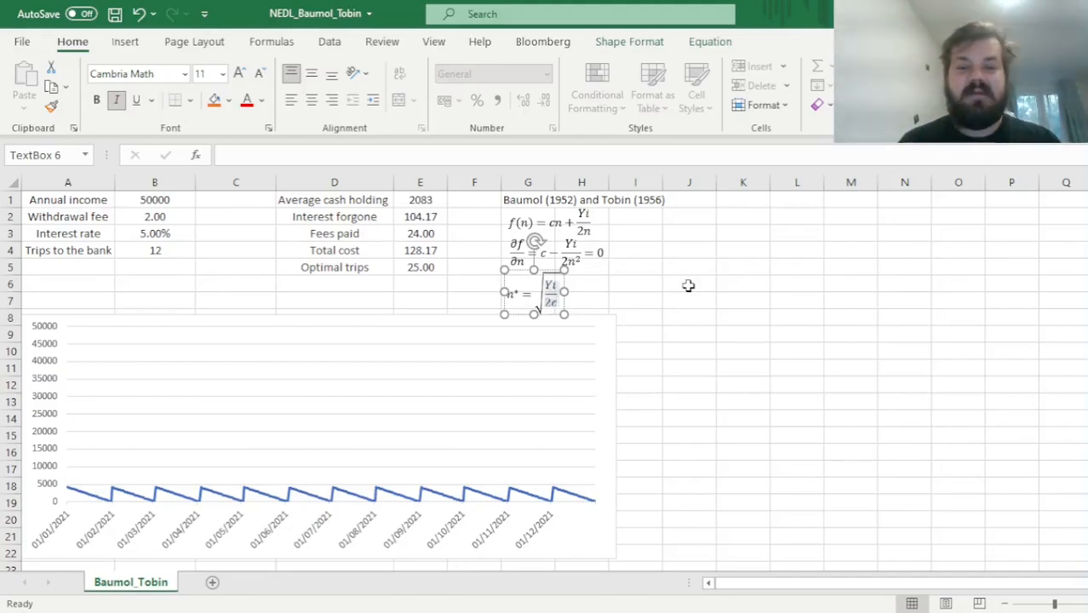
click(688, 284)
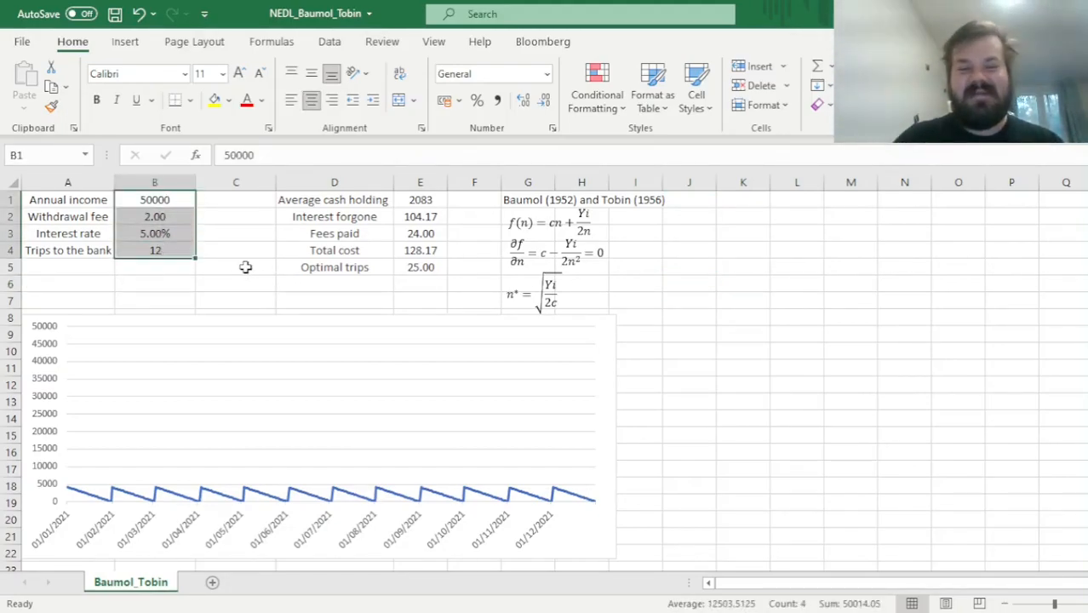
click(236, 266)
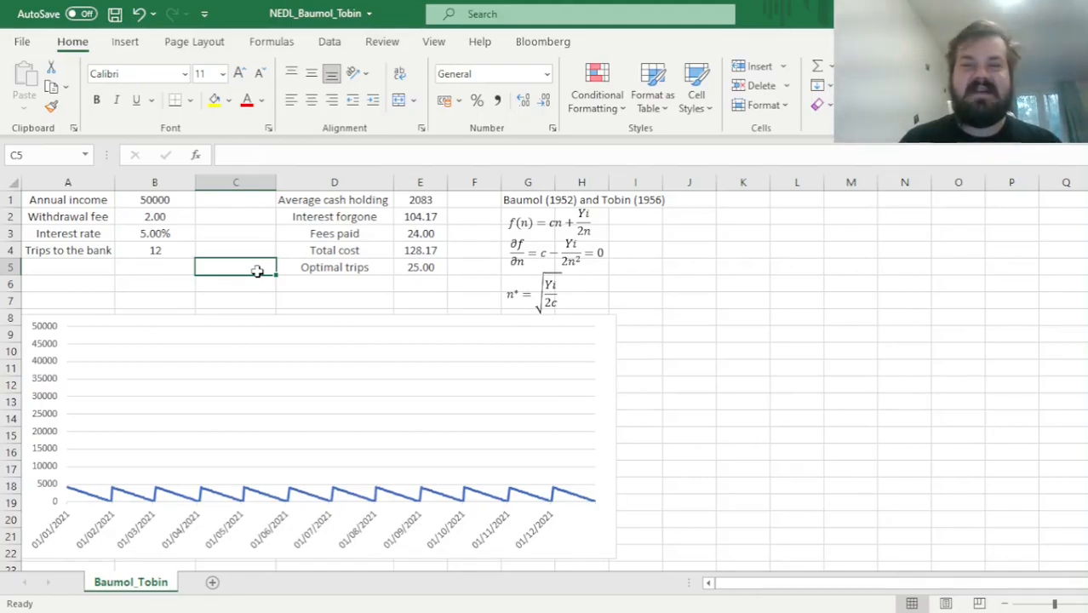